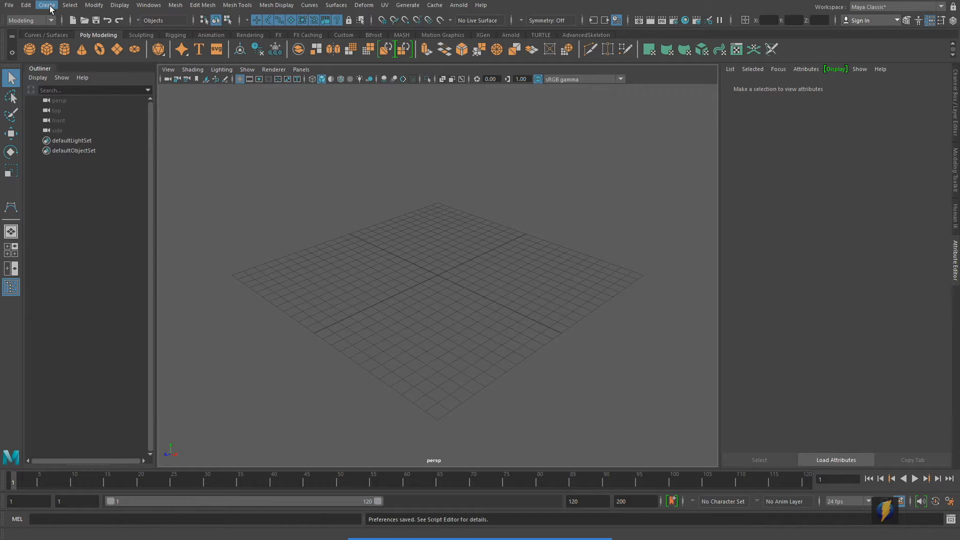
Draw a six-span S-shaped CV curve, curve1, across the ground grid.
left_click(47, 5)
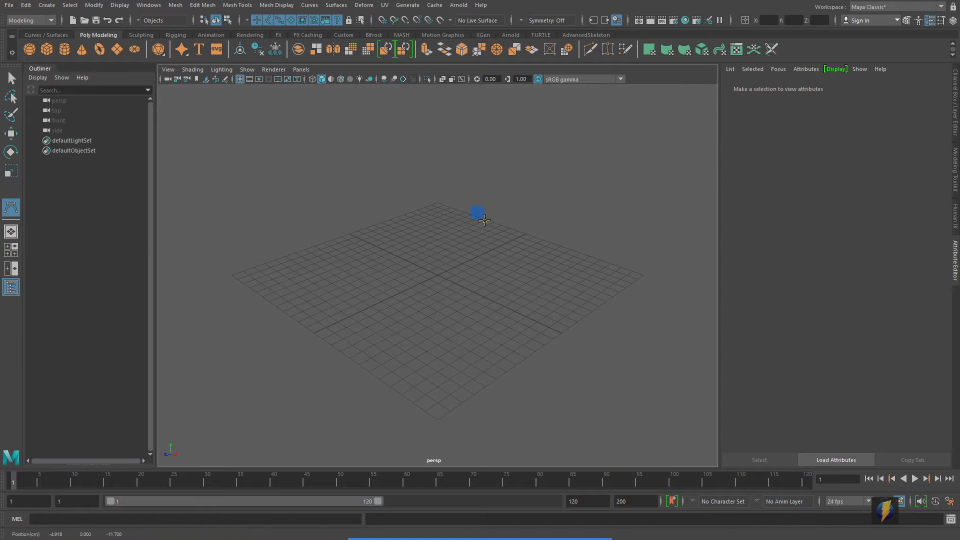
left_click(395, 299)
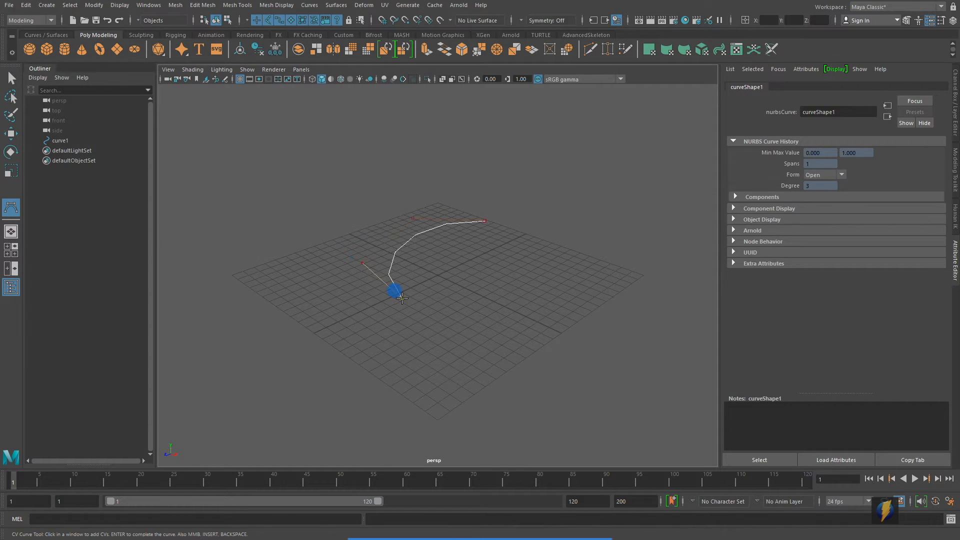
left_click(388, 396)
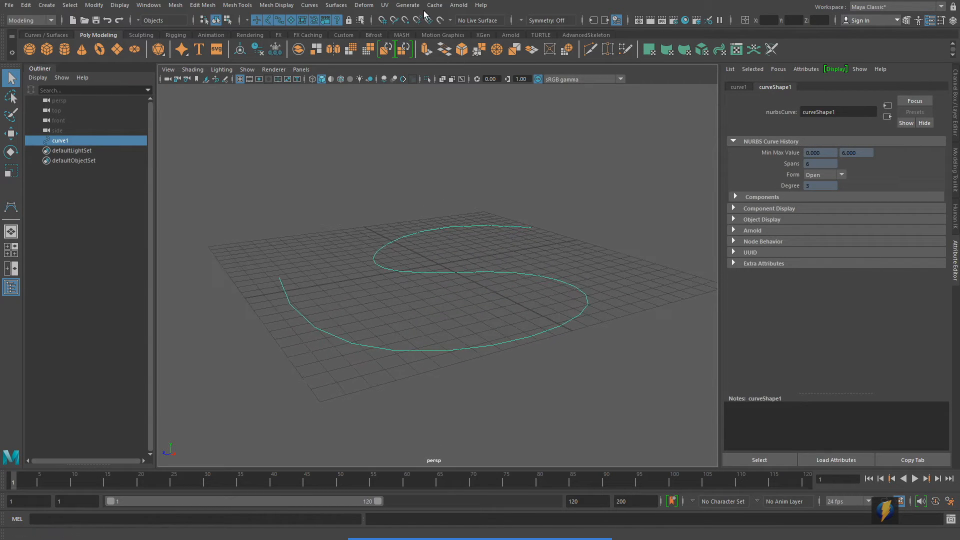
Attach a Paint Effects brush to the S curve, creating stroke1 along it.
left_click(408, 5)
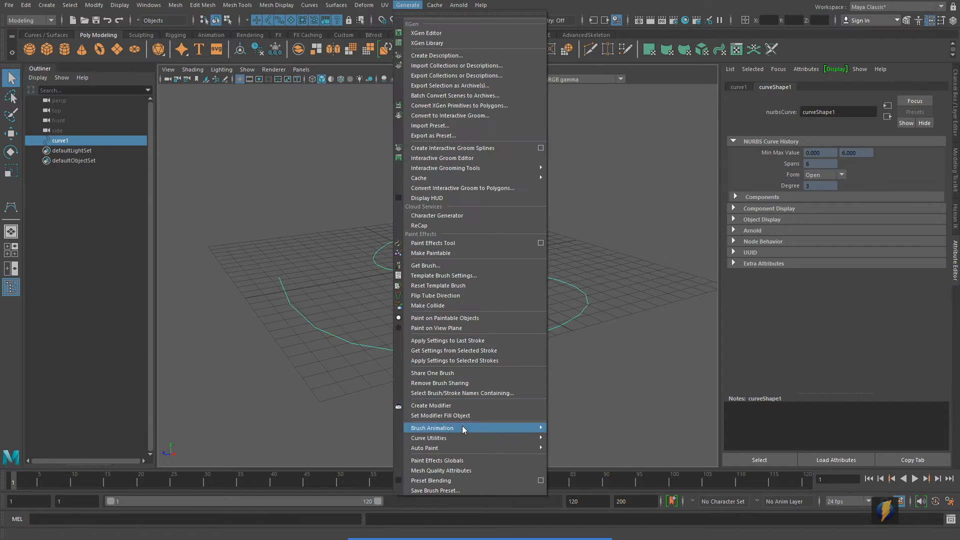
mouse_move(428, 438)
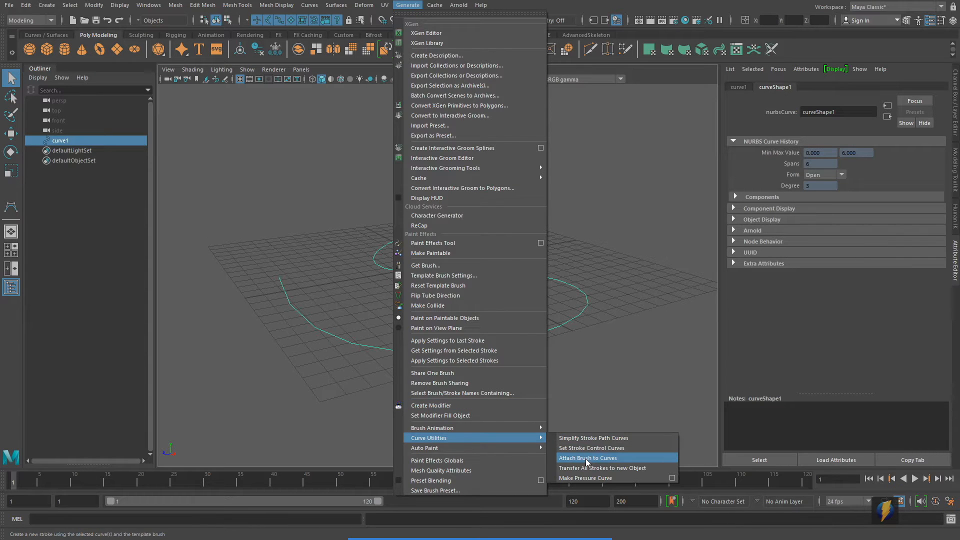
left_click(587, 458)
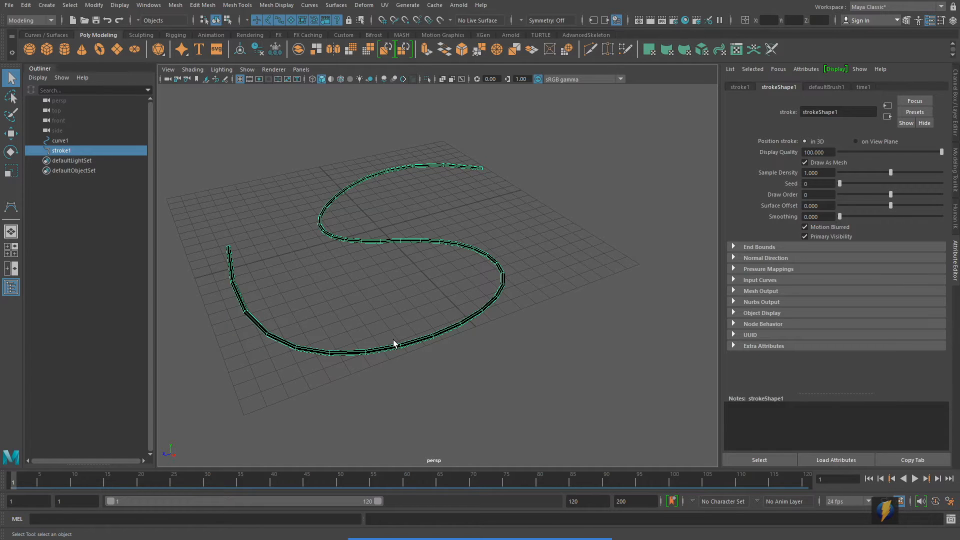
mouse_move(523, 216)
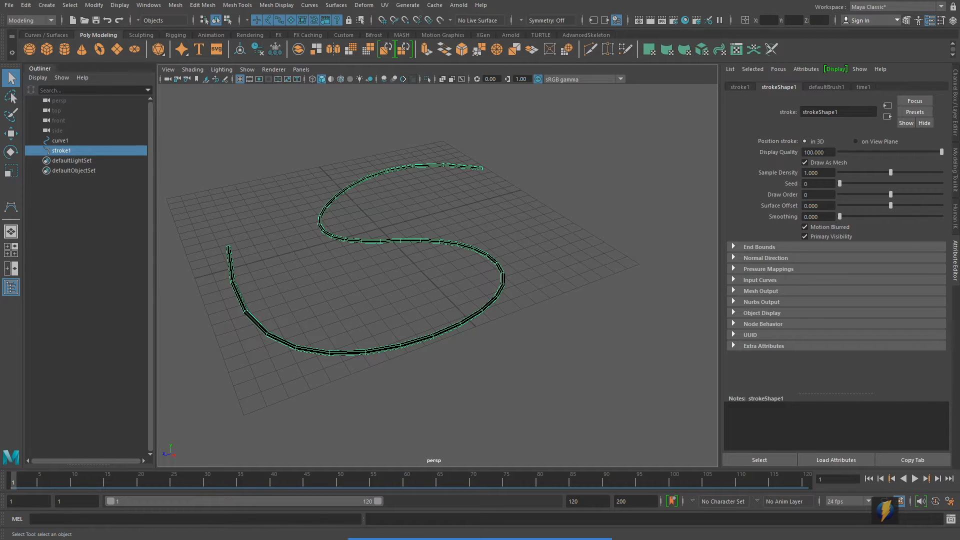
Reopen the Generate menu to reach the Paint Effects commands.
left_click(408, 5)
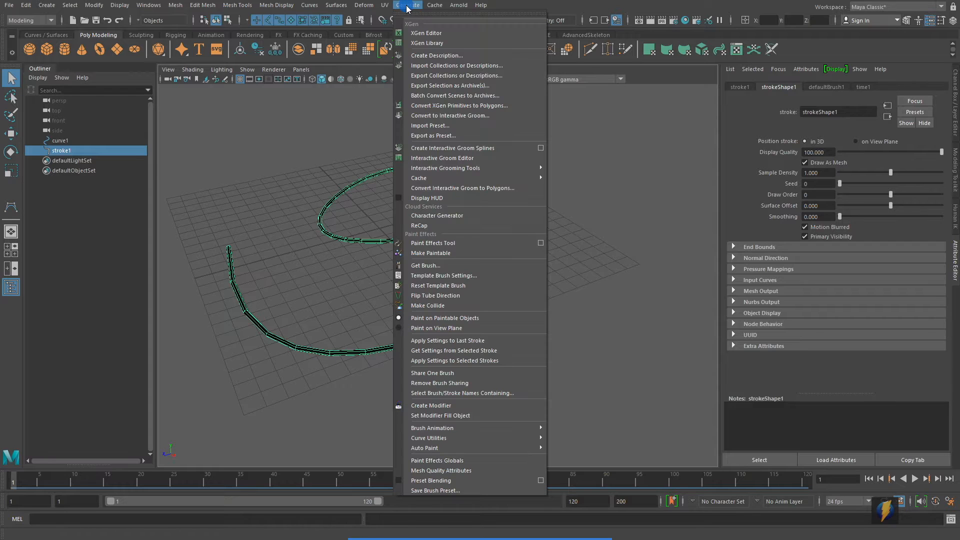
mouse_move(449, 86)
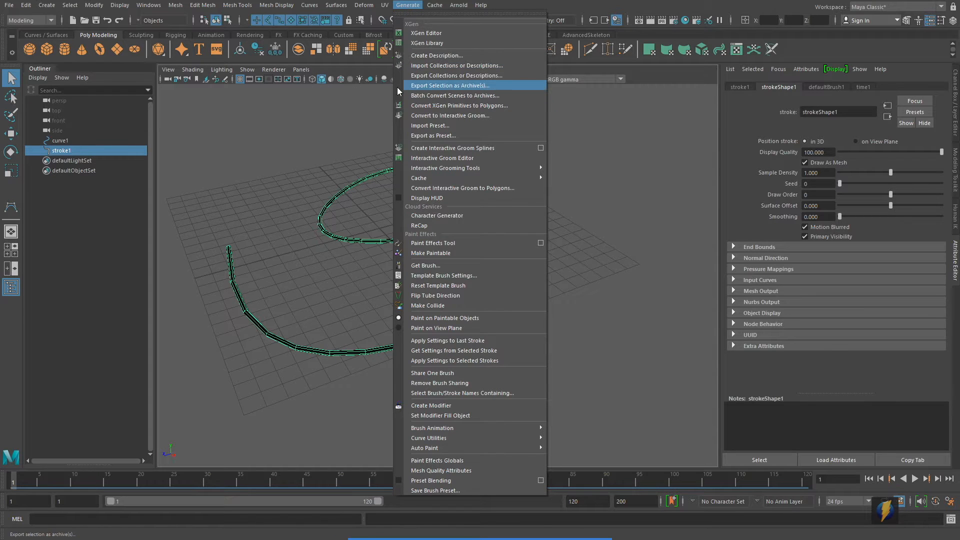
mouse_move(434, 178)
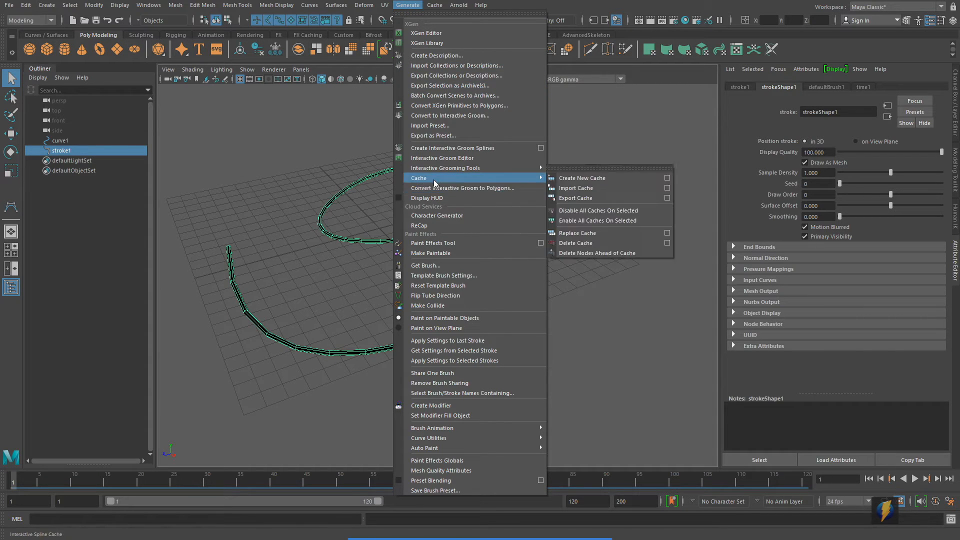
mouse_move(433, 242)
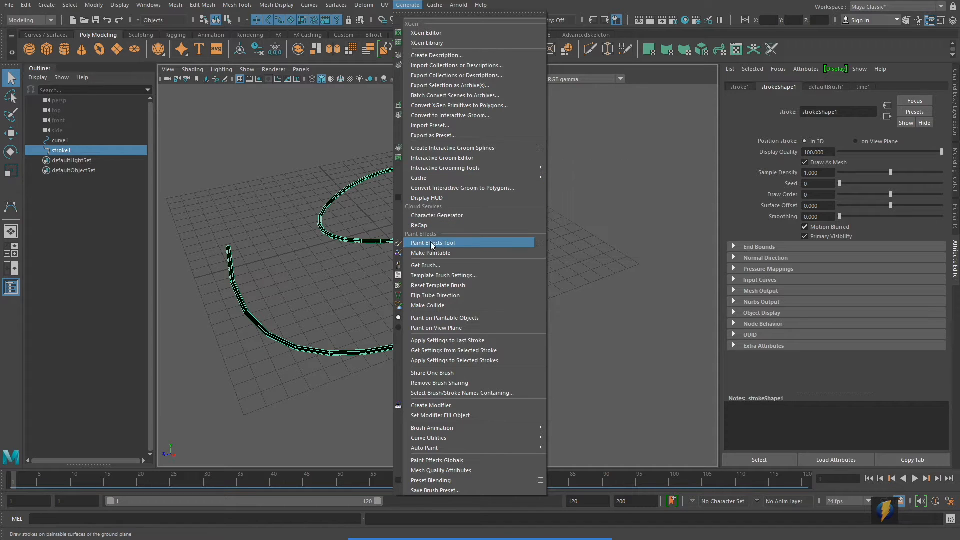
mouse_move(489, 246)
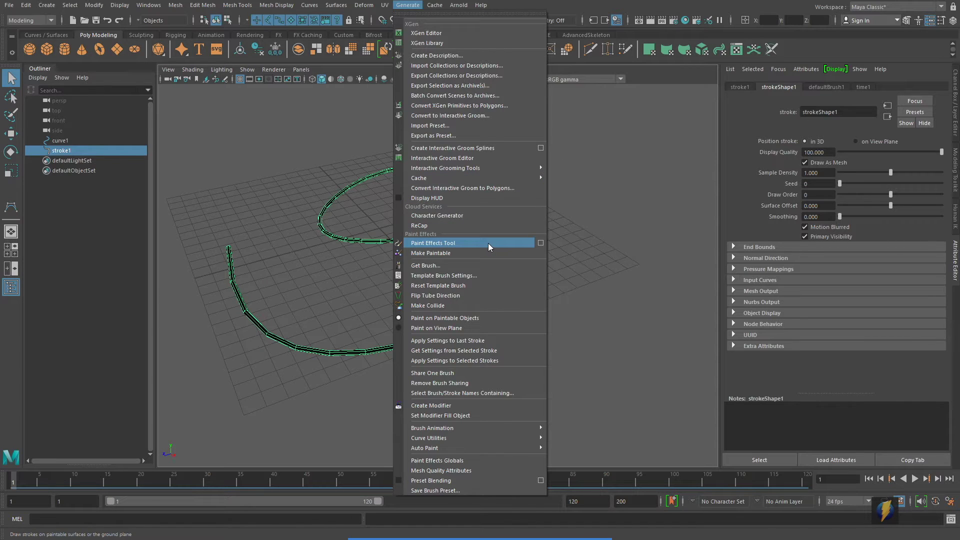
Paint a long wavy freehand stroke, strokeDefaultBrush1, beside the S-curve stroke.
left_click(432, 243)
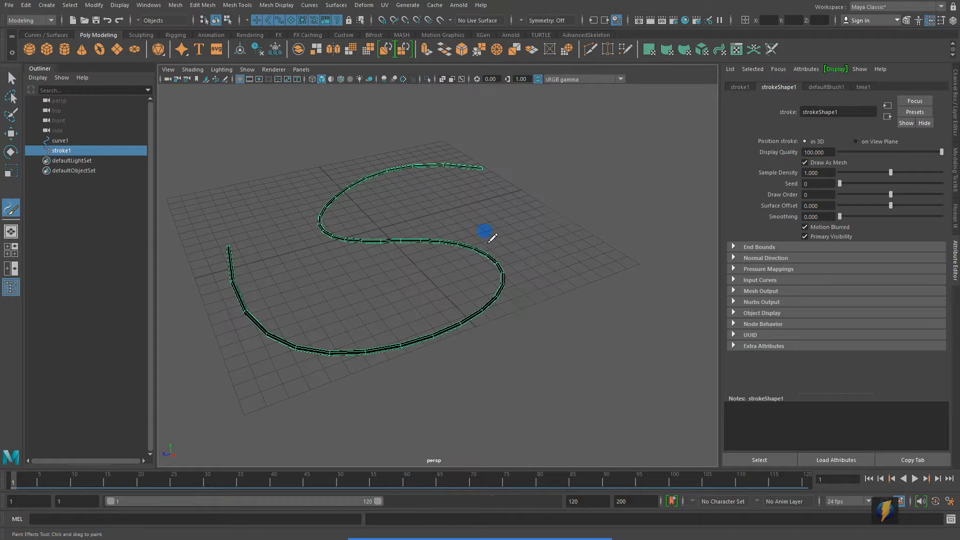
left_click_drag(490, 236, 516, 188)
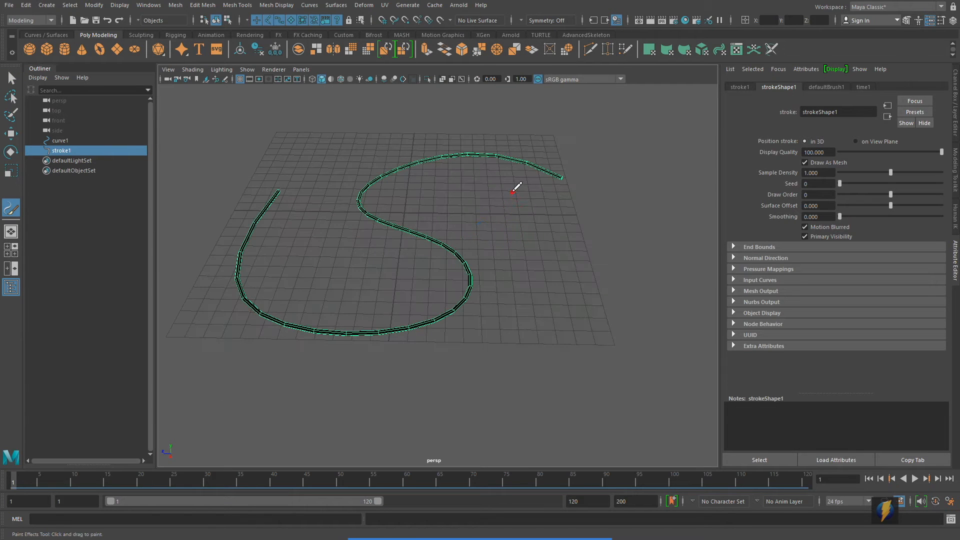
left_click_drag(523, 193, 539, 215)
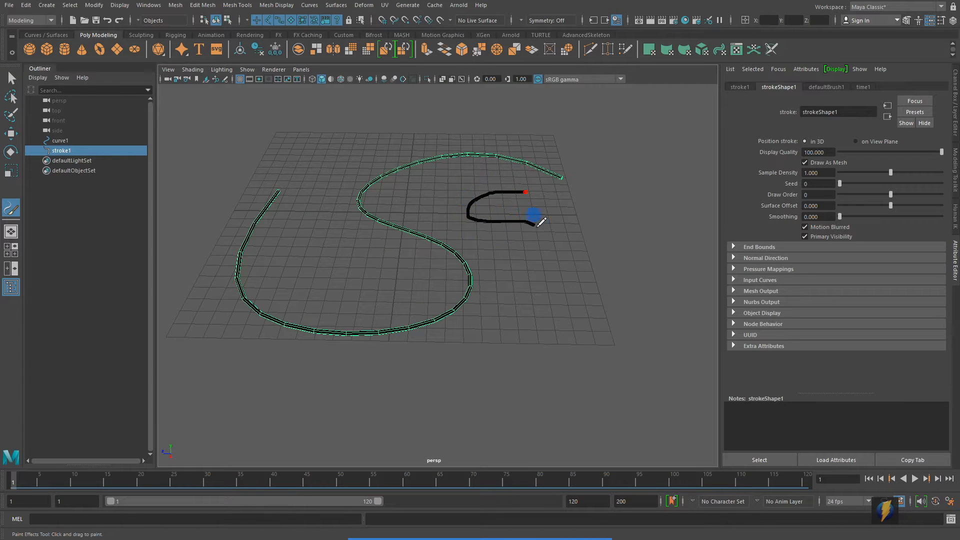
left_click_drag(524, 215, 423, 398)
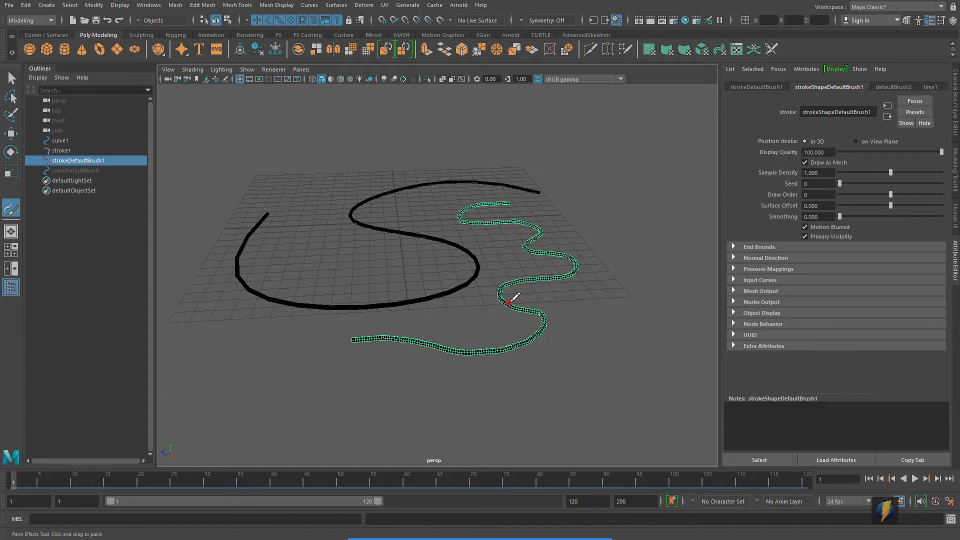
mouse_move(555, 293)
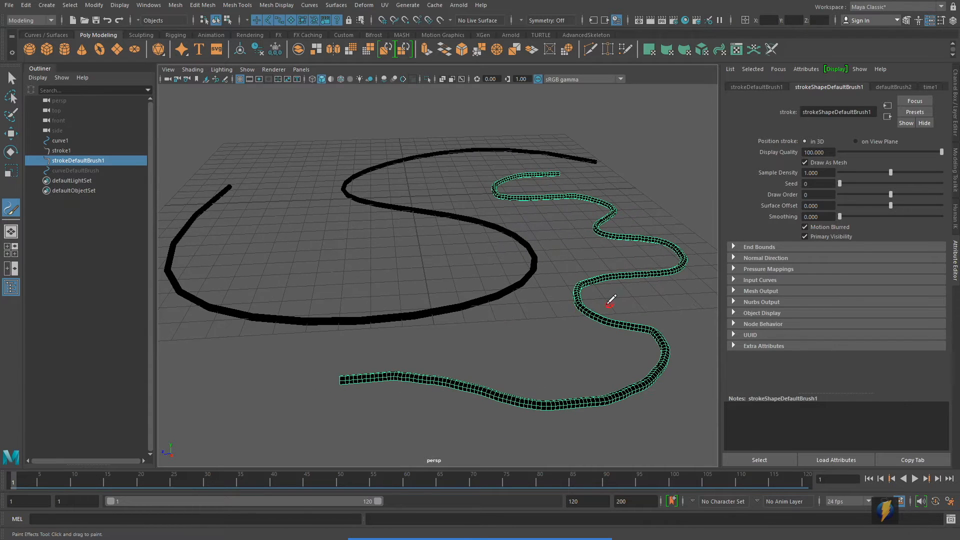
mouse_move(514, 271)
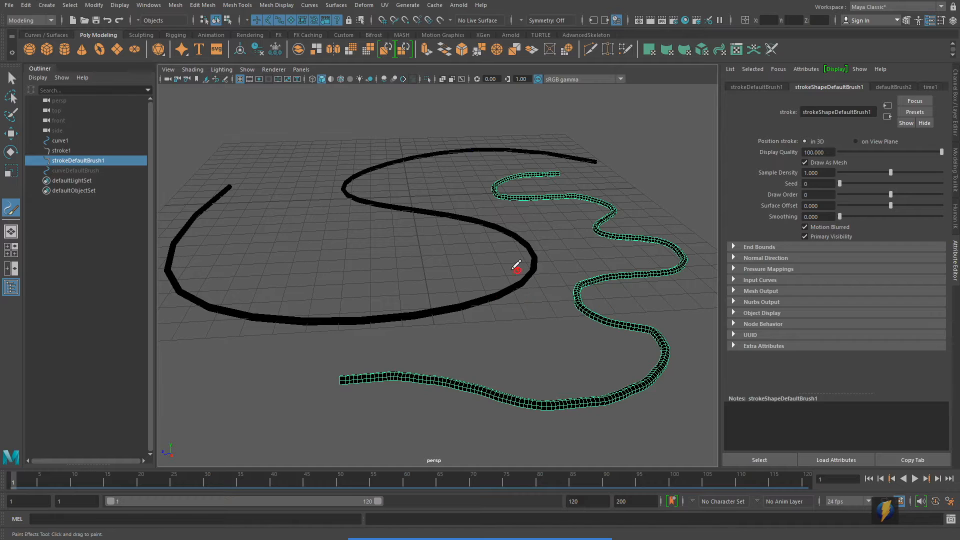
mouse_move(511, 246)
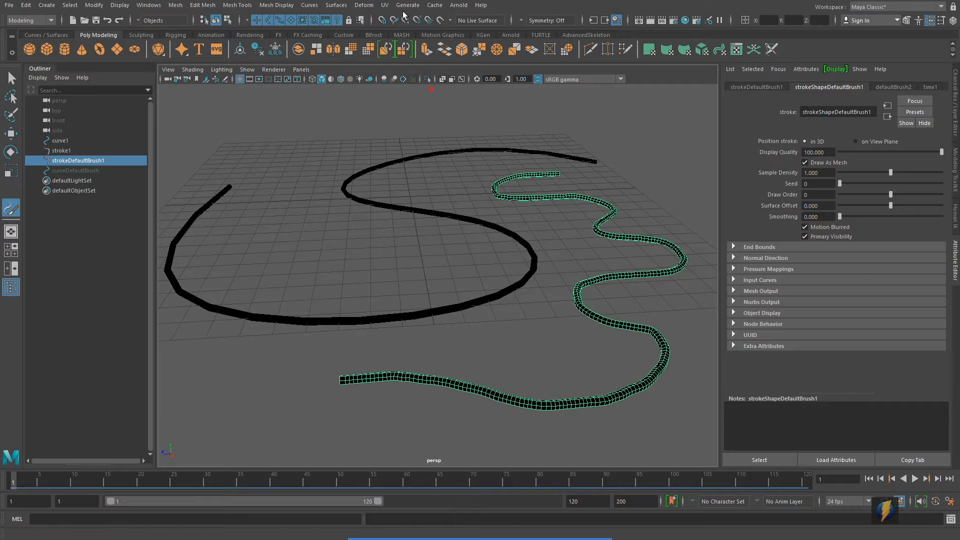
Open Get Brush to show the example Paint Effects brush folders in the Content Browser.
left_click(407, 5)
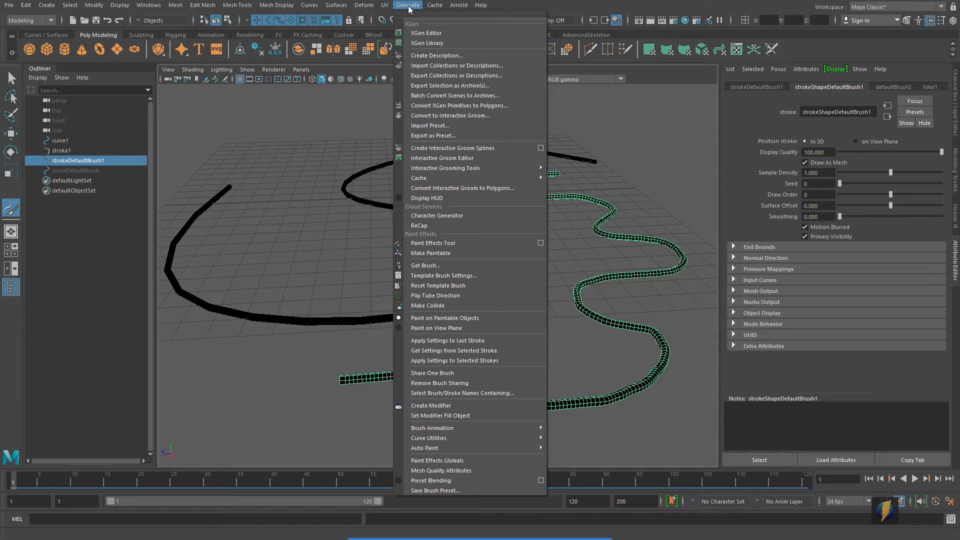
mouse_move(426, 266)
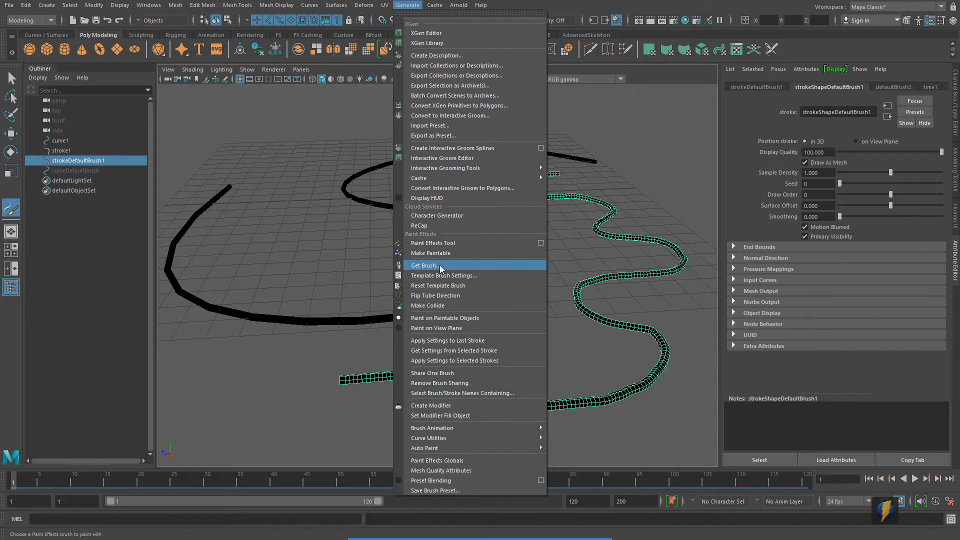
left_click(423, 265)
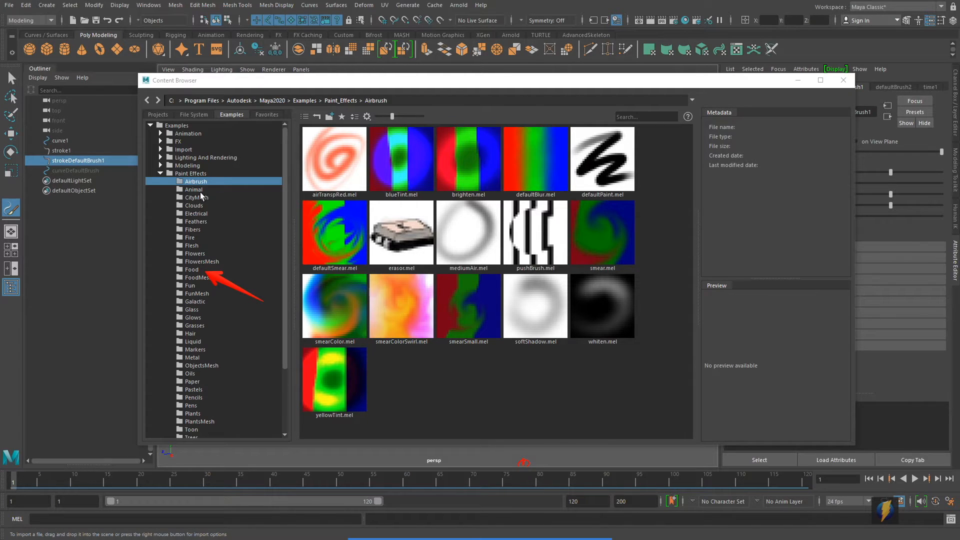
Browse the Animal, CityMesh and Clouds examples, then load snakeBrown.mel from Animal.
left_click(193, 189)
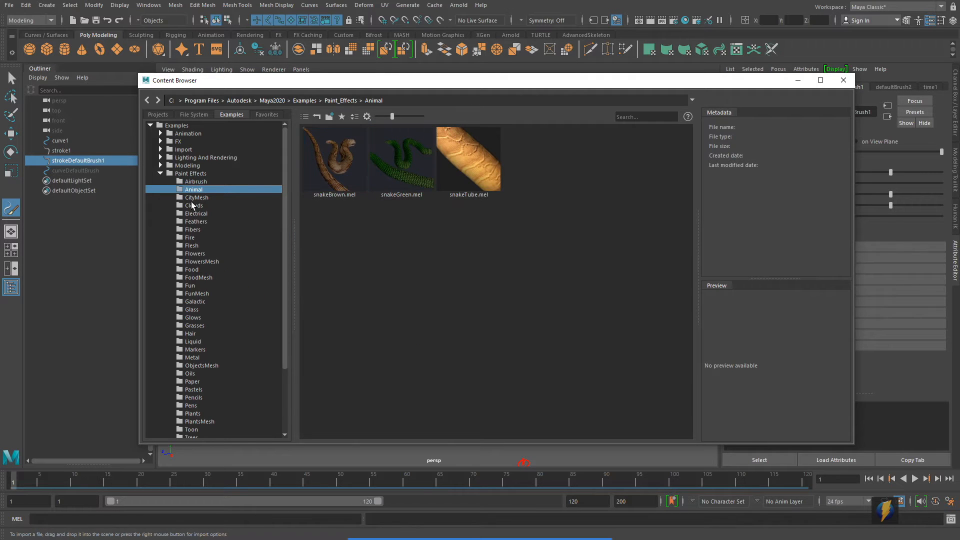
left_click(197, 197)
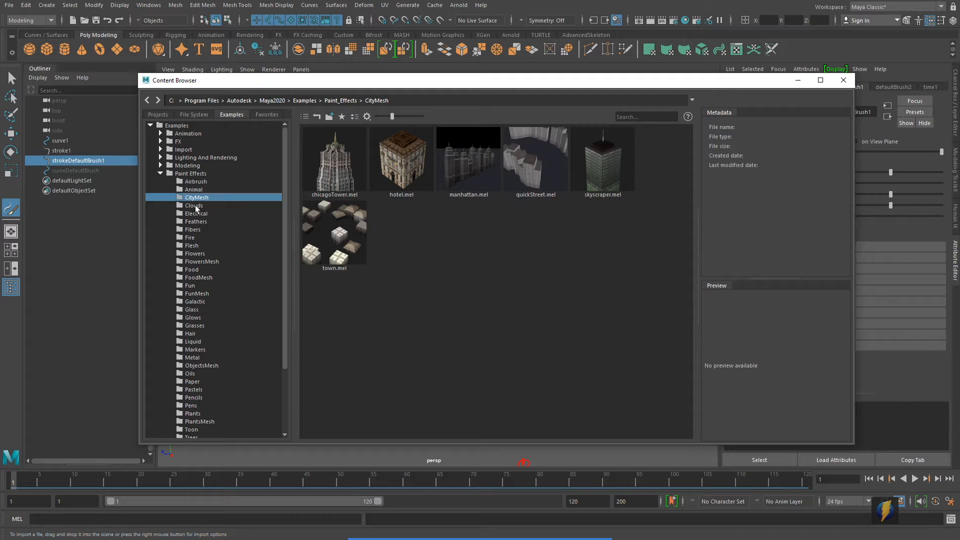
left_click(193, 205)
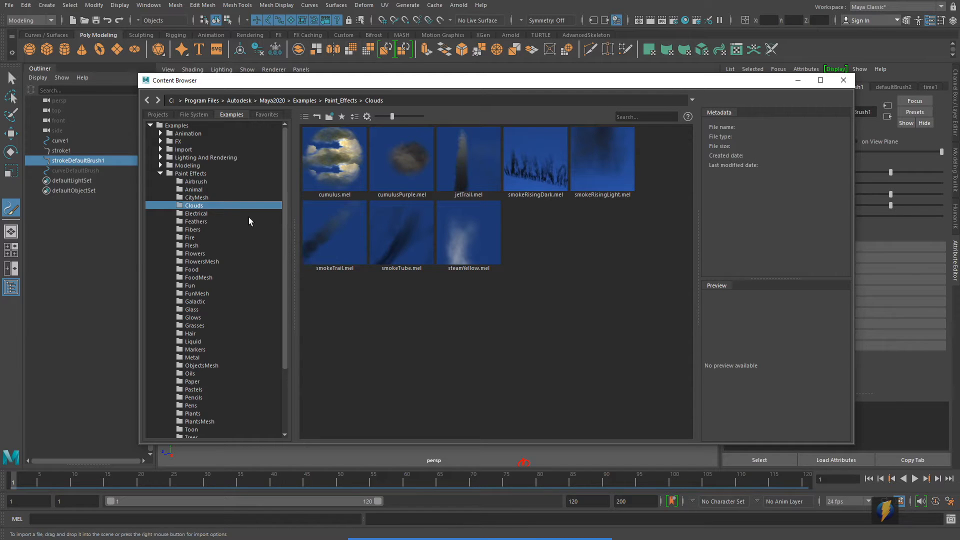
left_click(193, 189)
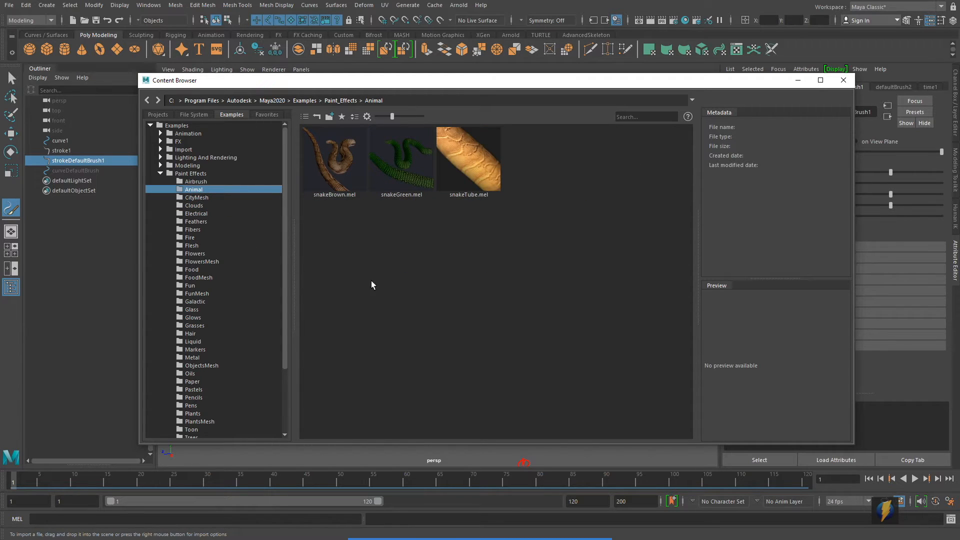
left_click(333, 158)
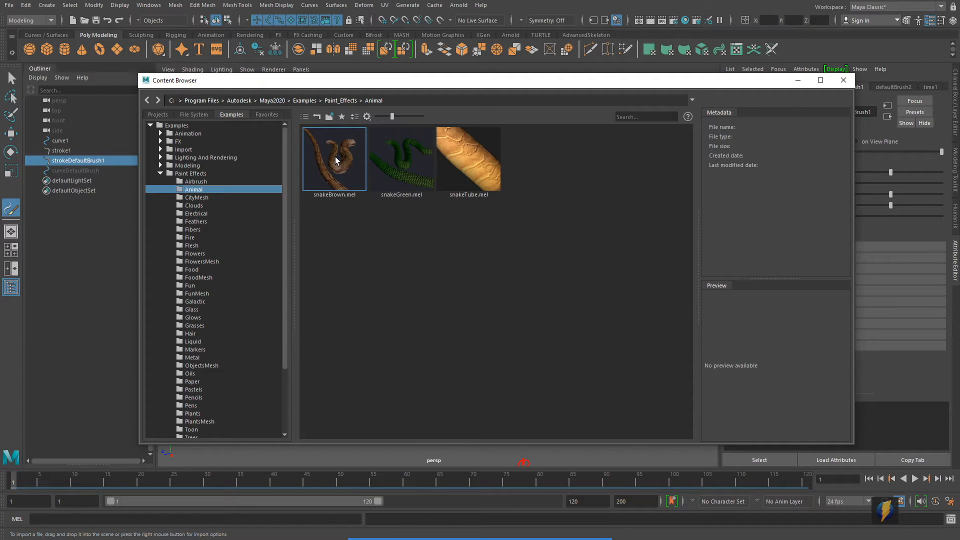
left_click(334, 158)
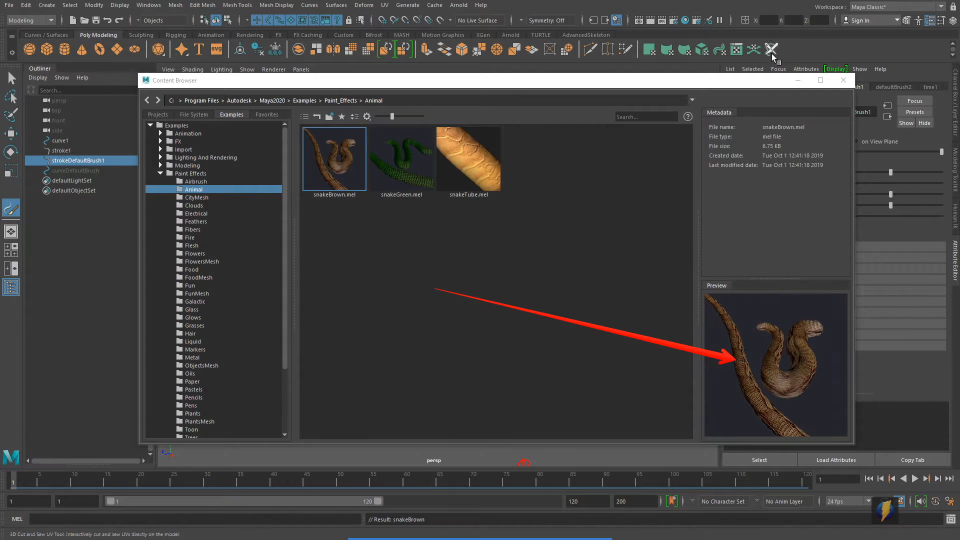
mouse_move(843, 80)
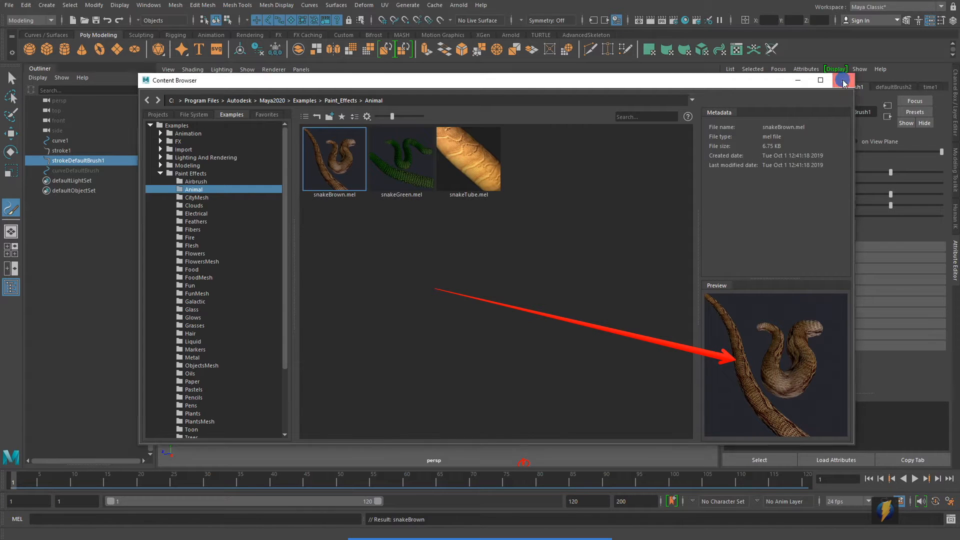
Close the brush library and paint strokeSnakeBrown1 winding across the grid.
left_click(844, 80)
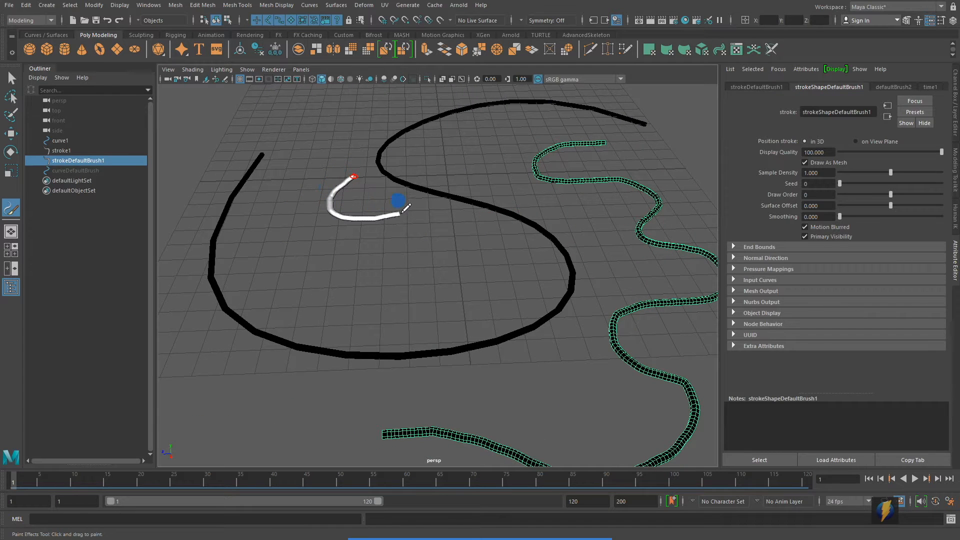
left_click_drag(398, 202, 285, 251)
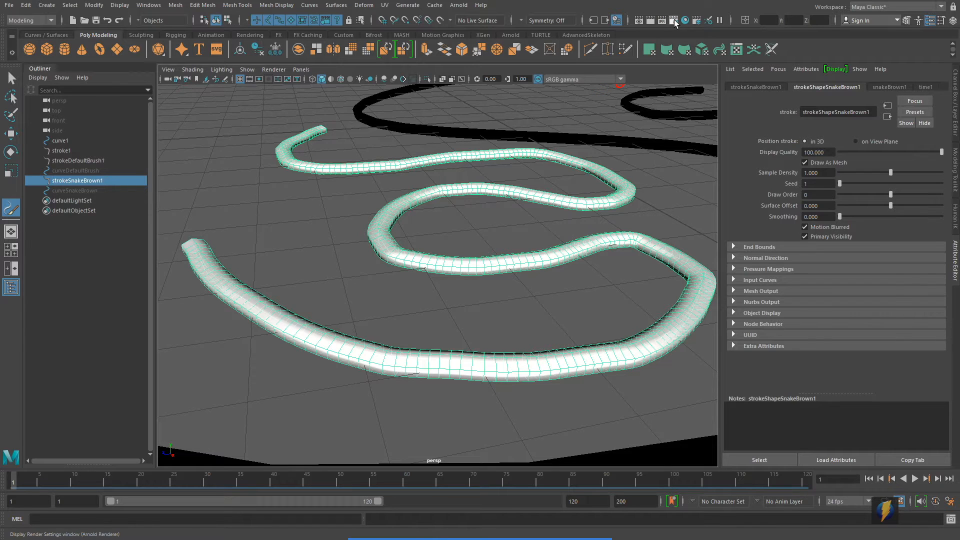
Change Render Using from Arnold to Maya Software in Render Settings.
left_click(673, 20)
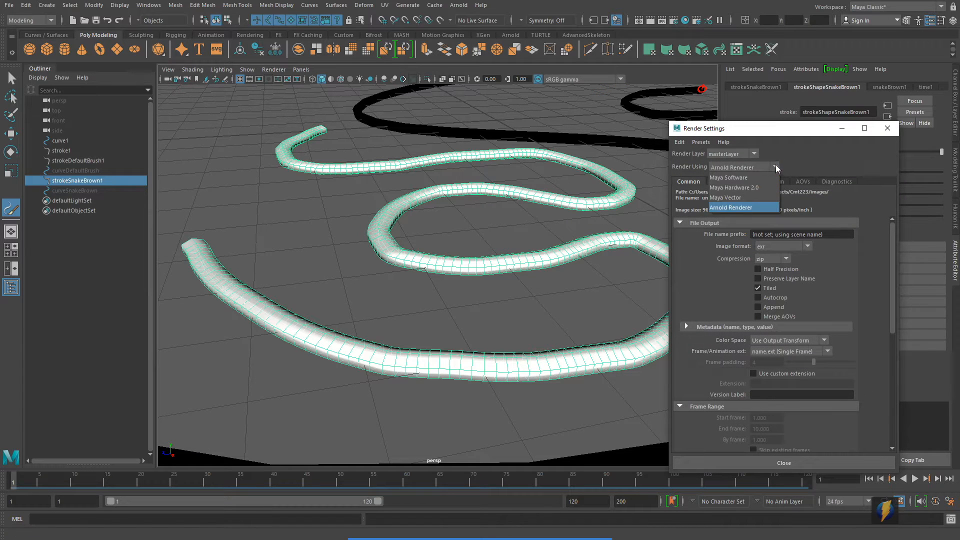
left_click(728, 177)
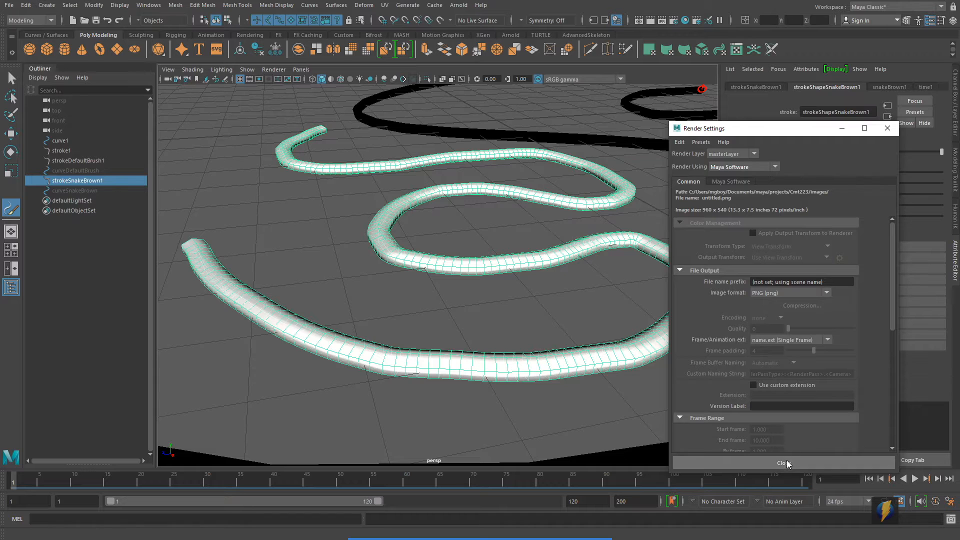
left_click(783, 462)
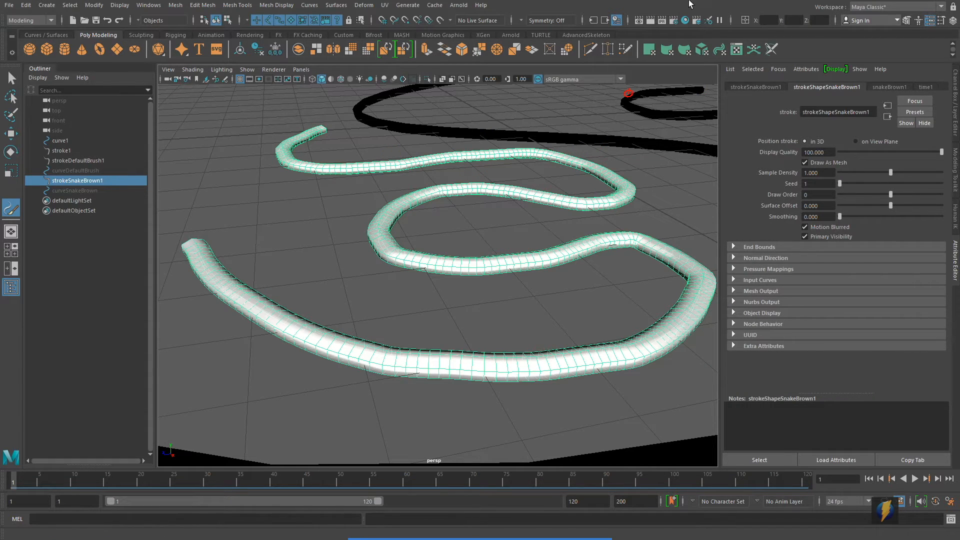
left_click(651, 20)
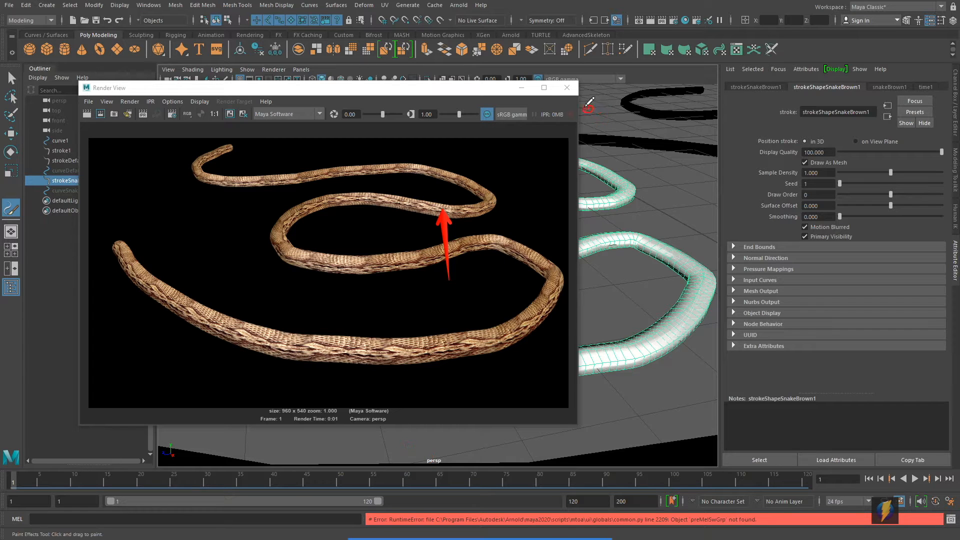
left_click(567, 87)
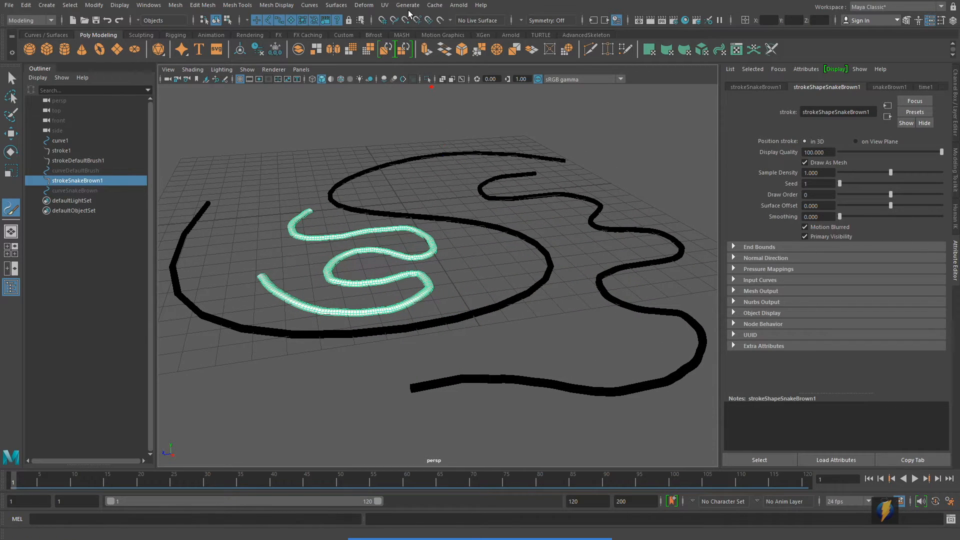
Browse the Flowers and Food brush examples and choose pastaLong.mel.
left_click(408, 5)
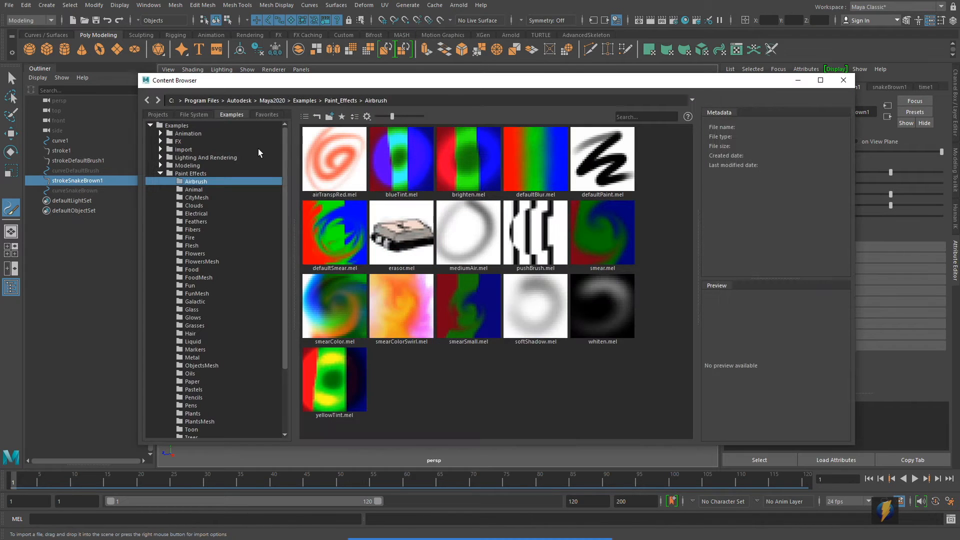
mouse_move(288, 231)
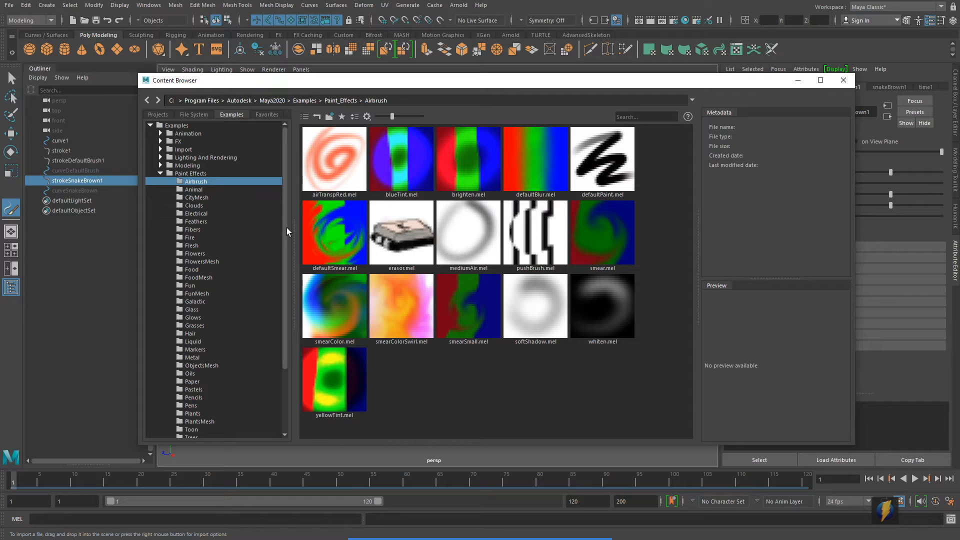
mouse_move(412, 319)
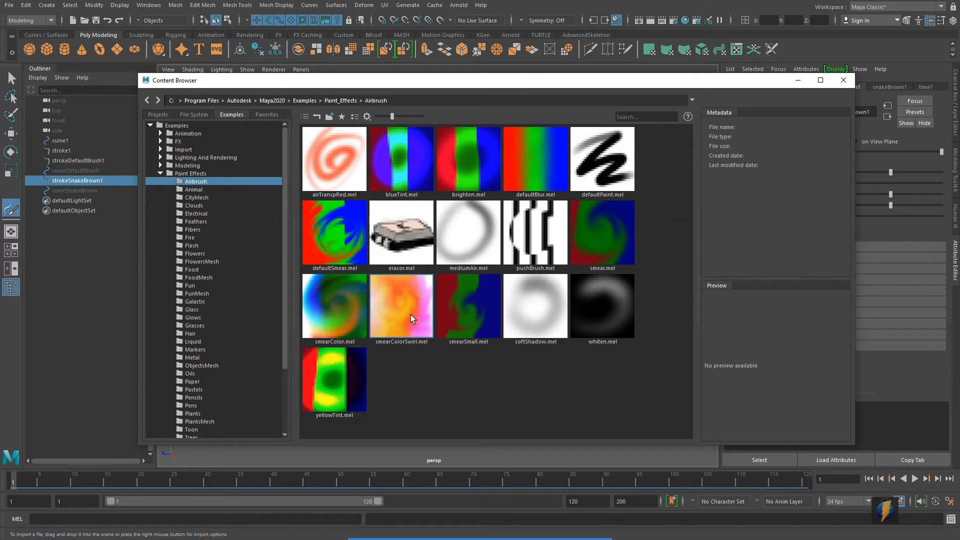
mouse_move(441, 330)
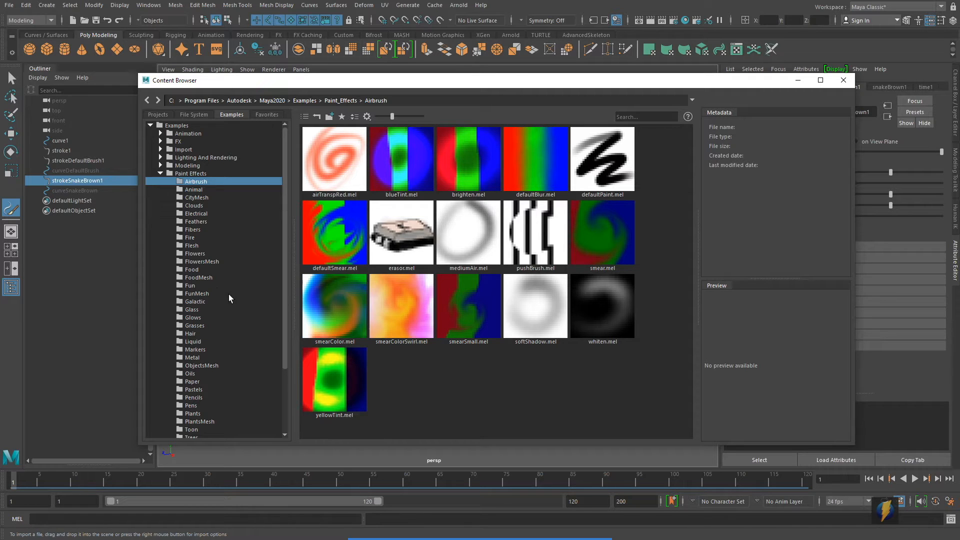
left_click(195, 253)
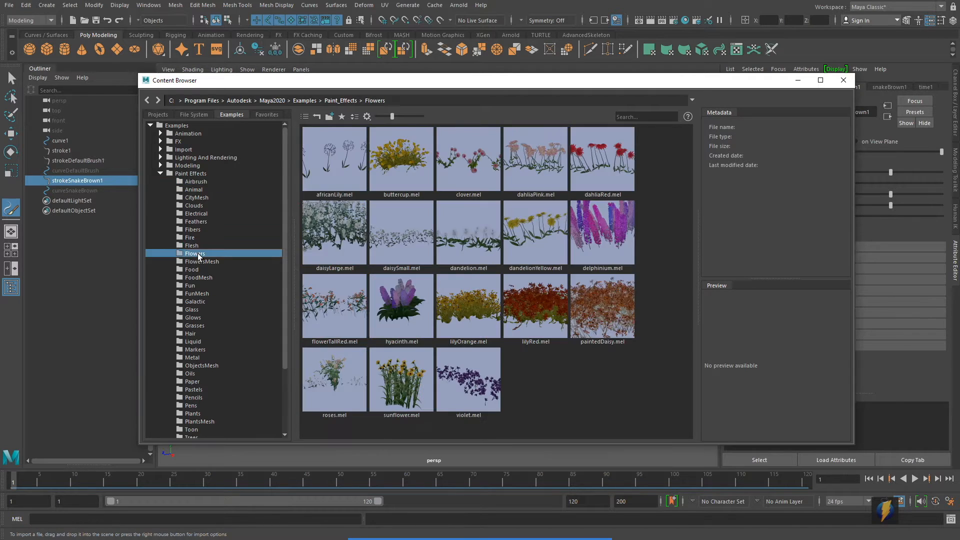
left_click(192, 269)
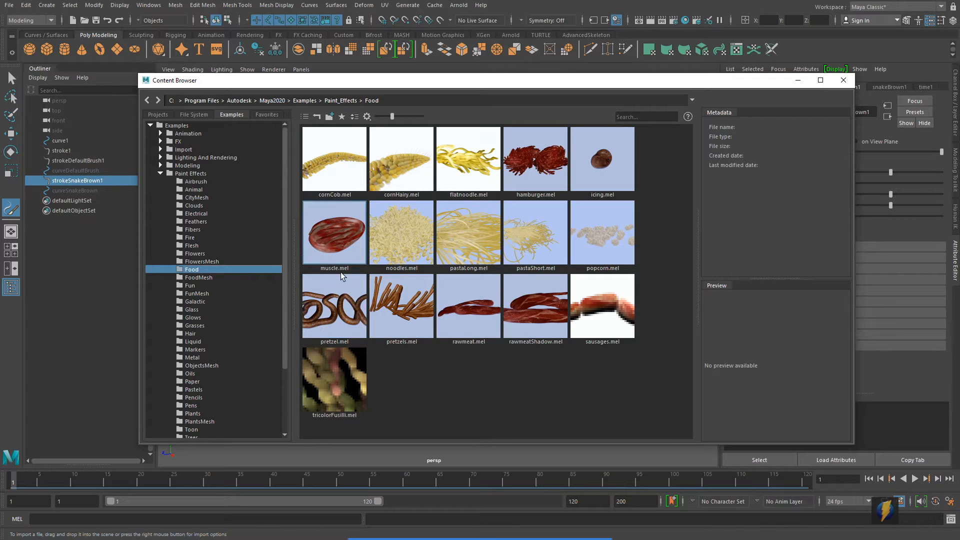
mouse_move(462, 311)
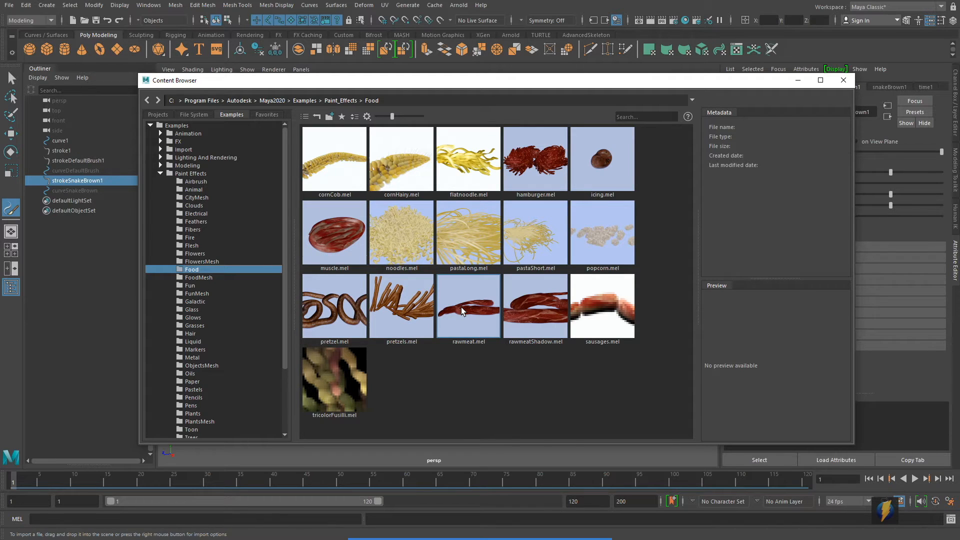
mouse_move(468, 238)
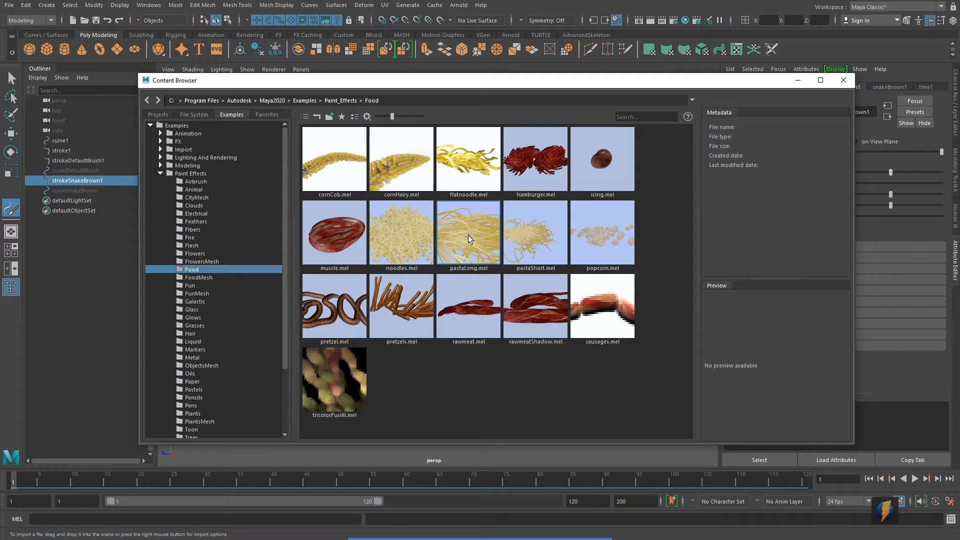
left_click(469, 232)
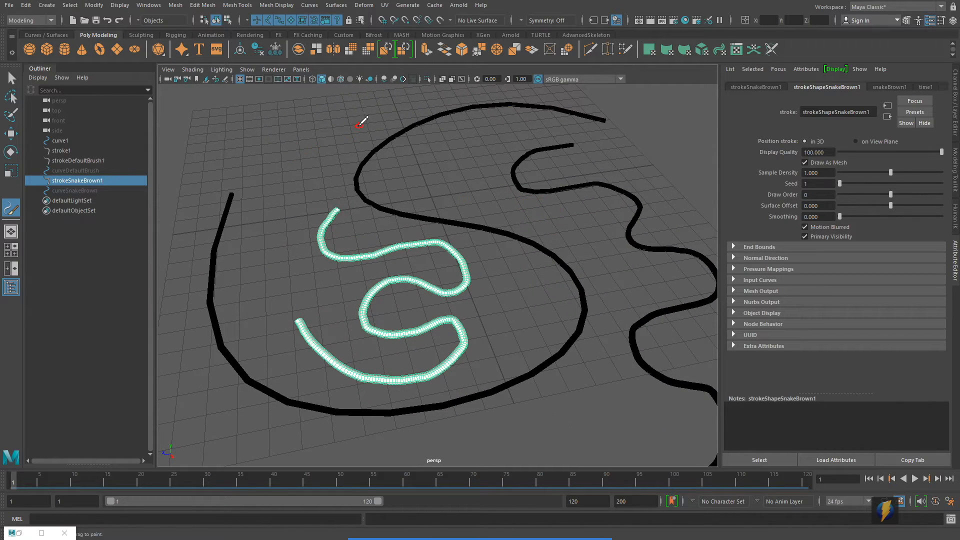
Paint pastaLong noodle strokes beside the snake, extending toward its tail.
left_click_drag(360, 126, 265, 217)
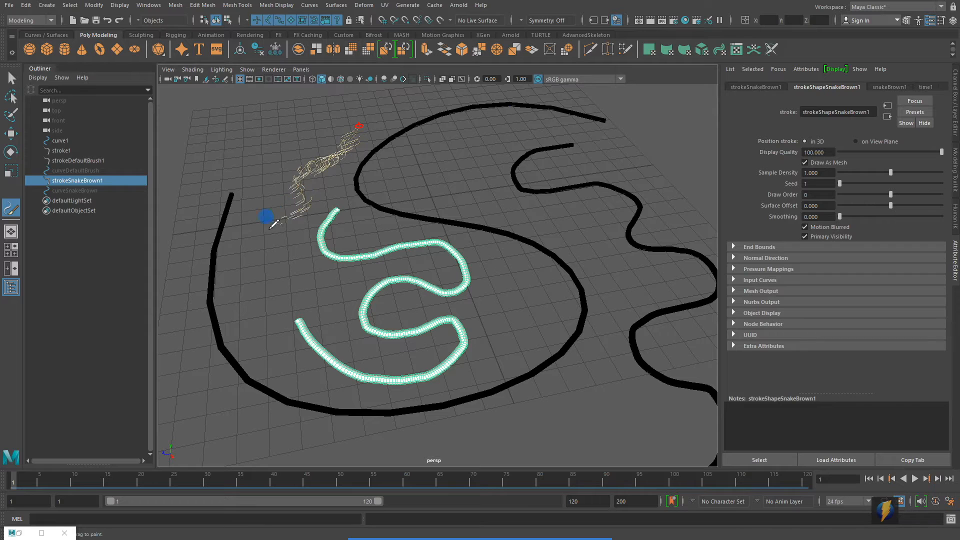
left_click_drag(268, 215, 366, 341)
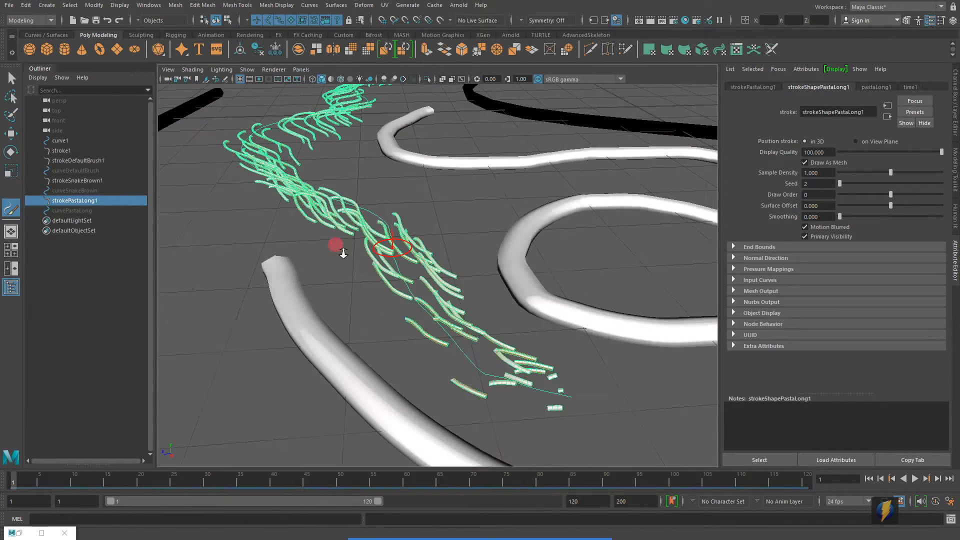
left_click_drag(336, 246, 404, 257)
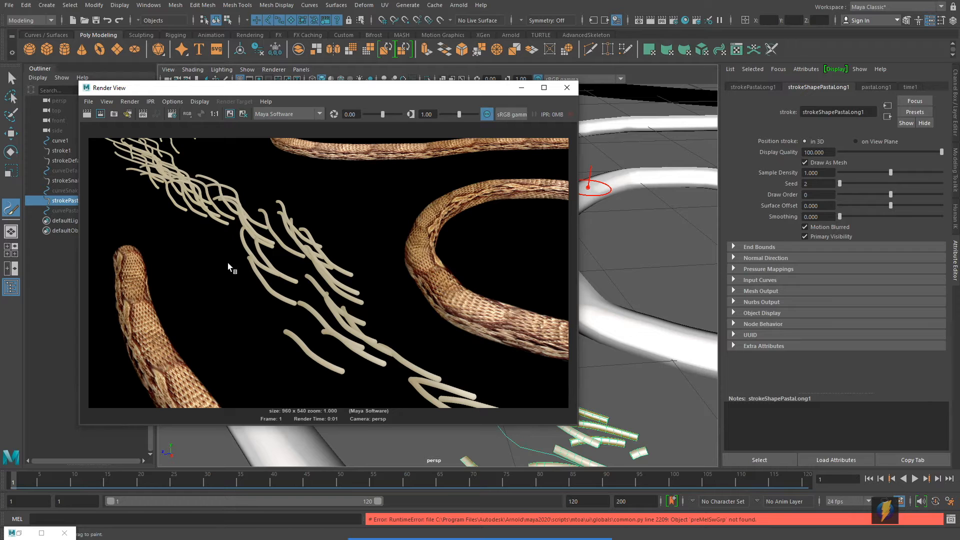
mouse_move(573, 104)
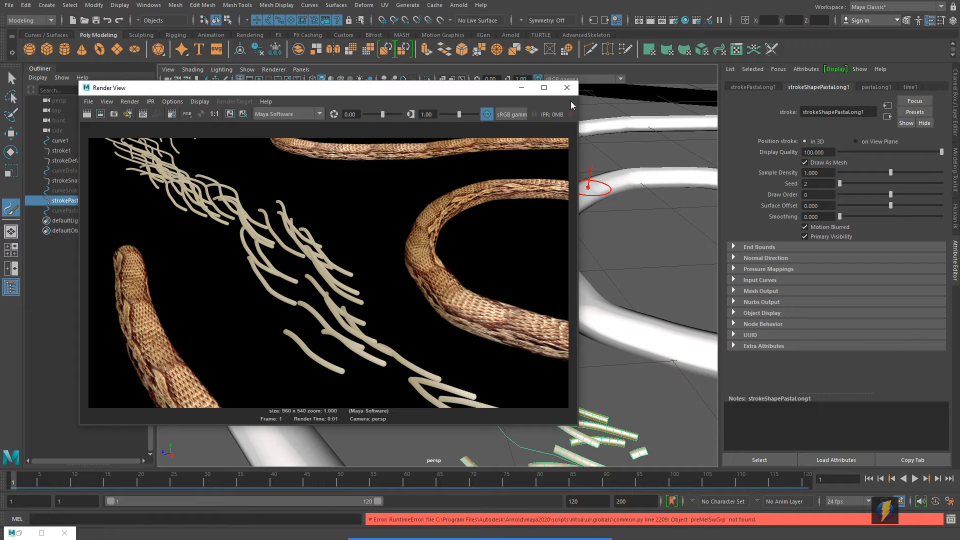
mouse_move(567, 88)
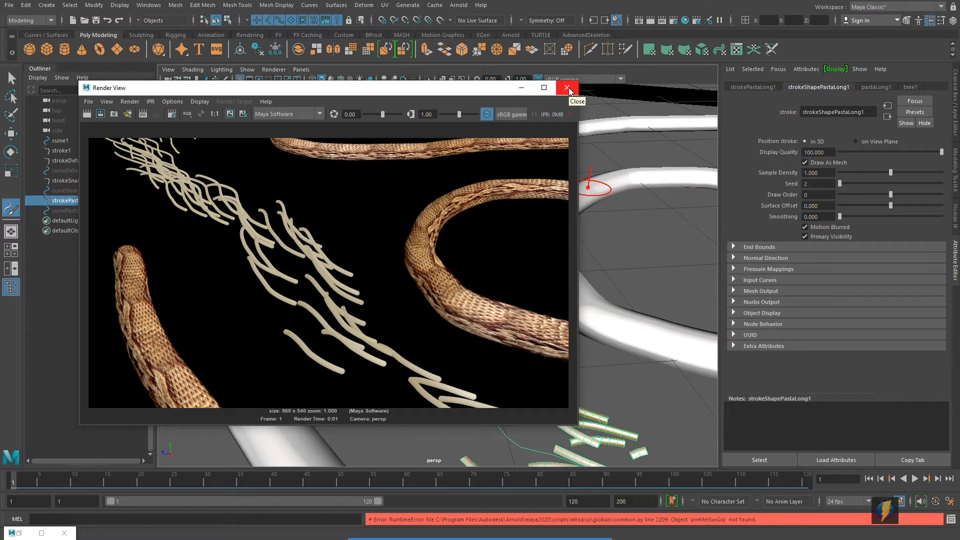
left_click(567, 87)
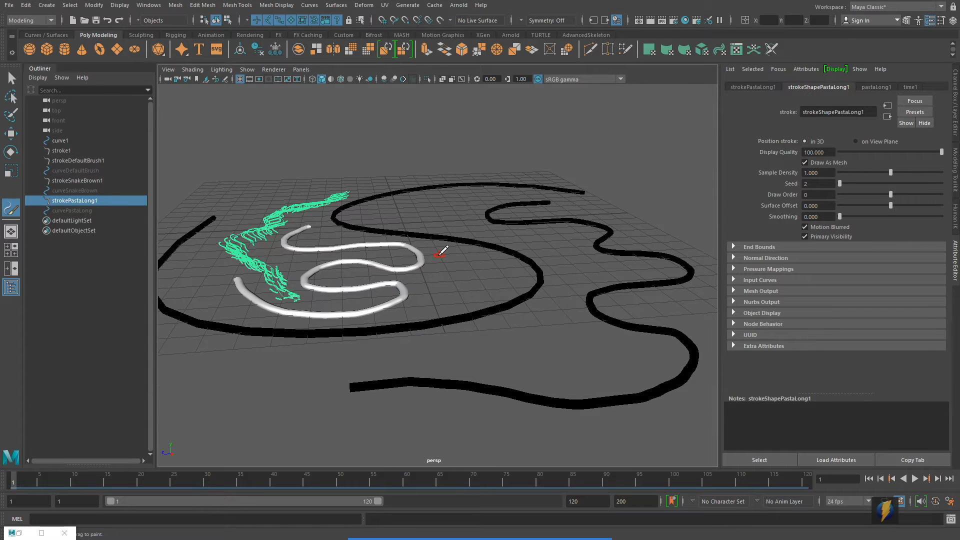
Load grassCarpet.mel from the Paint Effects Grasses examples as the current brush.
left_click(406, 5)
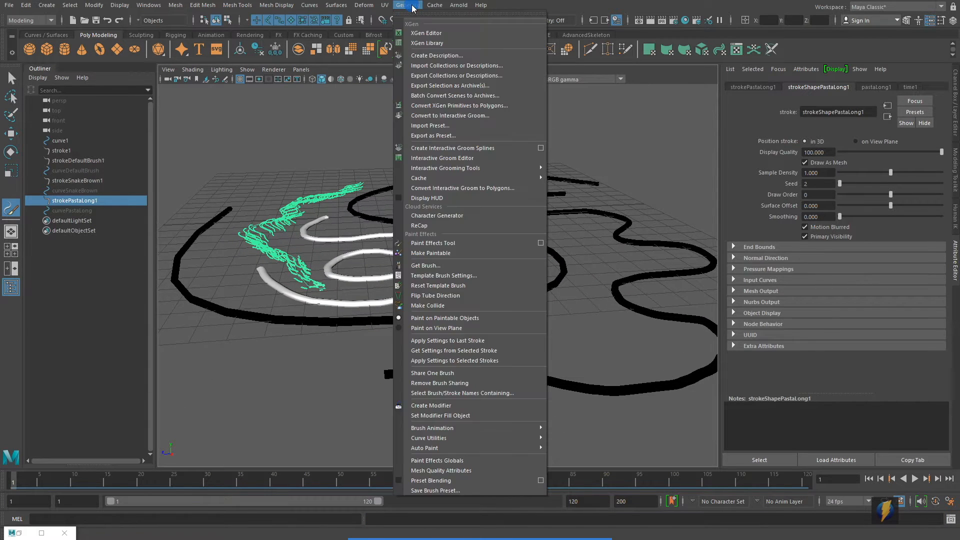
mouse_move(443, 265)
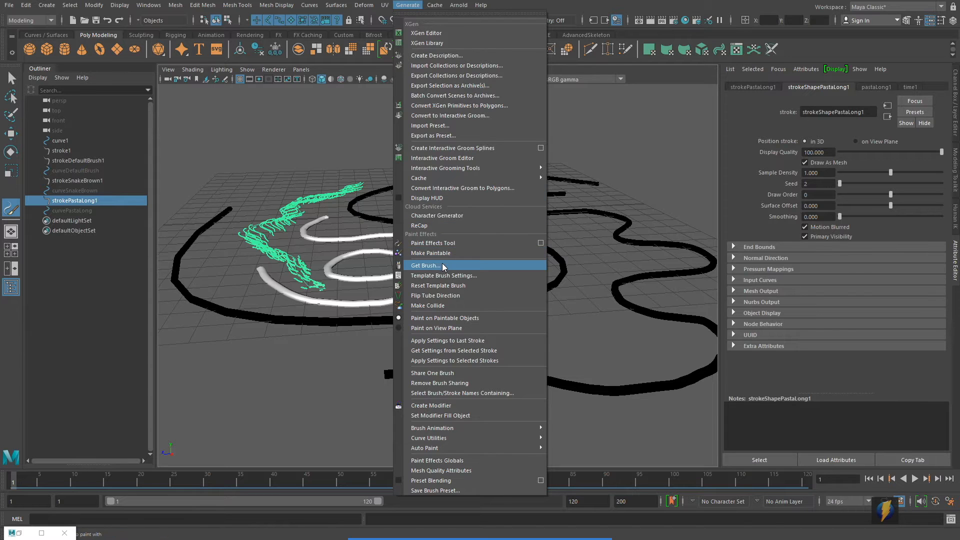
left_click(424, 265)
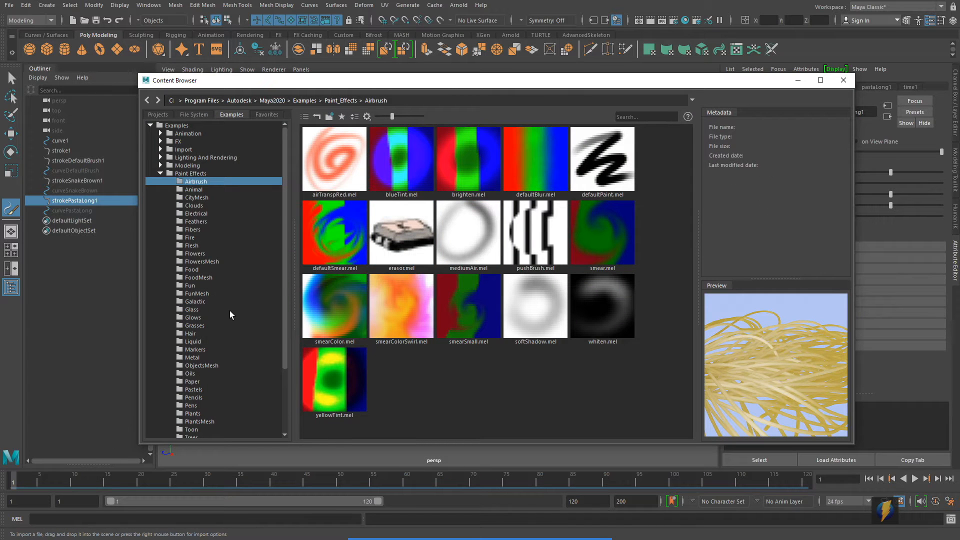
left_click(194, 325)
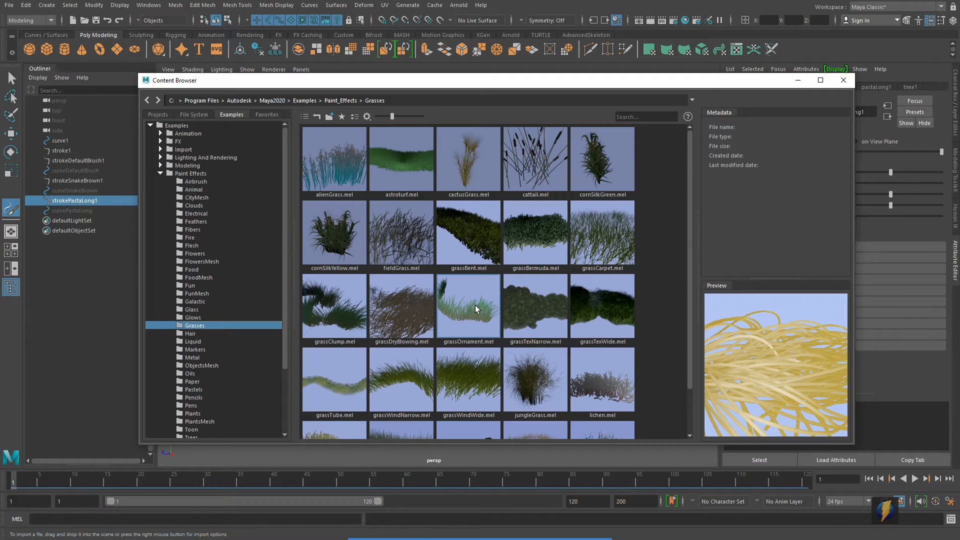
scroll("down", 3)
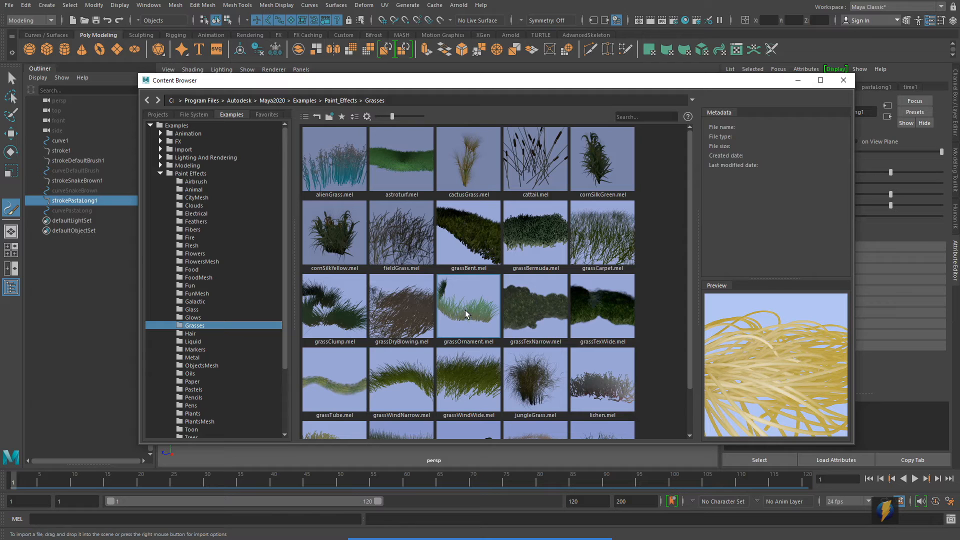
mouse_move(491, 320)
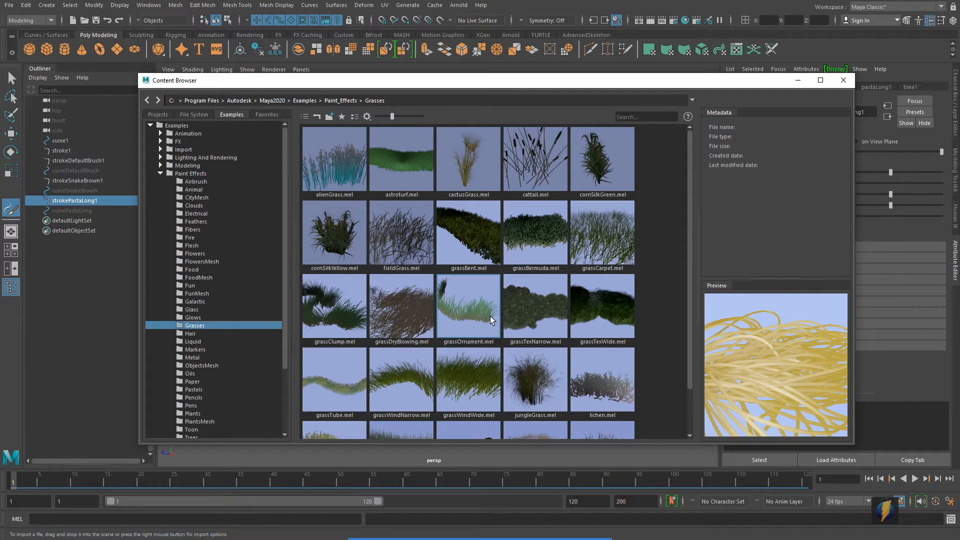
scroll("down", 3)
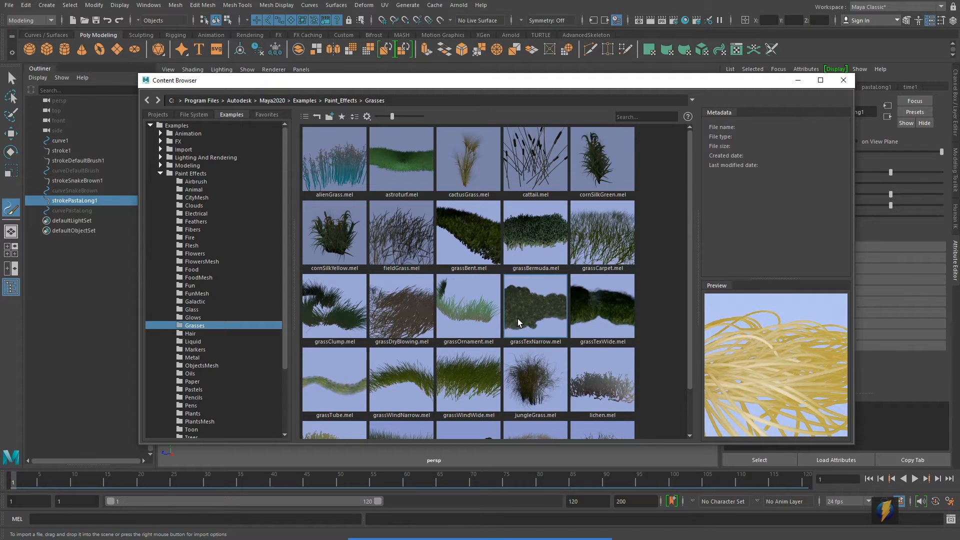
mouse_move(604, 235)
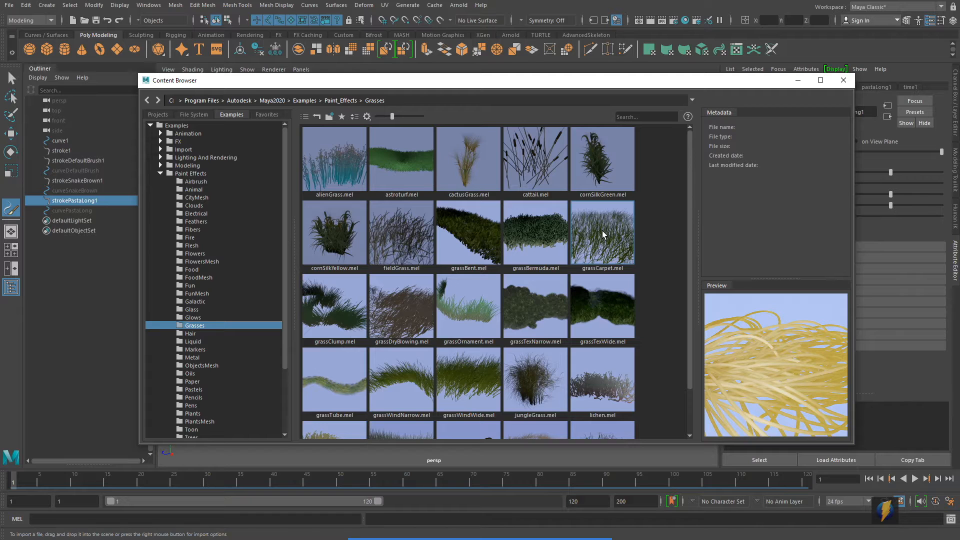
left_click(602, 232)
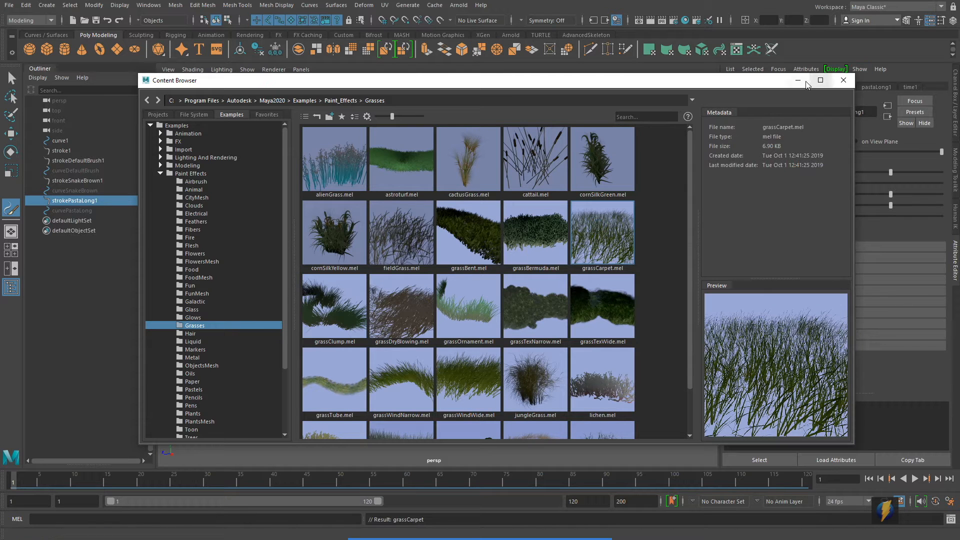
left_click(843, 80)
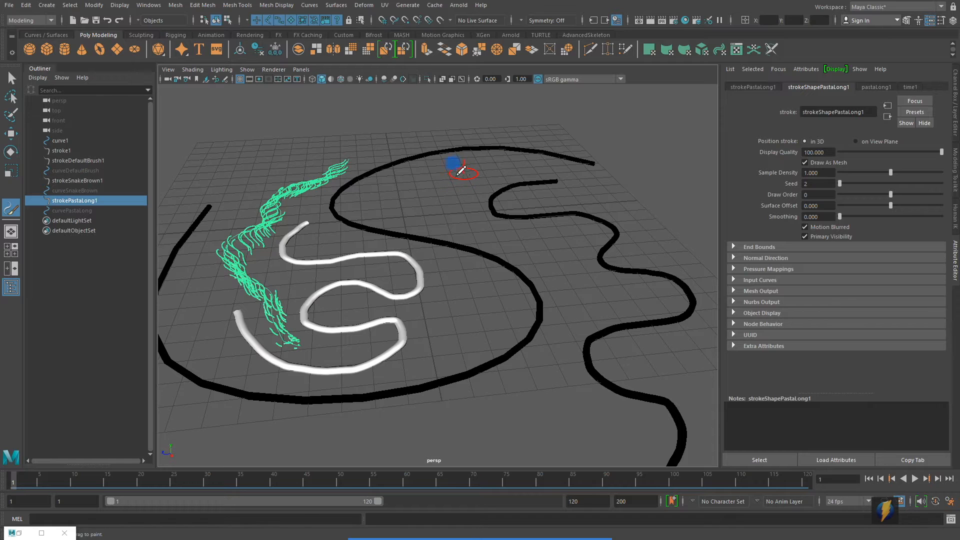
Paint a two-part grassCarpet stroke across the grid and render the current frame.
left_click_drag(455, 164, 545, 240)
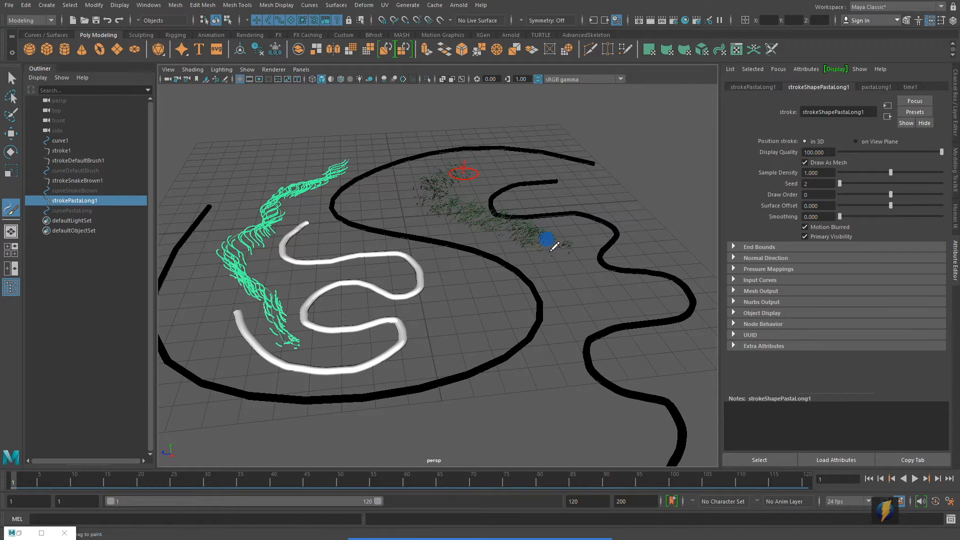
left_click_drag(543, 239, 494, 375)
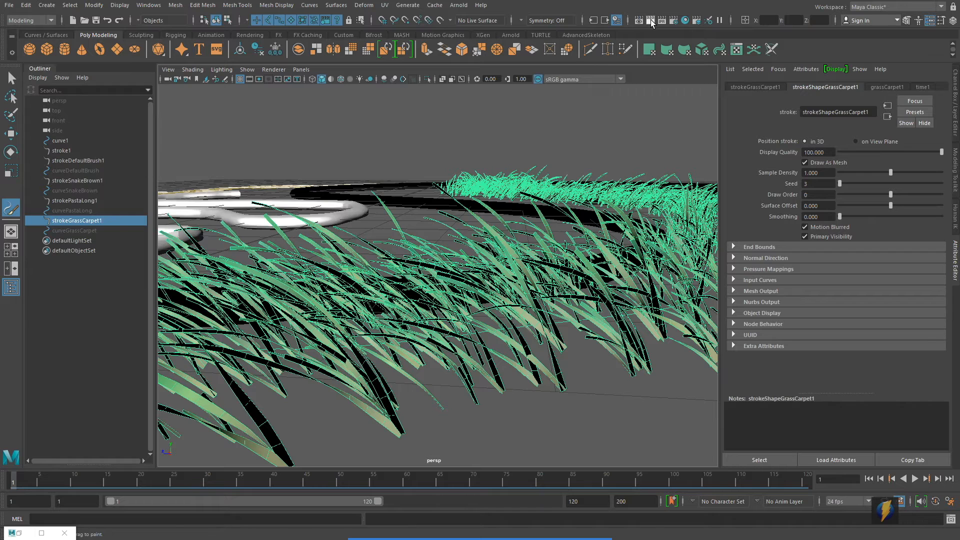
left_click(651, 20)
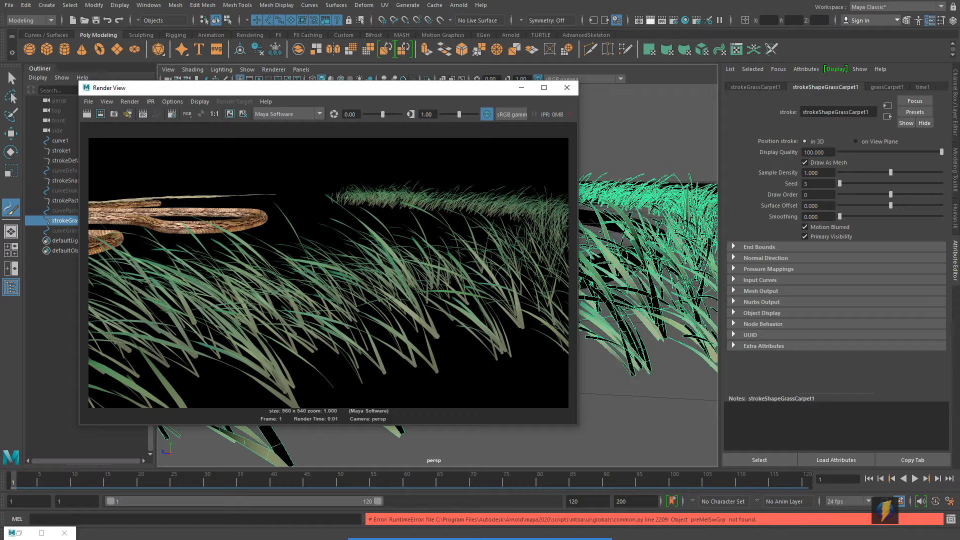
mouse_move(624, 42)
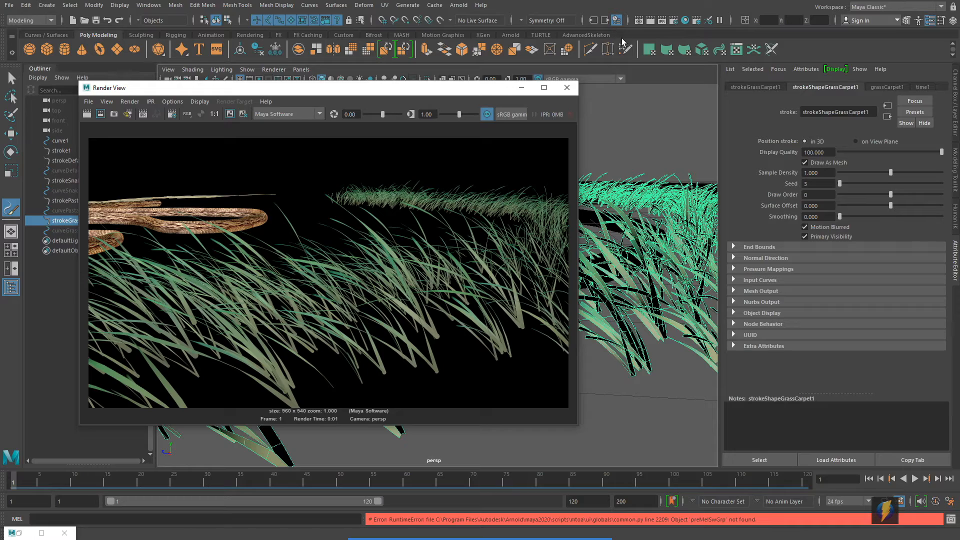
Inspect the Maya Software render of the grass and snake strokes, then close it.
left_click(567, 88)
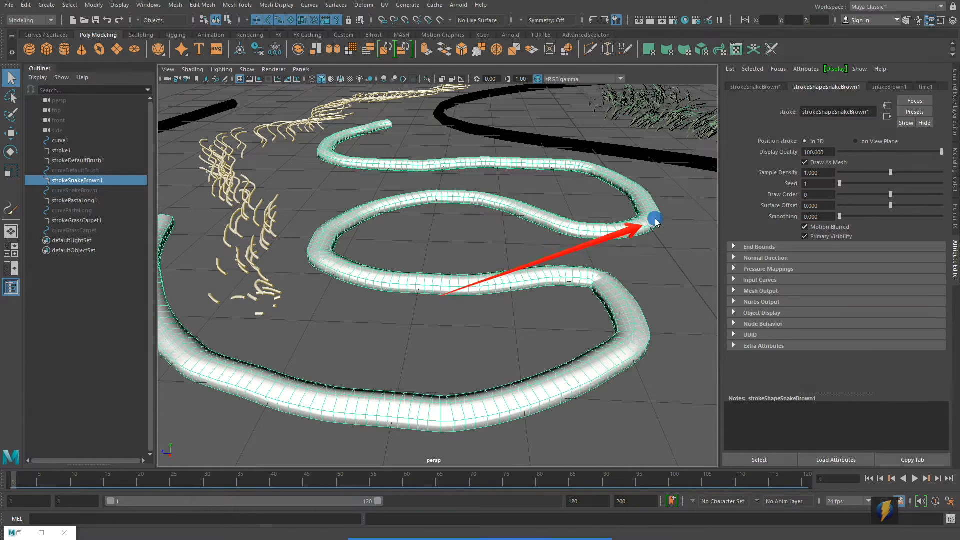
Adjust the snakeBrown1 brush width, keeping the snake a thin tube.
left_click(889, 86)
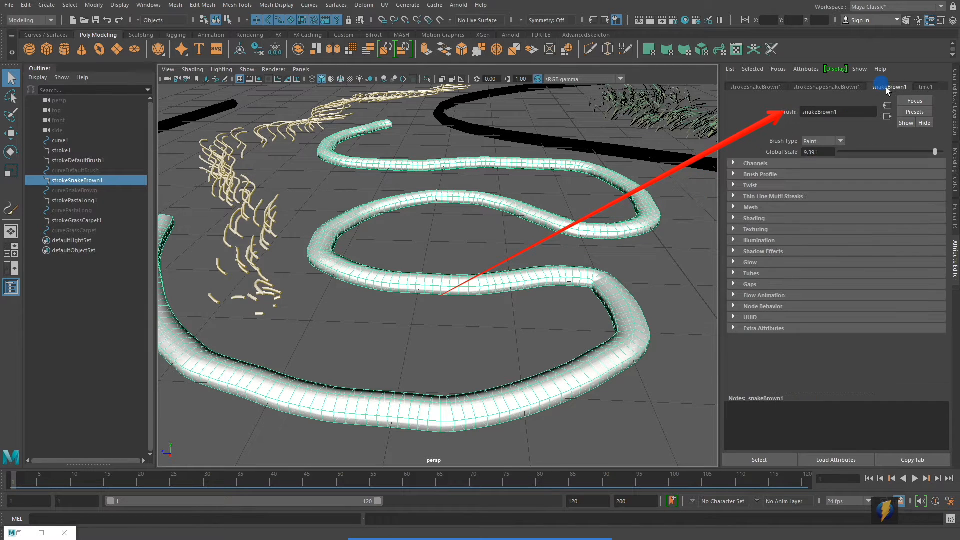
left_click(733, 174)
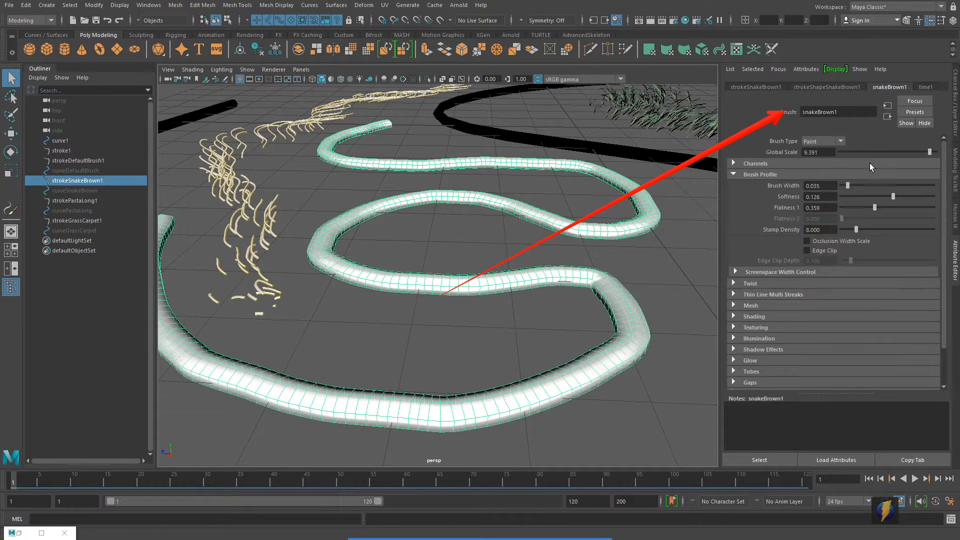
left_click_drag(839, 185, 850, 182)
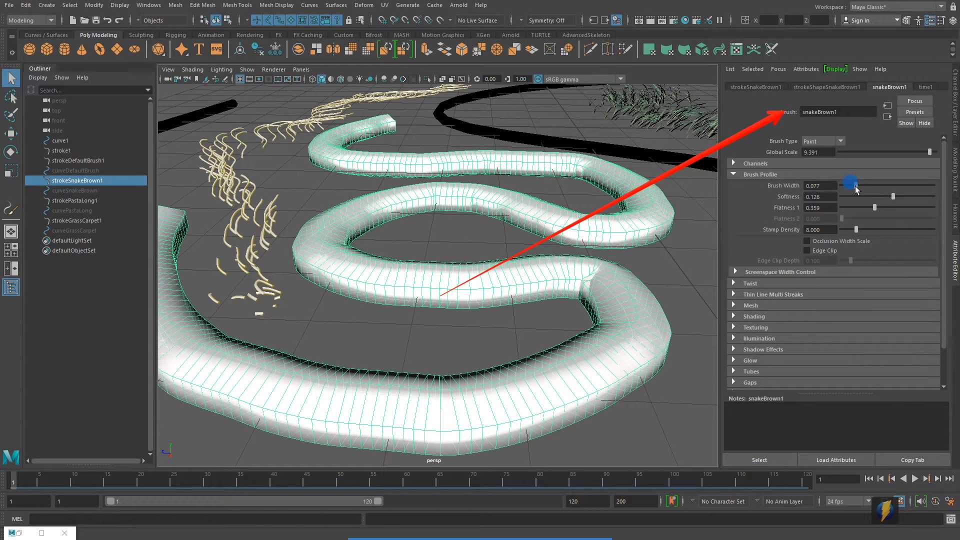
left_click_drag(850, 181, 848, 186)
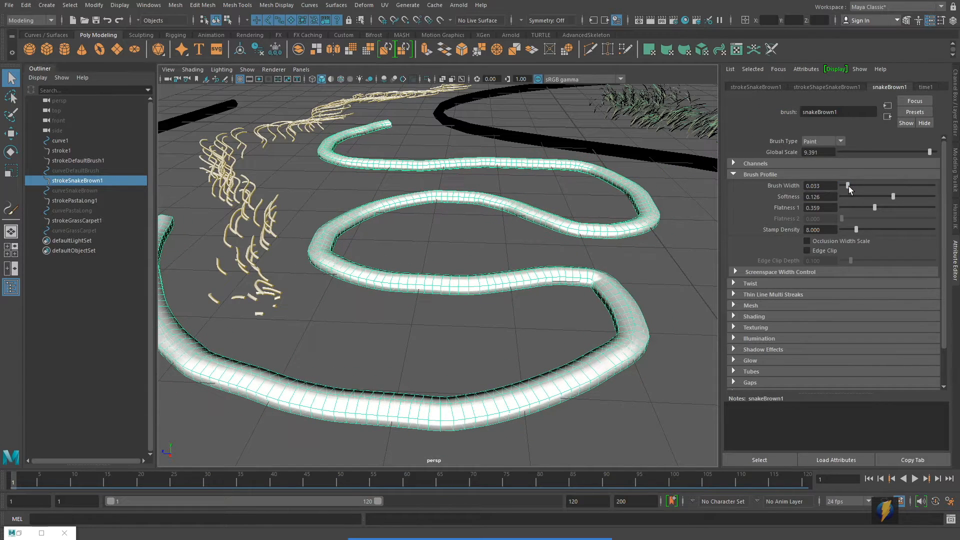
Set strokeShapeSnakeBrown1 sample density to about 0.9.
left_click(827, 86)
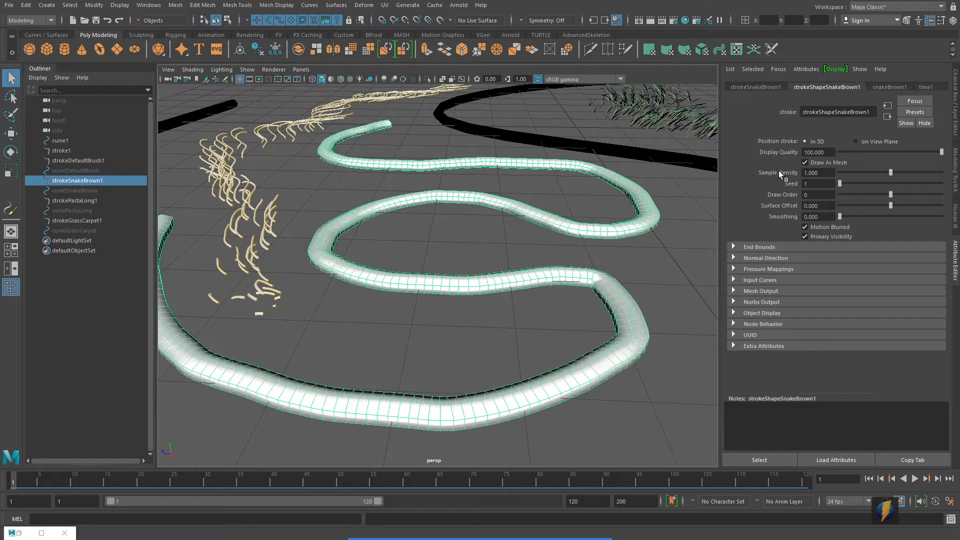
left_click_drag(841, 172, 908, 172)
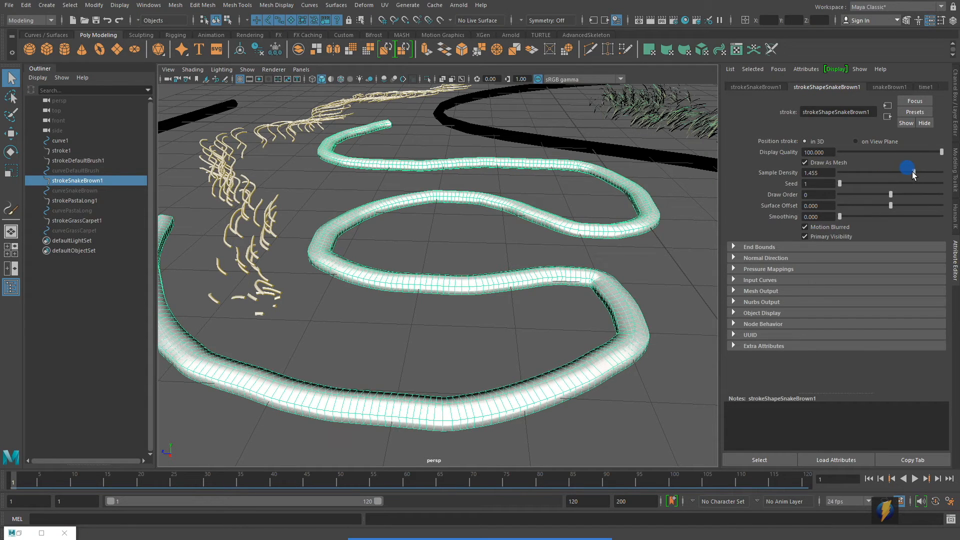
left_click_drag(908, 167, 874, 171)
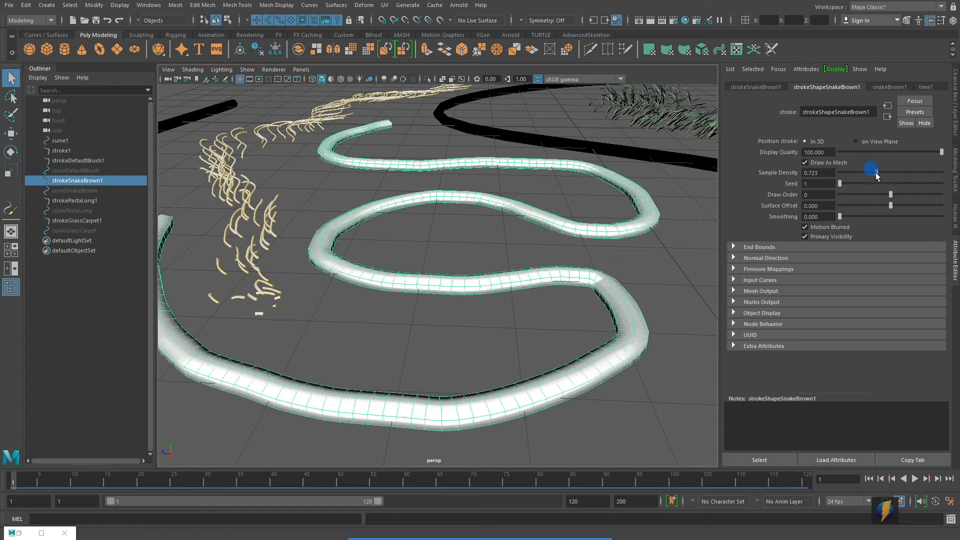
left_click_drag(873, 170, 897, 170)
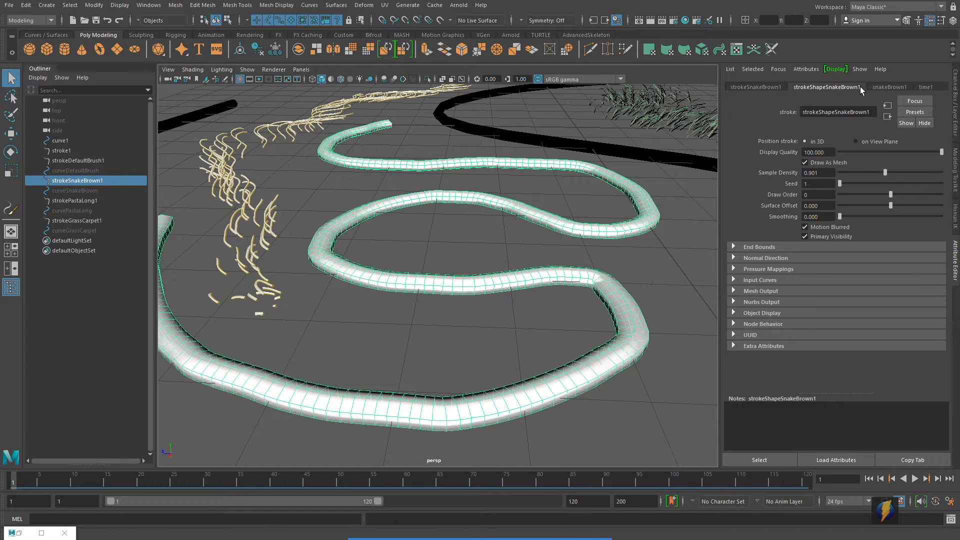
Set the snakeBrown1 brush global scale to about 9.26.
left_click(889, 87)
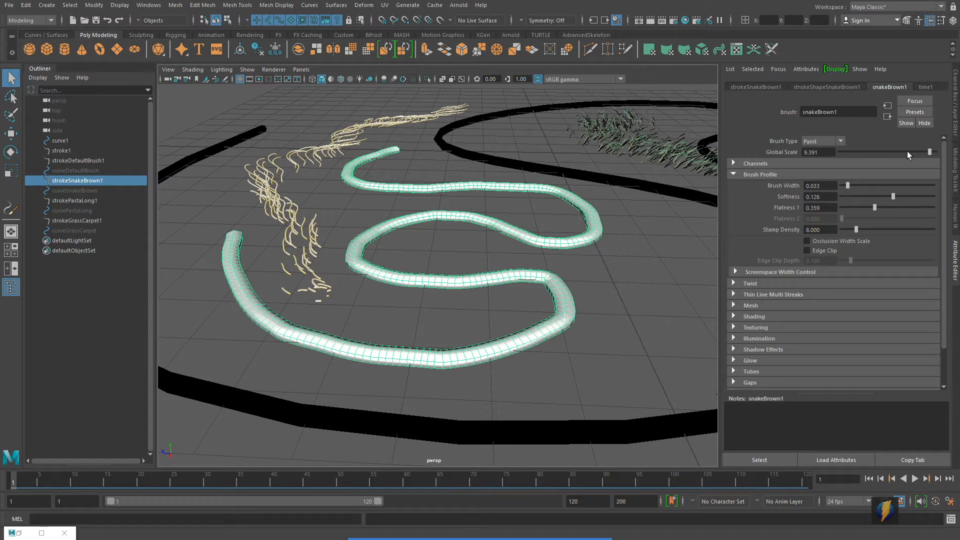
left_click_drag(930, 152, 891, 154)
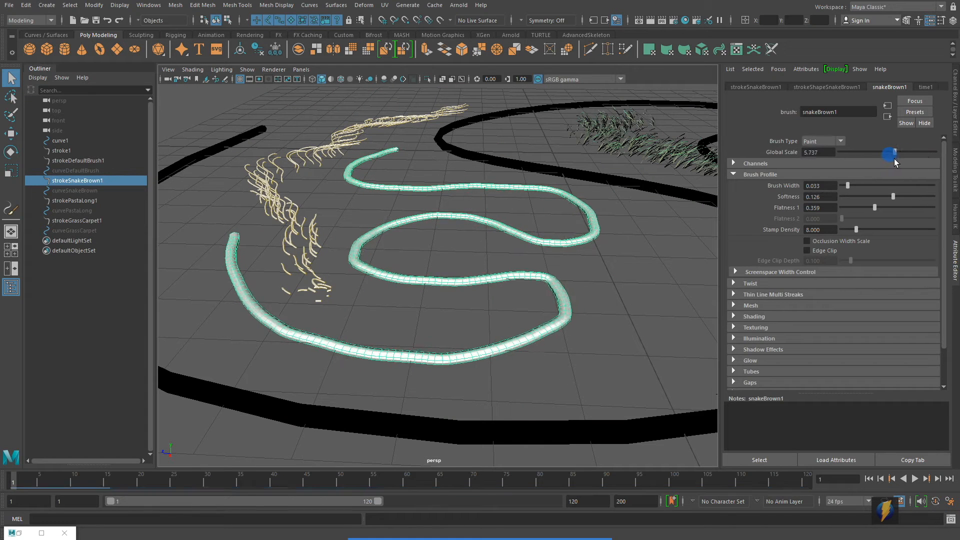
left_click_drag(890, 152, 928, 152)
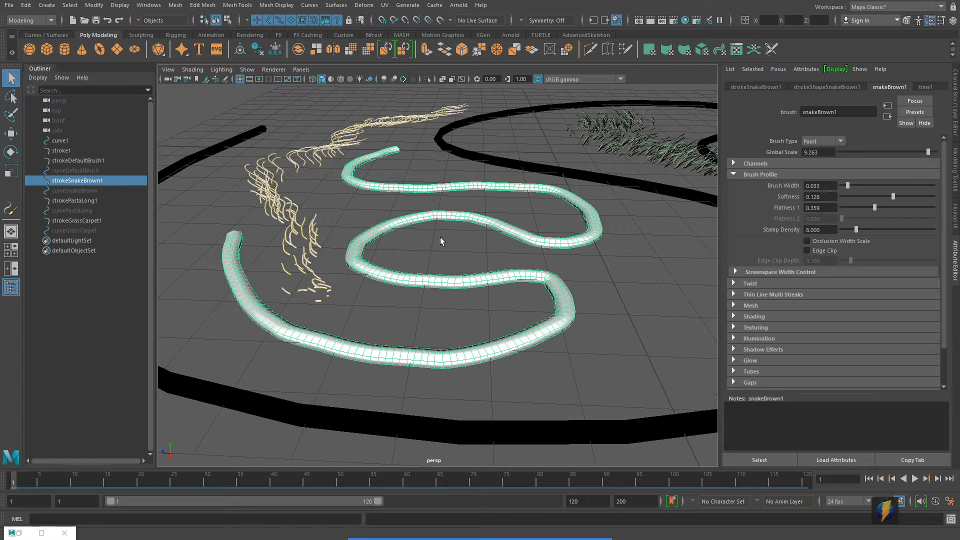
mouse_move(445, 245)
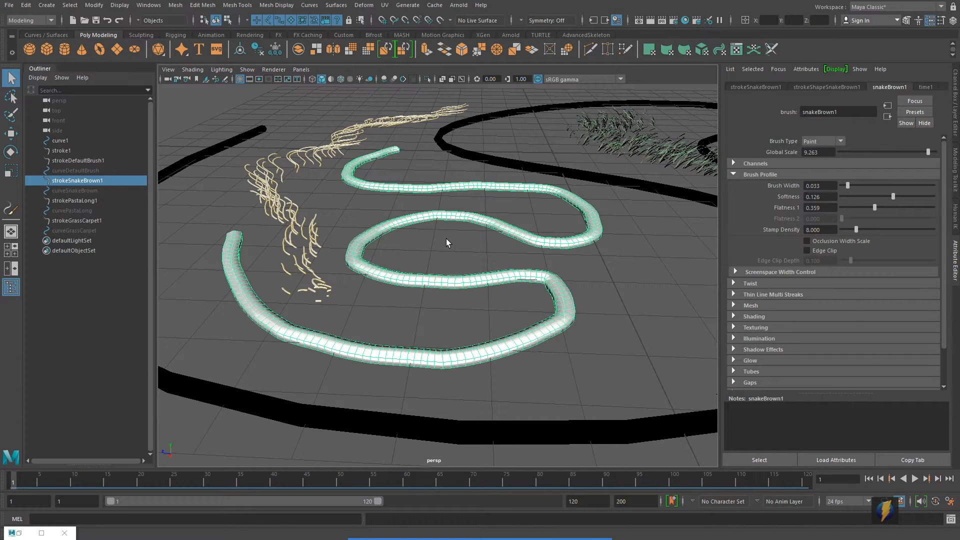
mouse_move(375, 317)
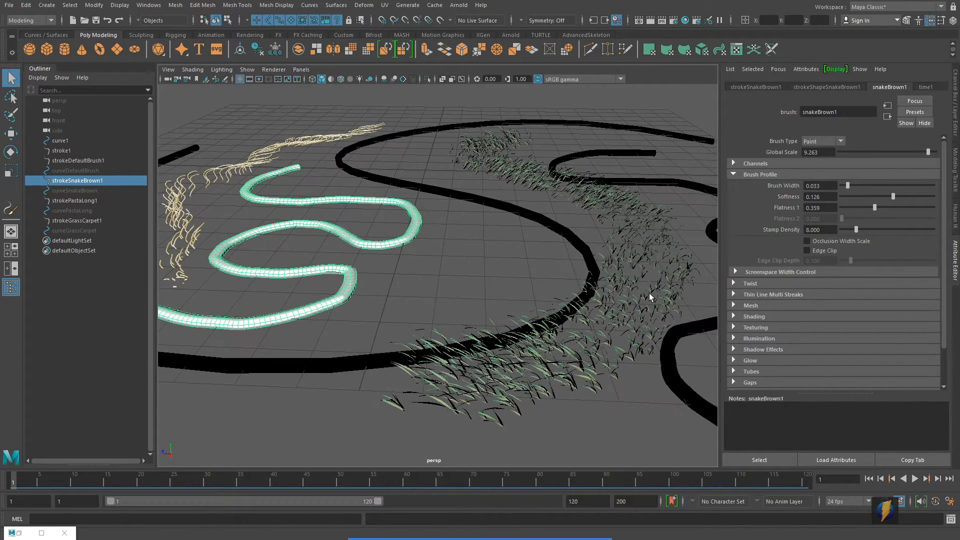
Select strokeGrassCarpet1 and copy its settings to the brush via Get Settings from Selected Stroke.
left_click(76, 220)
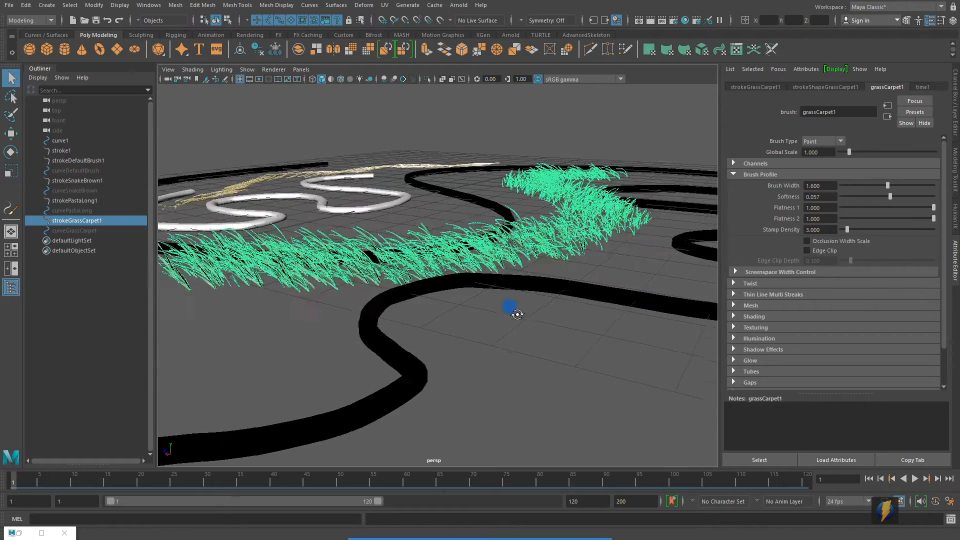
left_click_drag(511, 306, 567, 317)
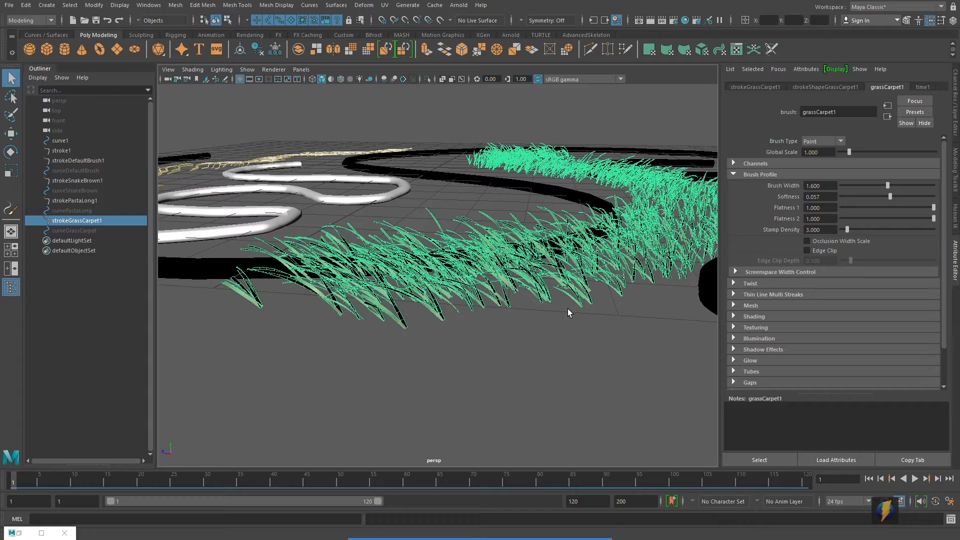
mouse_move(582, 364)
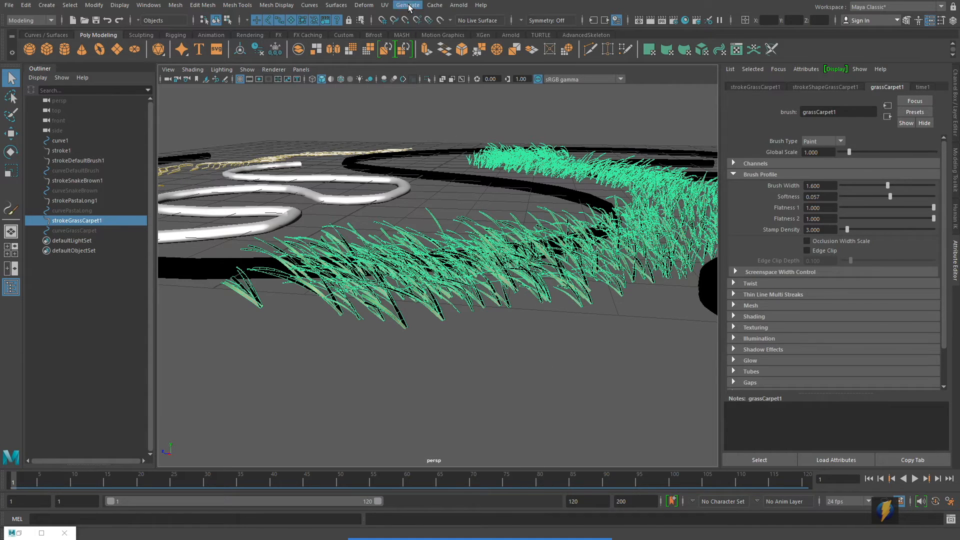
left_click(407, 5)
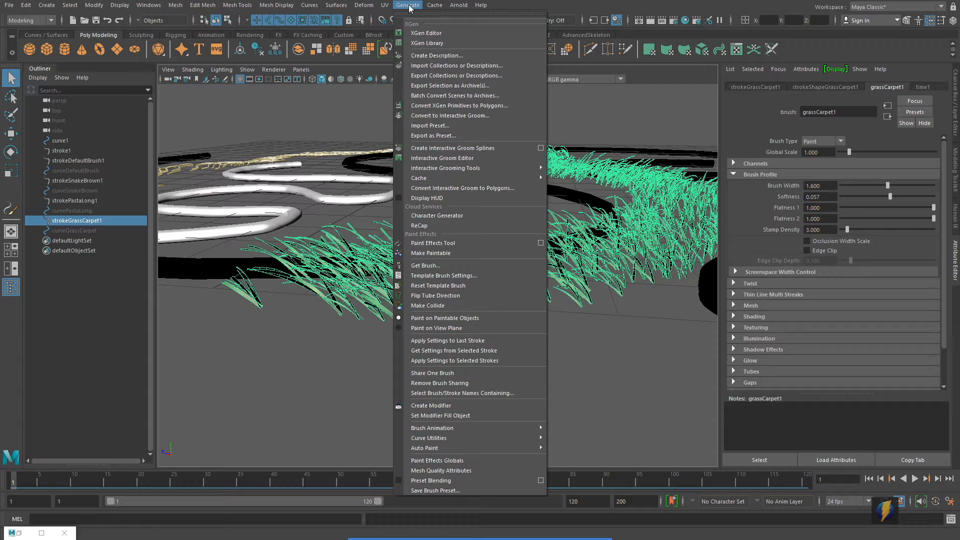
mouse_move(474, 351)
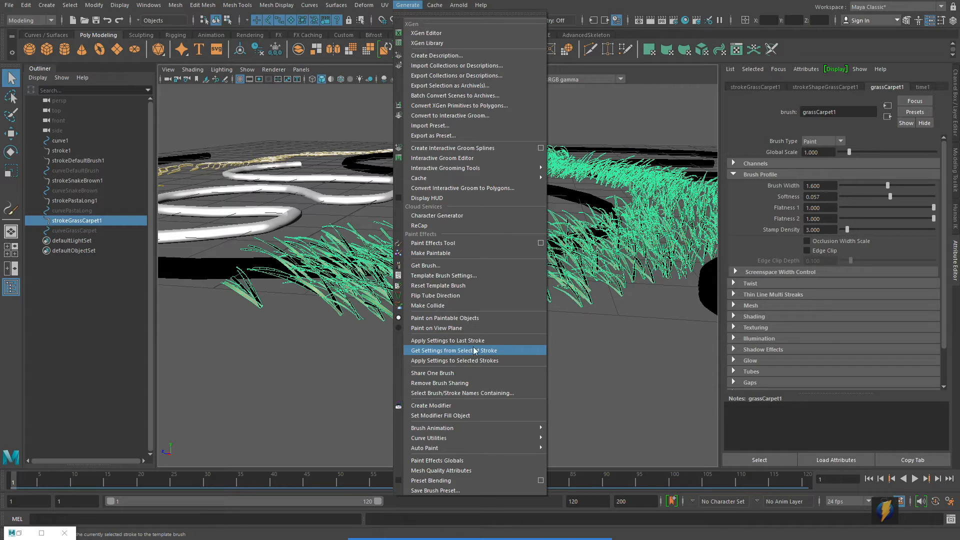
mouse_move(520, 354)
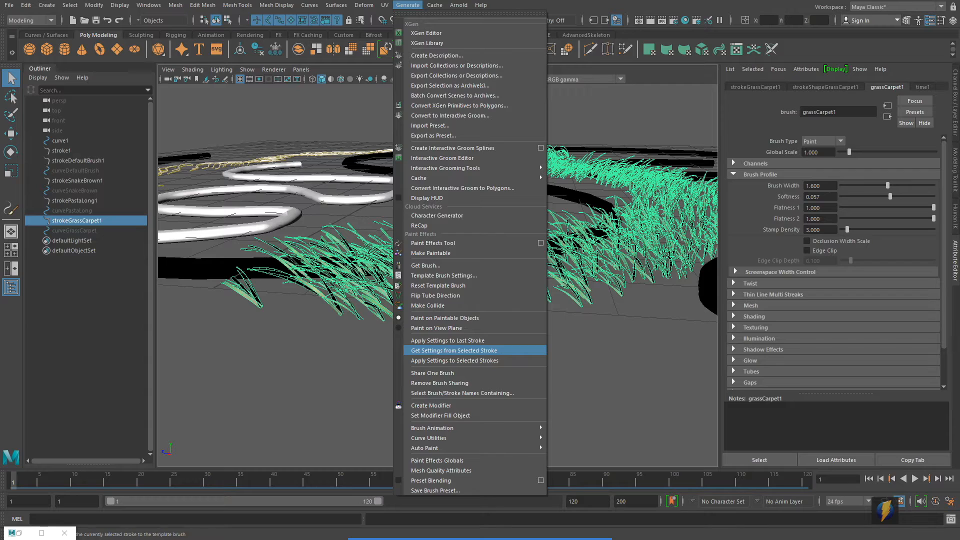
left_click(454, 350)
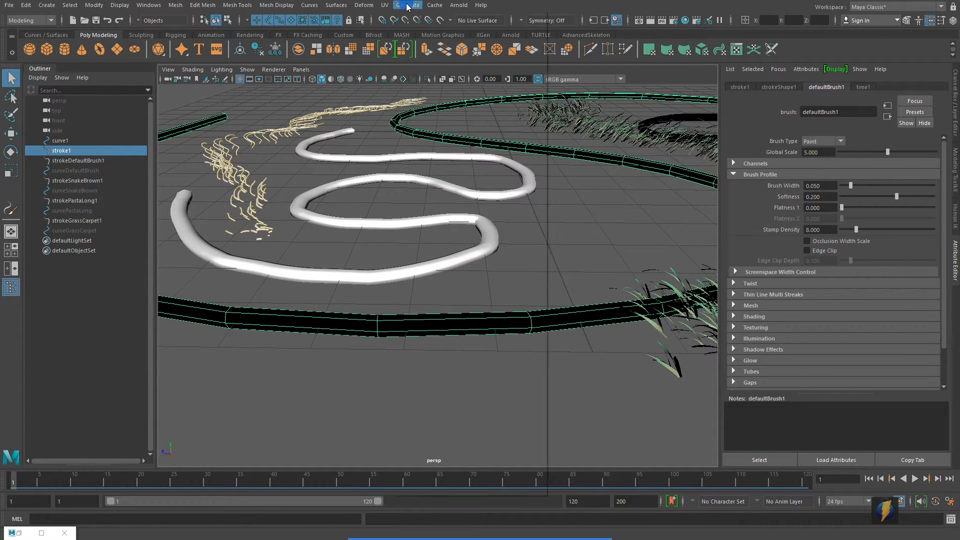
Apply the current grass settings to stroke1 and orbit to inspect the new blades.
left_click(407, 6)
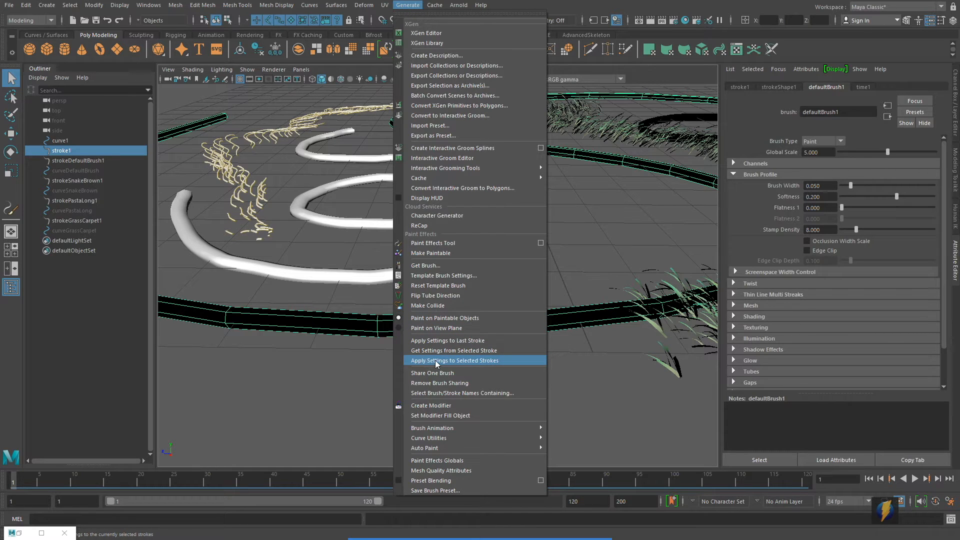
mouse_move(439, 363)
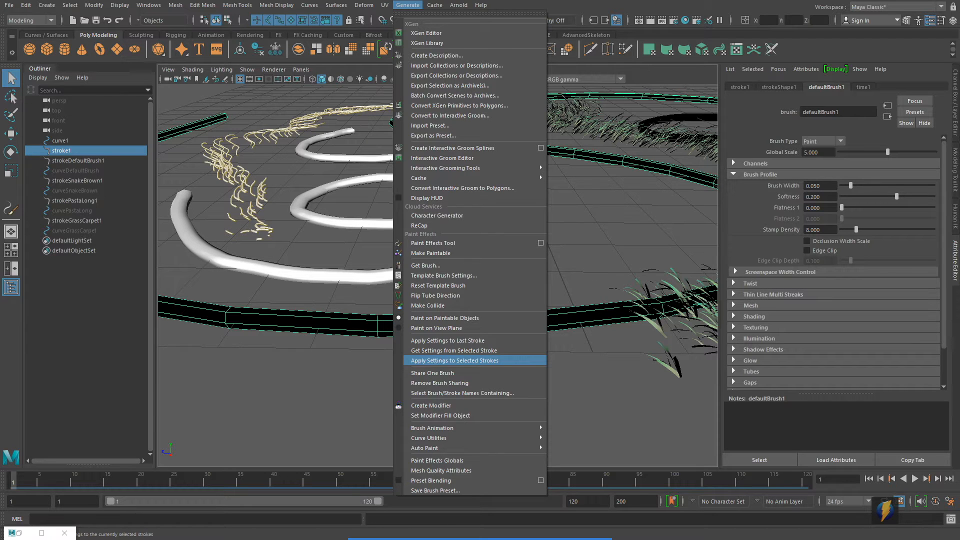
mouse_move(454, 350)
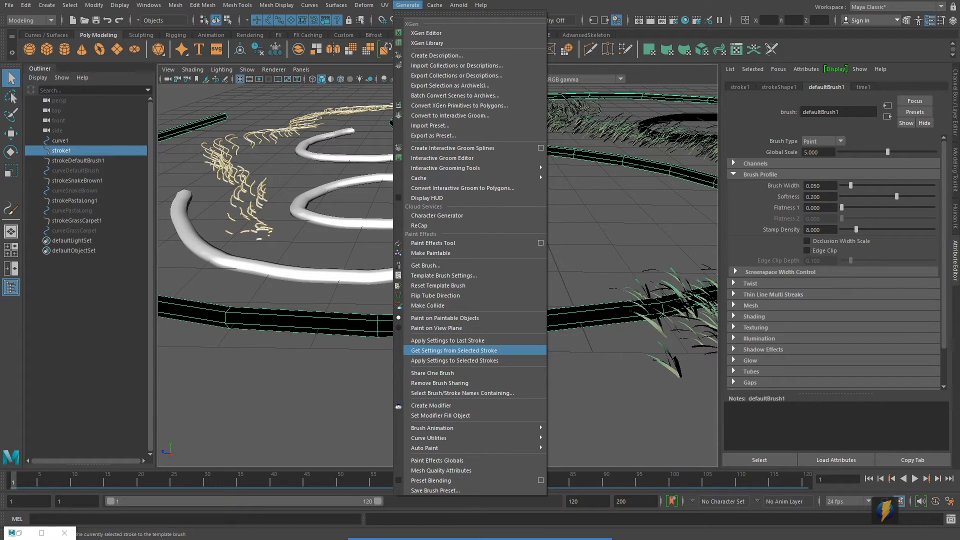
mouse_move(454, 360)
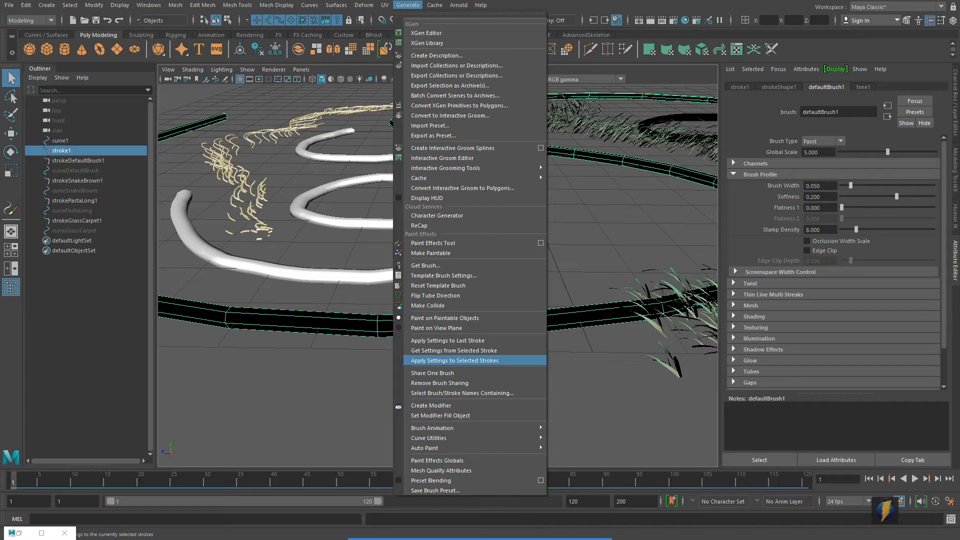
left_click(454, 360)
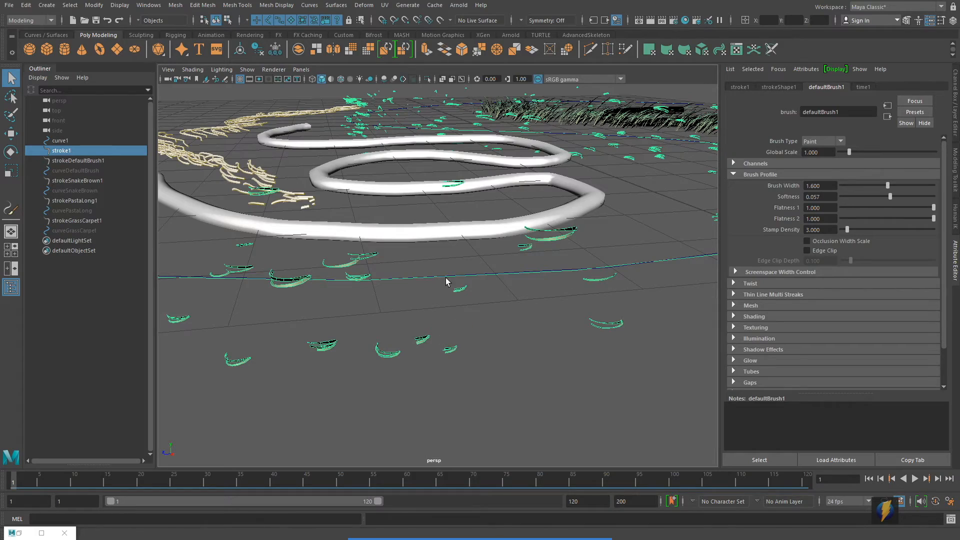
left_click_drag(445, 281, 508, 285)
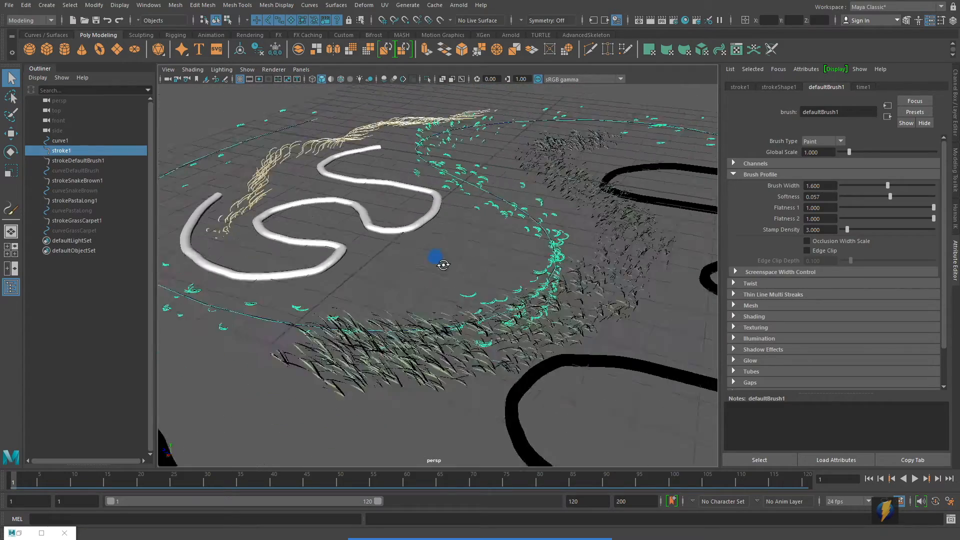
left_click_drag(441, 264, 450, 282)
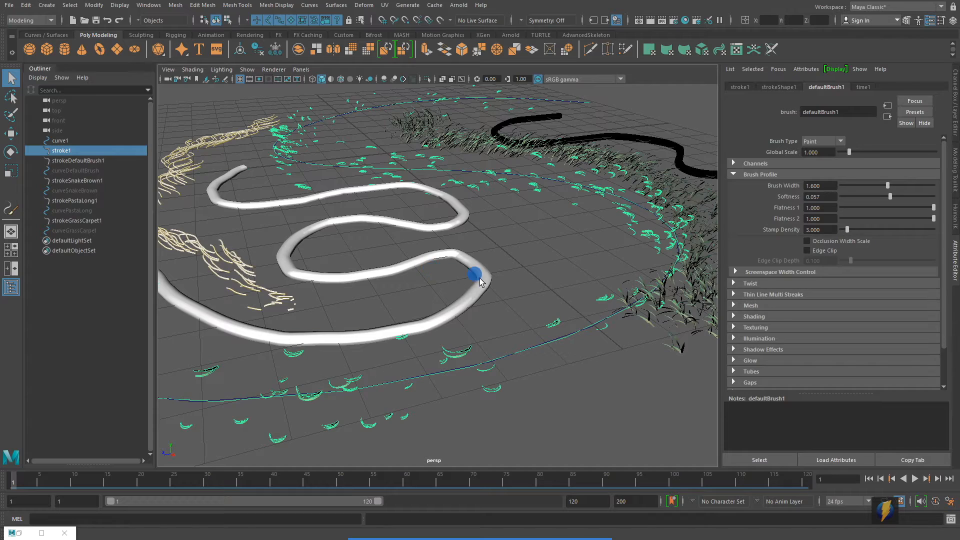
left_click(77, 180)
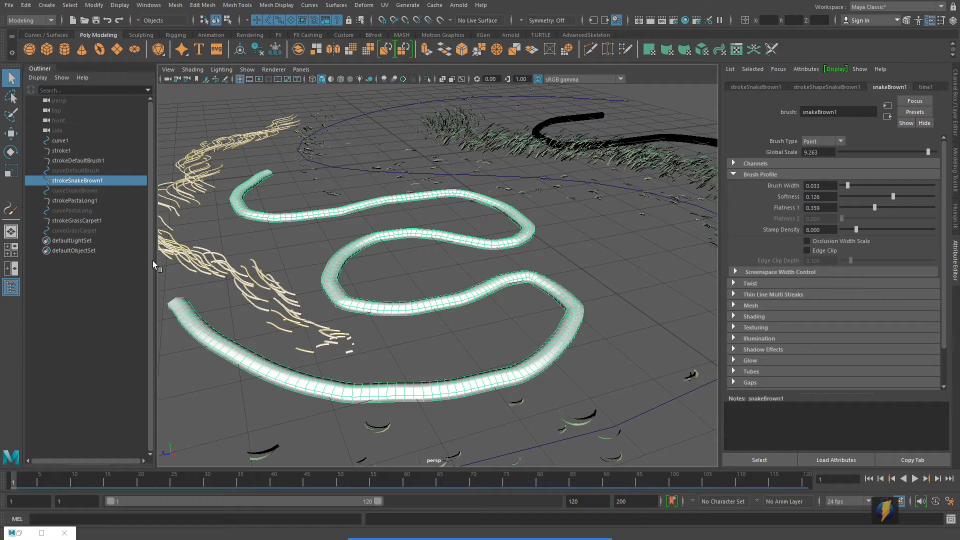
Apply the current grass settings to strokeGrassCarpet1.
left_click(76, 220)
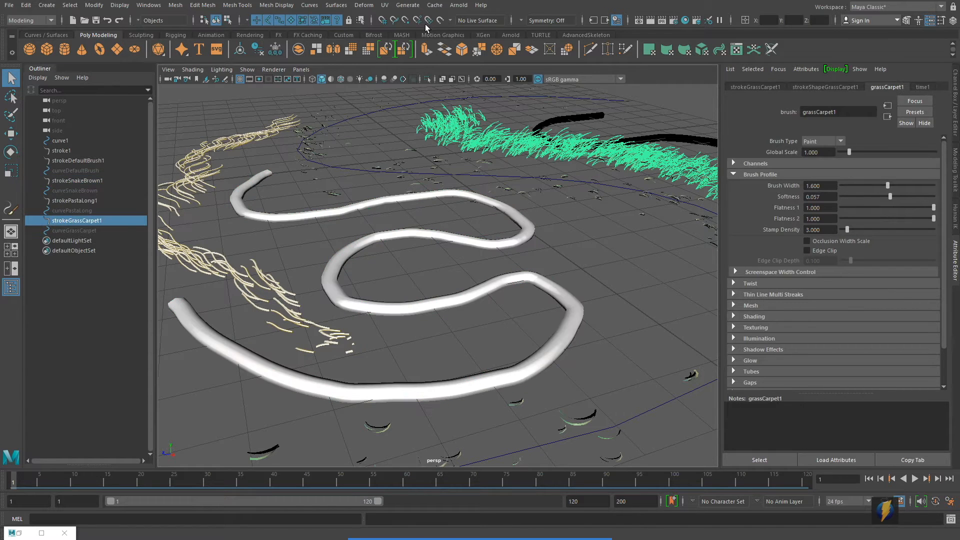
left_click(407, 5)
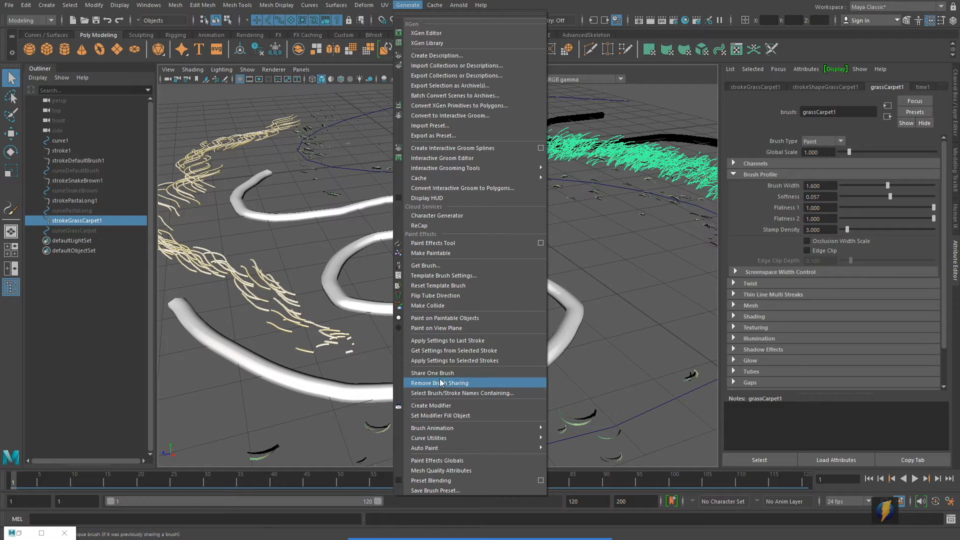
mouse_move(440, 373)
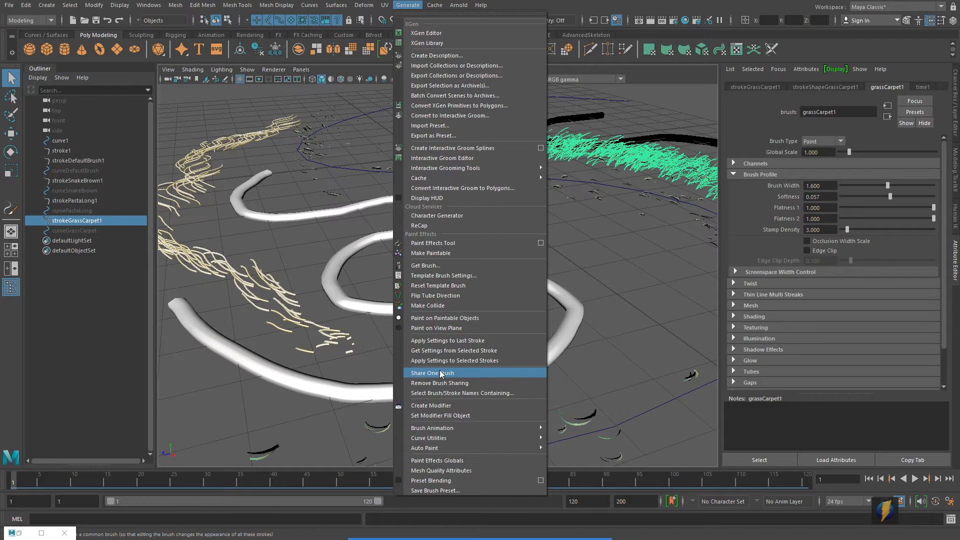
mouse_move(443, 360)
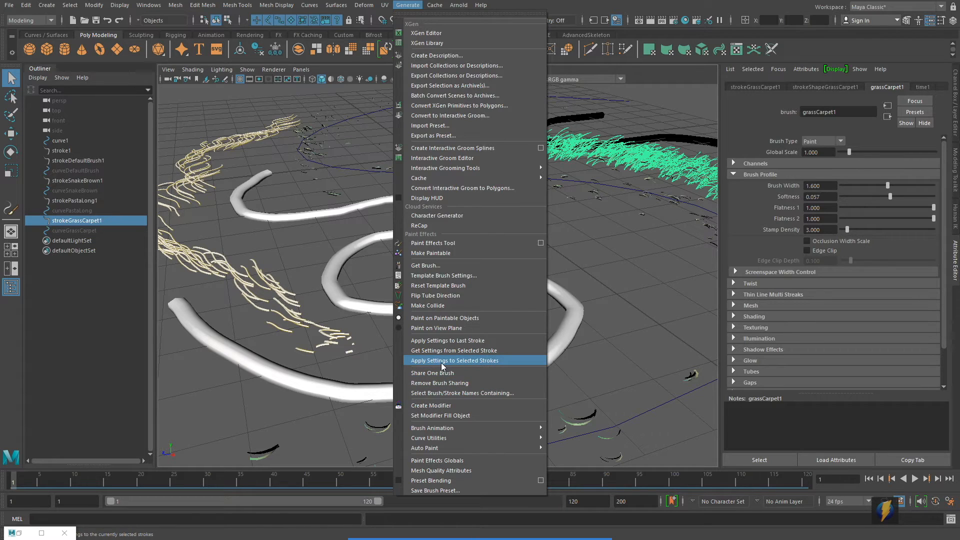
left_click(454, 360)
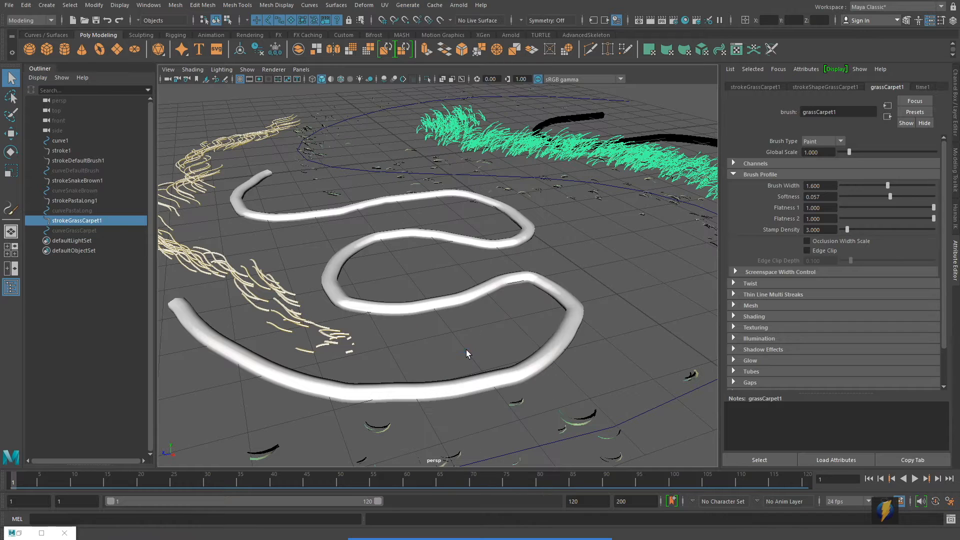
Apply the grass settings to strokeSnakeBrown1, turning the snake tube into grass.
left_click(77, 180)
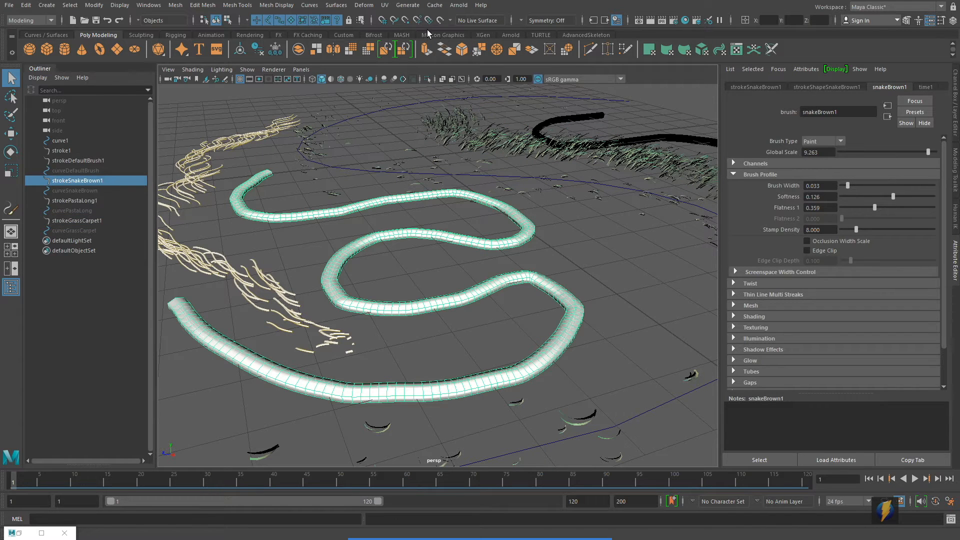
left_click(407, 5)
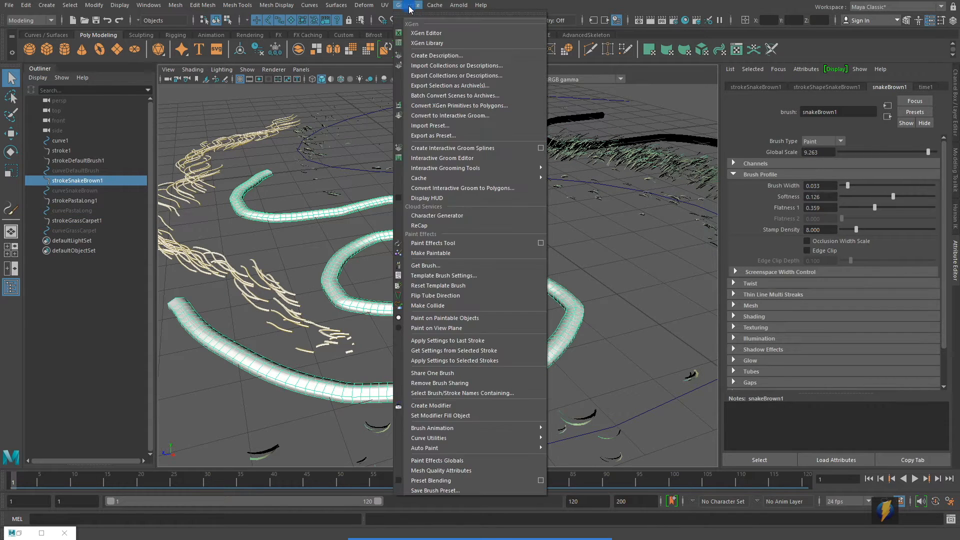
mouse_move(471, 365)
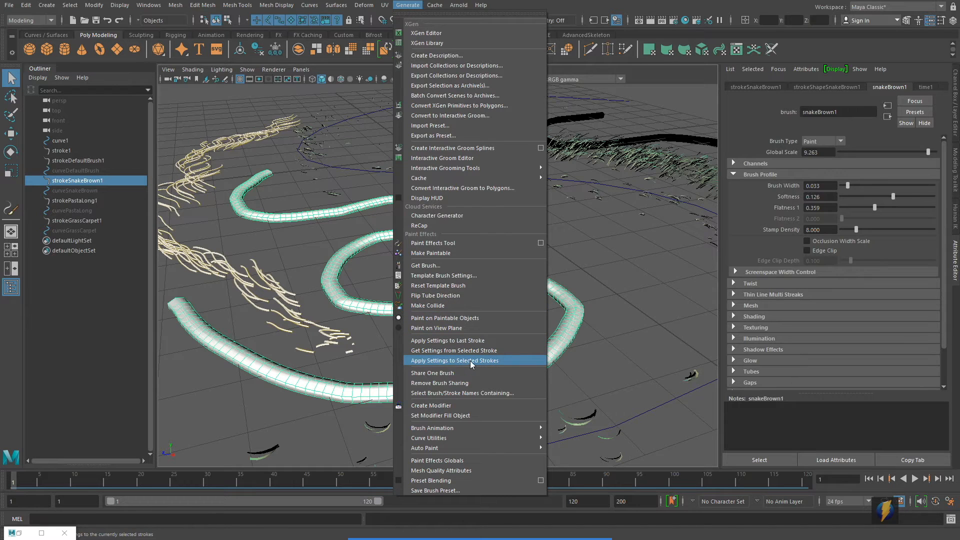
left_click(454, 360)
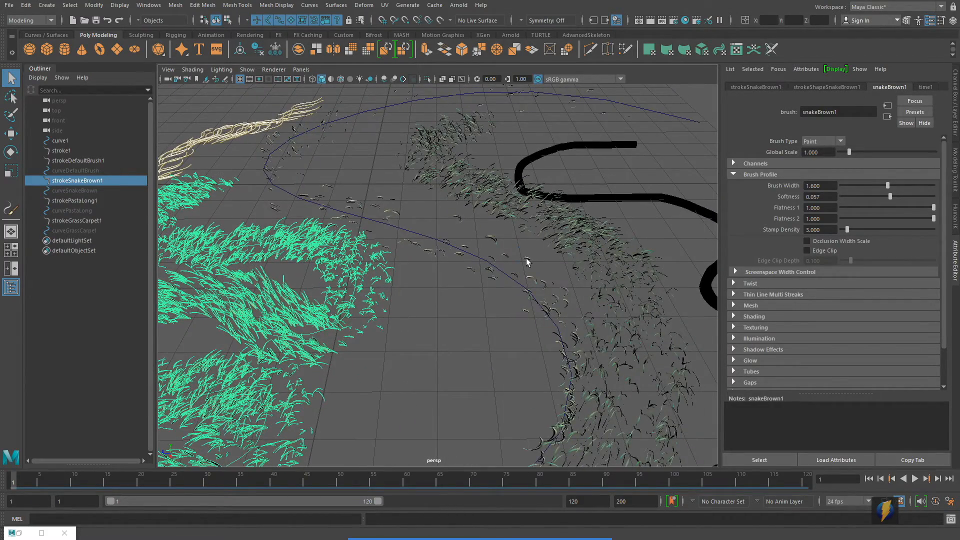
left_click(61, 151)
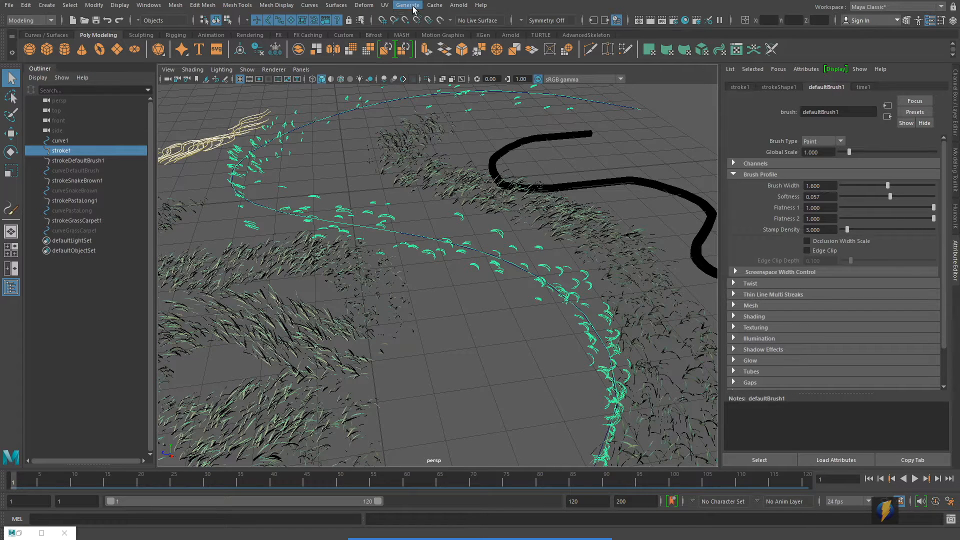
left_click(408, 6)
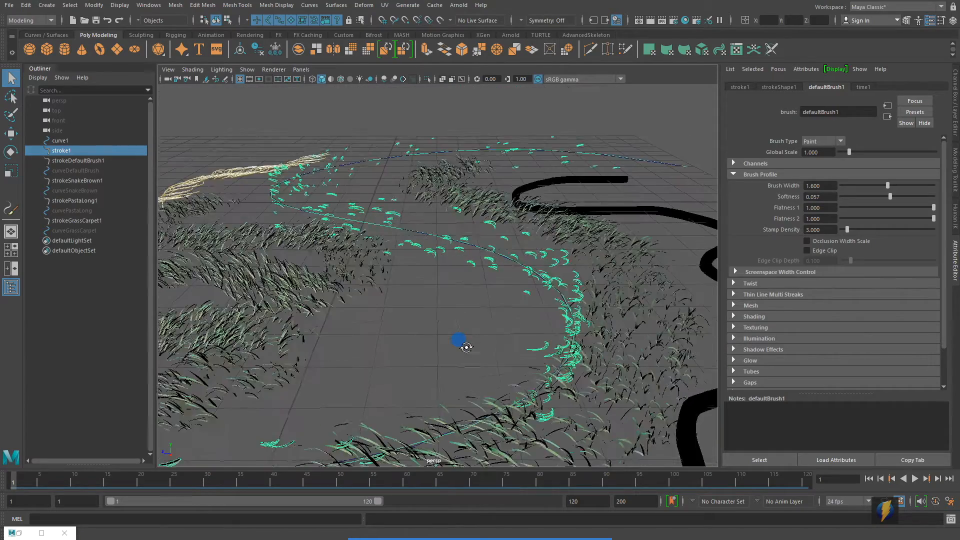
left_click_drag(458, 340, 488, 291)
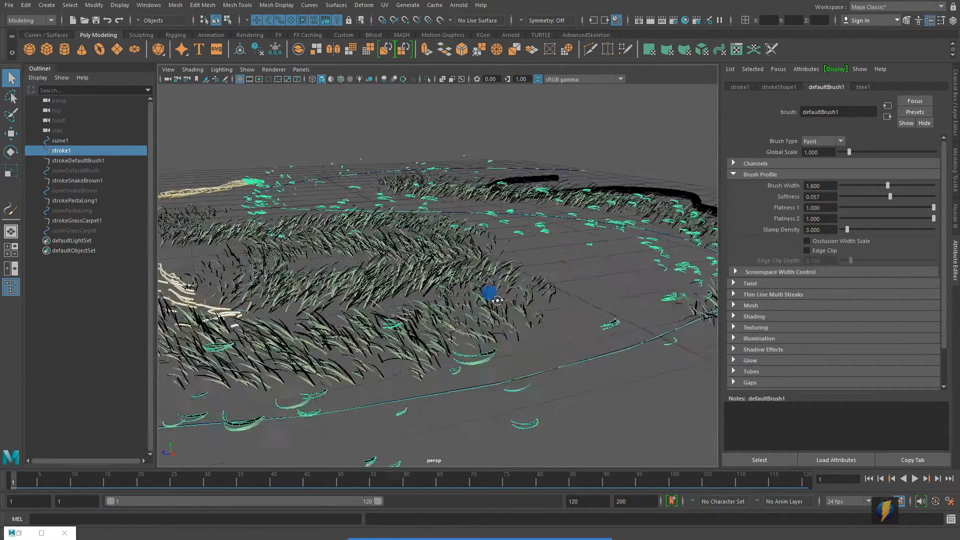
left_click_drag(490, 300, 567, 277)
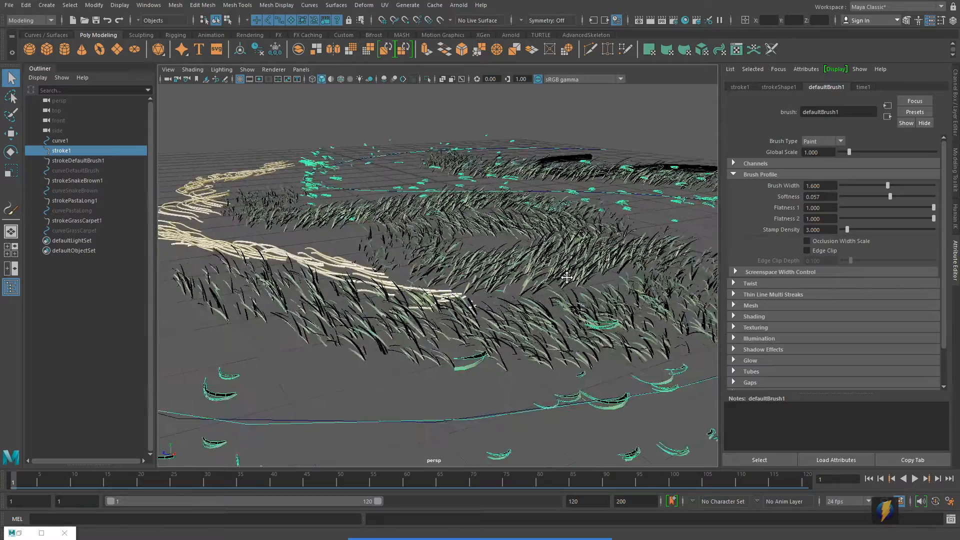
left_click(74, 201)
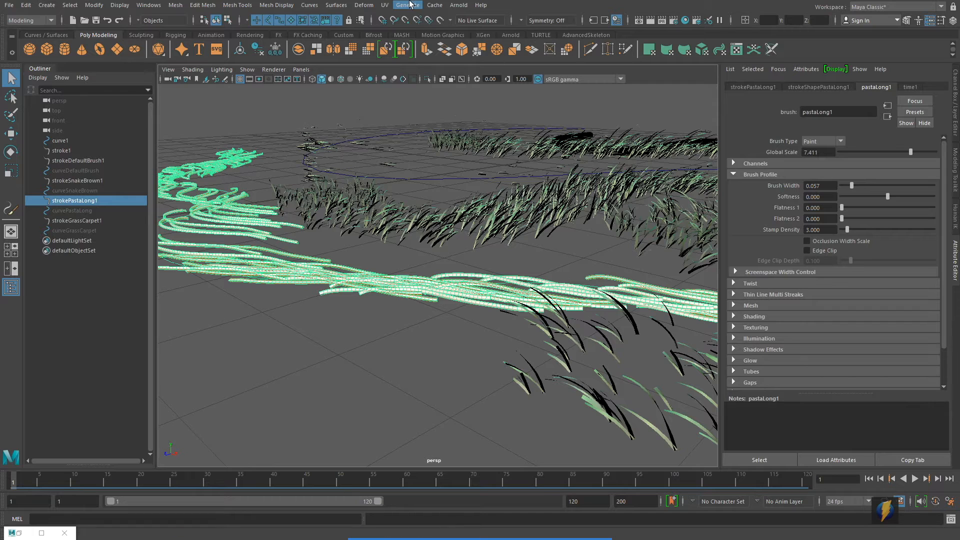
Apply the grass settings to strokePastaLong1 and the black tube strokeDefaultBrush1.
left_click(408, 5)
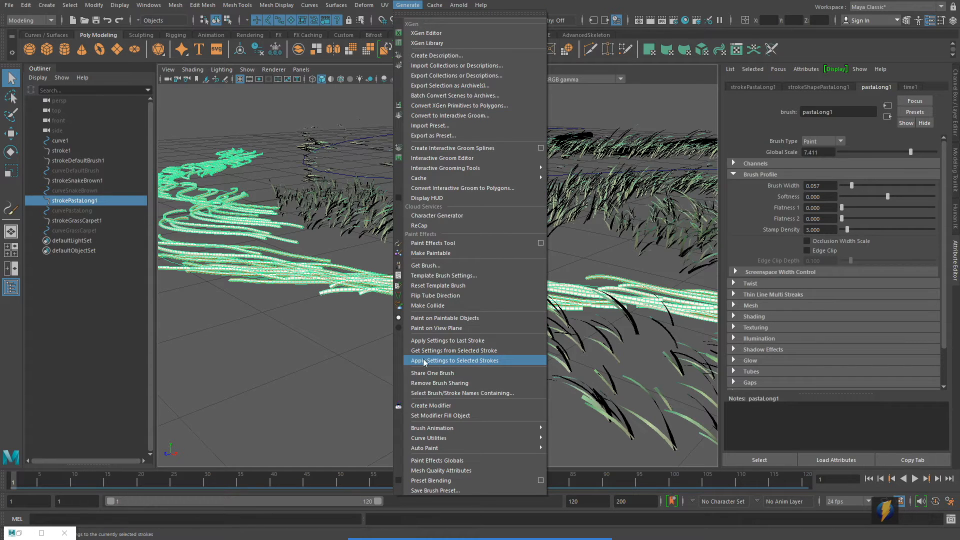
mouse_move(450, 361)
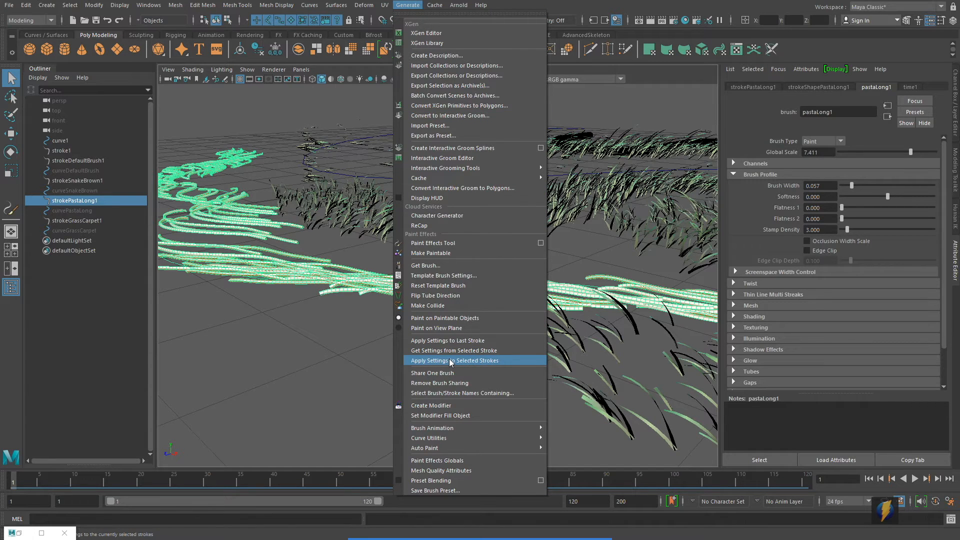
left_click(450, 361)
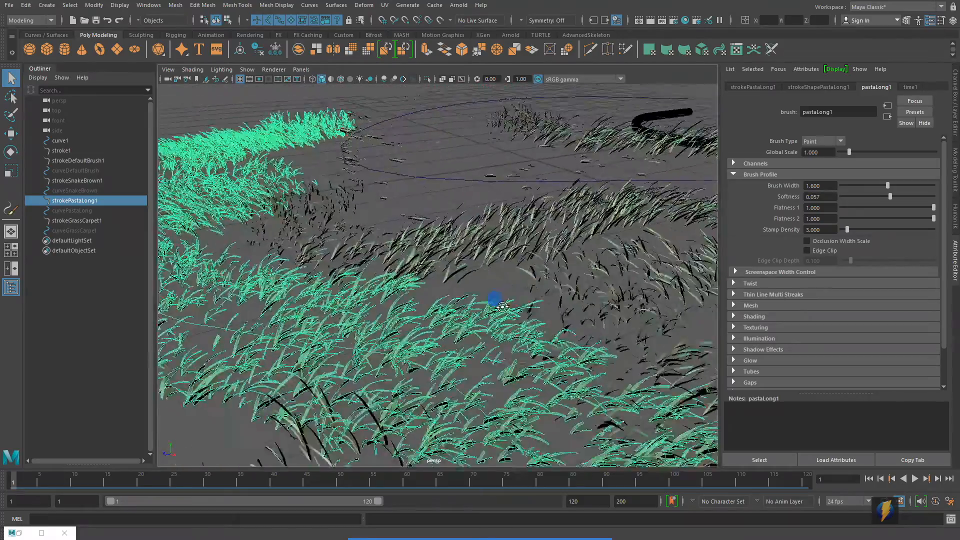
left_click_drag(496, 303, 480, 316)
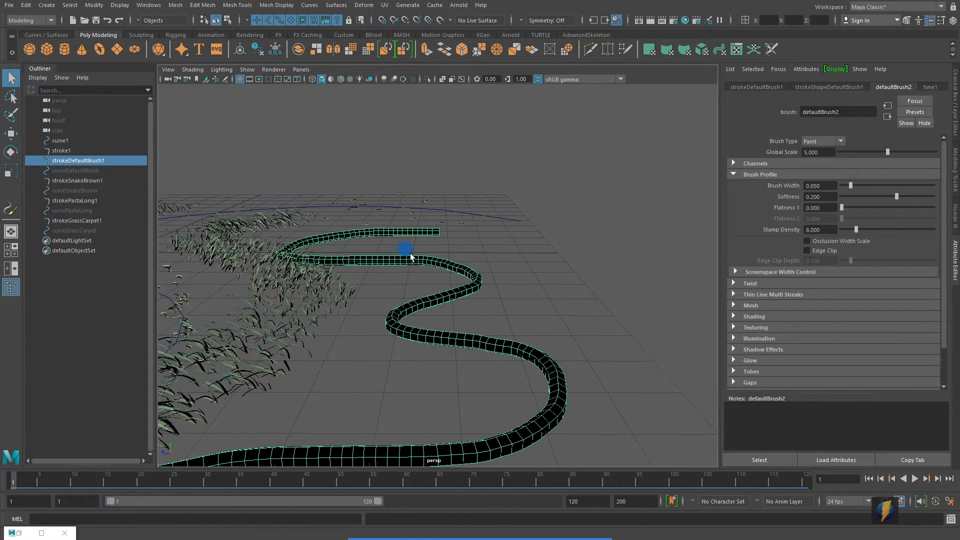
left_click(407, 5)
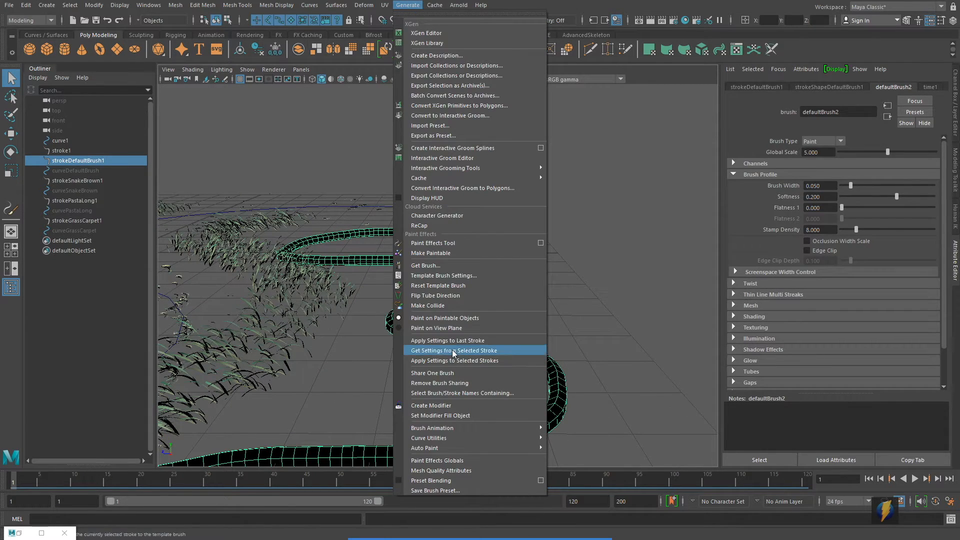
left_click(453, 351)
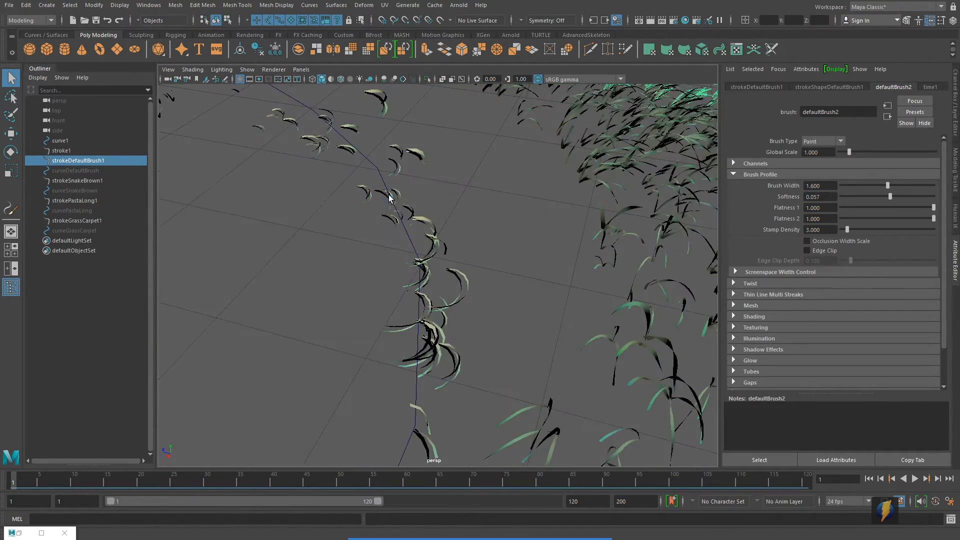
left_click(60, 140)
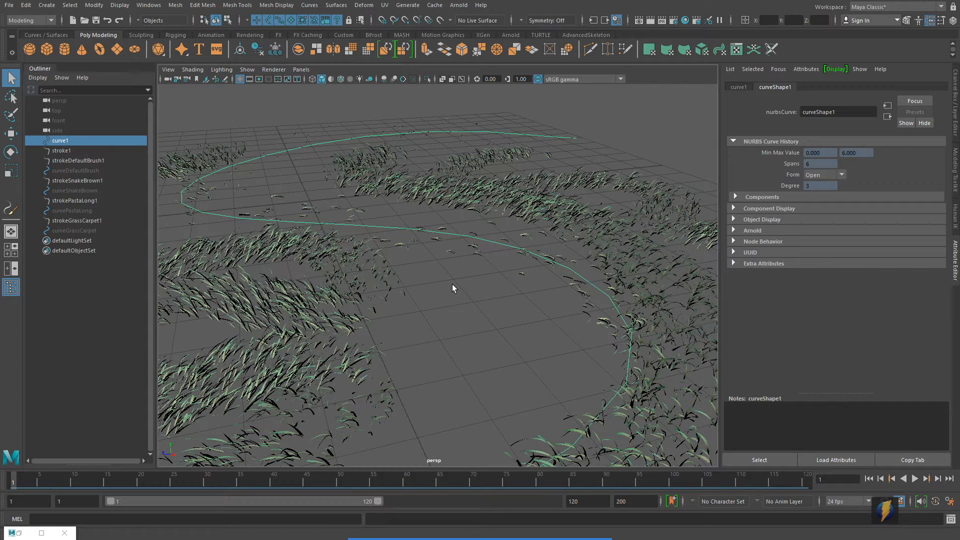
Rebuild curve1 uniformly as a degree-3 cubic with 120 spans.
left_click(309, 5)
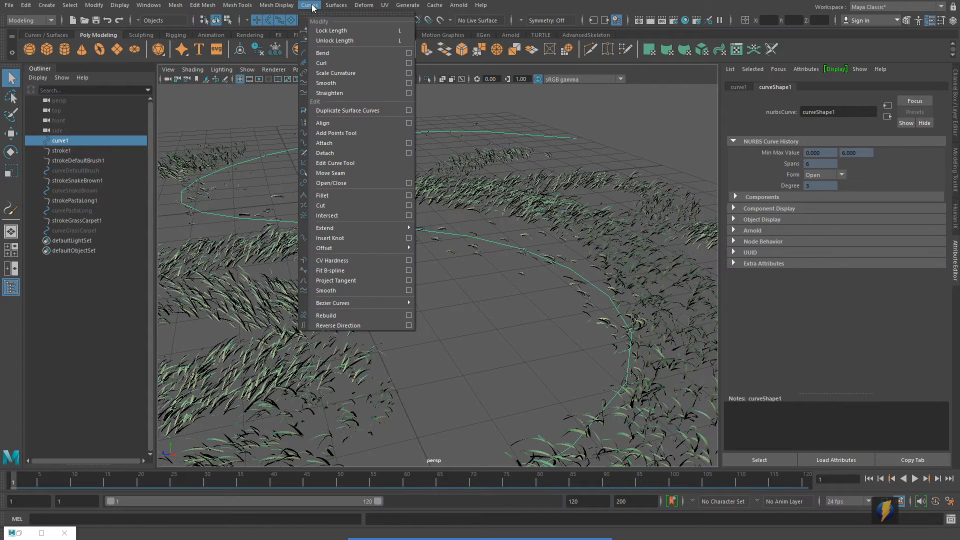
mouse_move(326, 291)
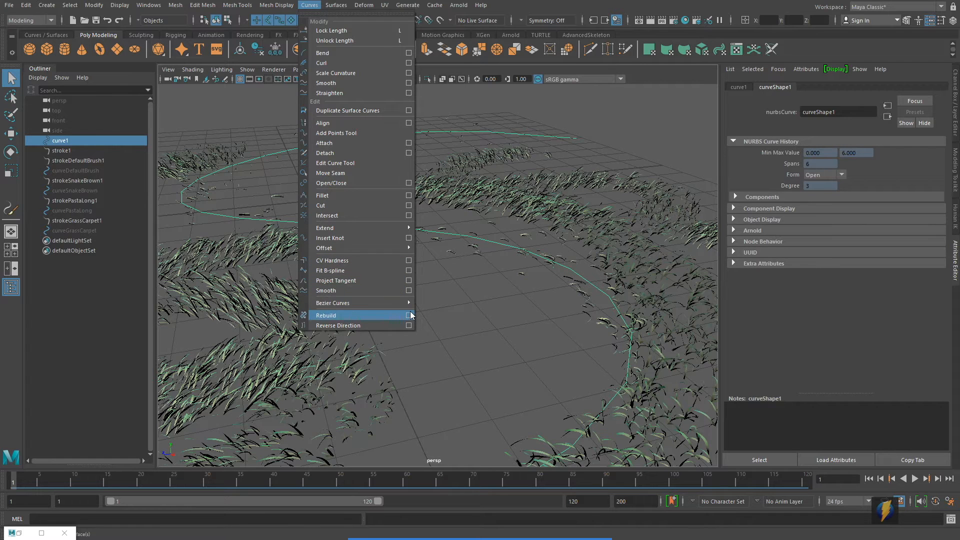
left_click(409, 315)
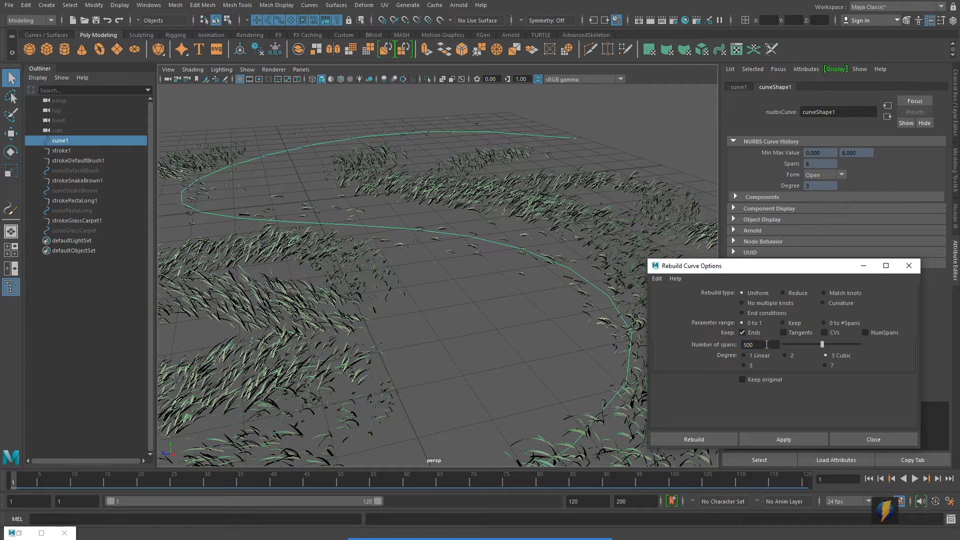
type("12")
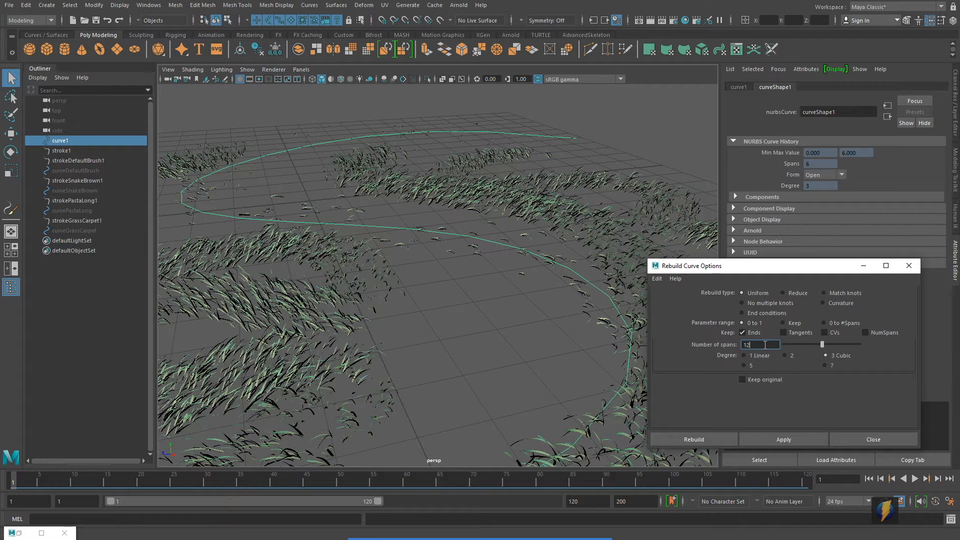
left_click(783, 439)
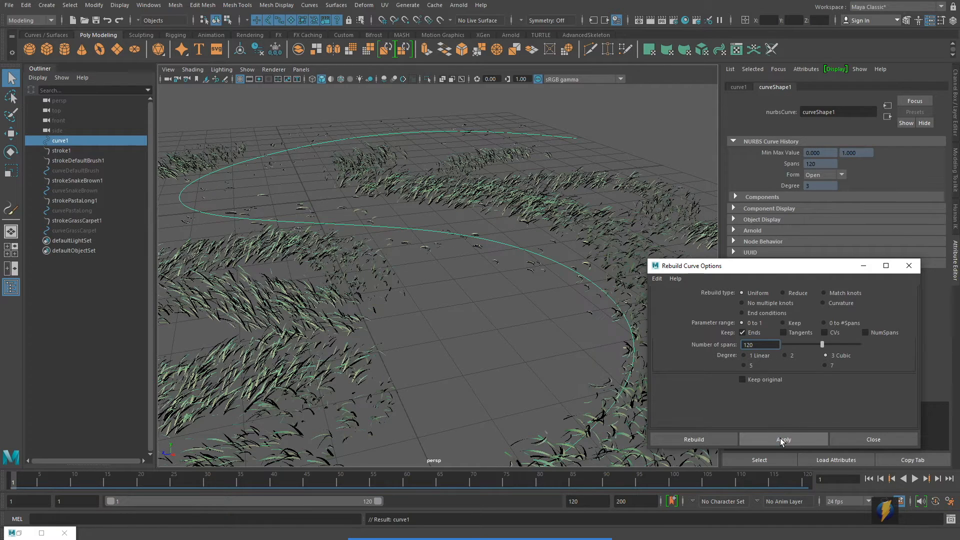
left_click(783, 439)
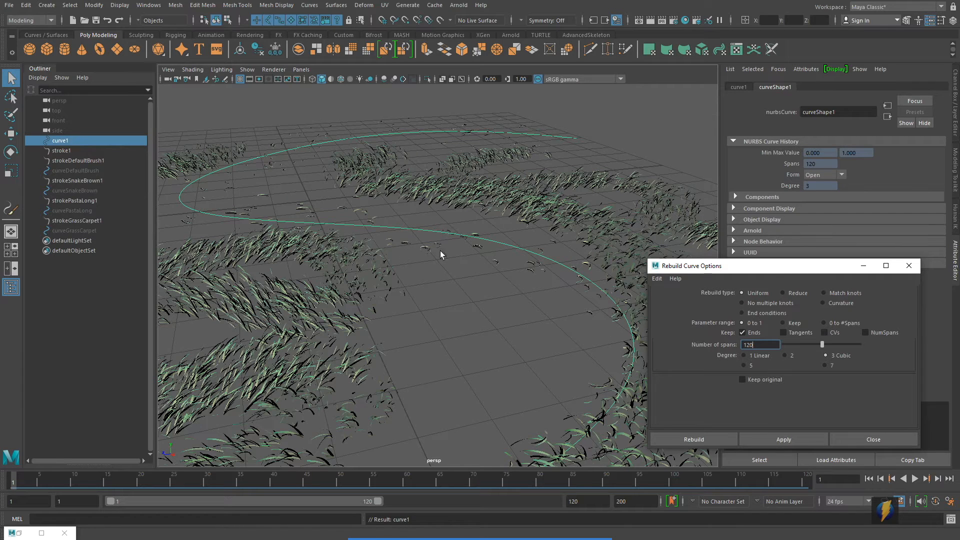
mouse_move(509, 273)
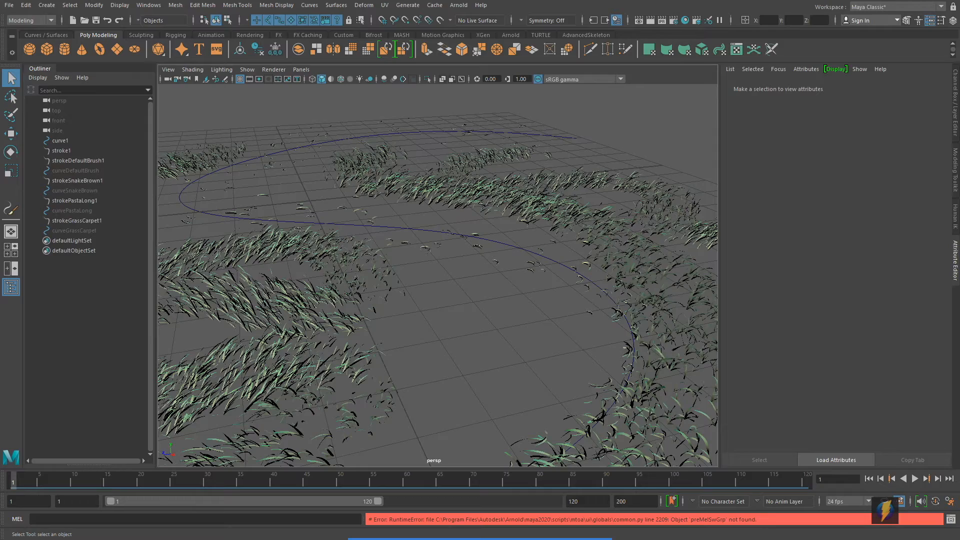
Delete stroke1 from curve1 and select the strokeDefaultBrush1 grass.
left_click(61, 151)
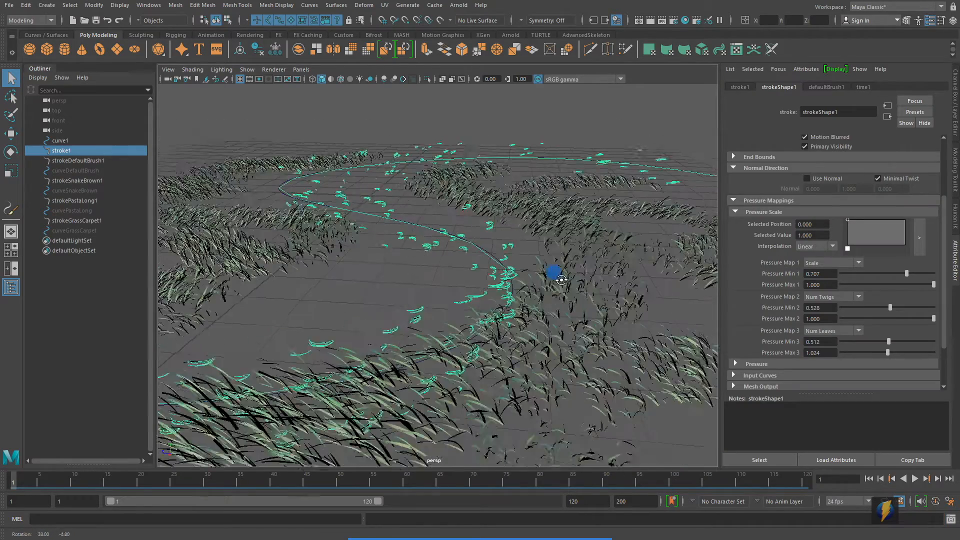
left_click_drag(553, 274, 514, 272)
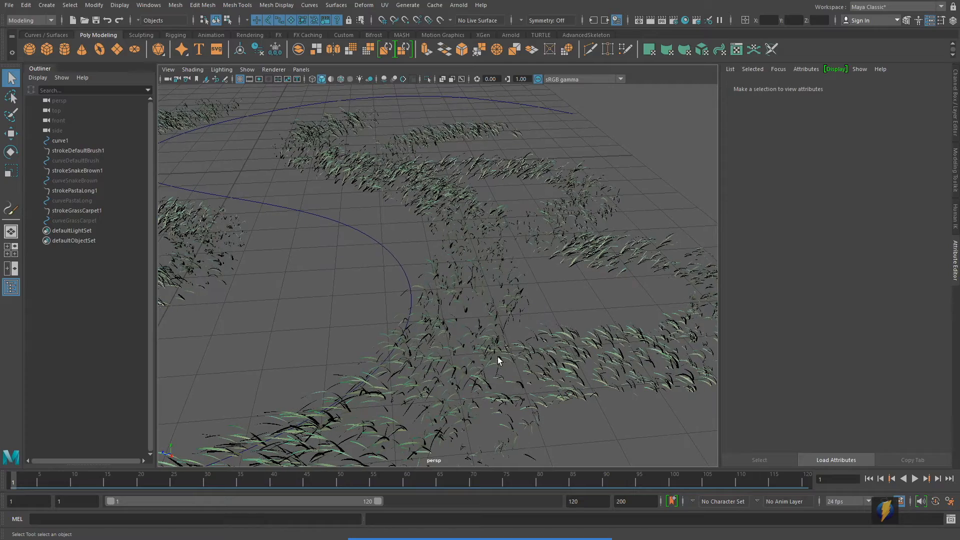
left_click(78, 150)
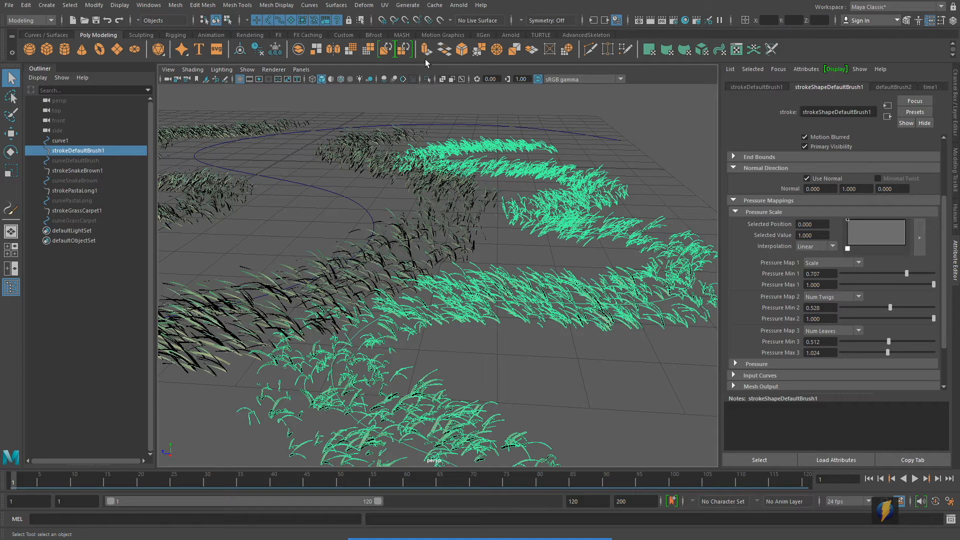
Copy the selected grass stroke's brush settings and attach that brush to curve1.
left_click(407, 5)
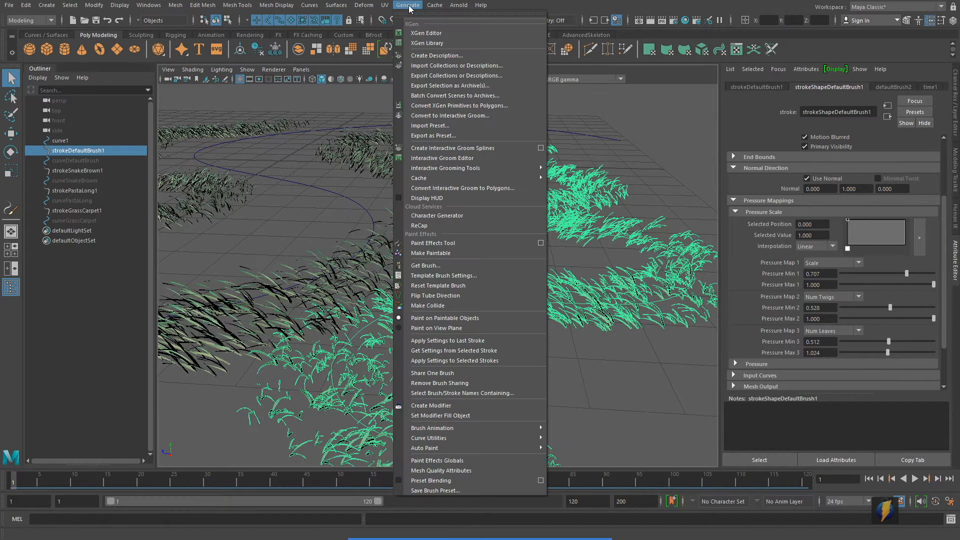
mouse_move(445, 365)
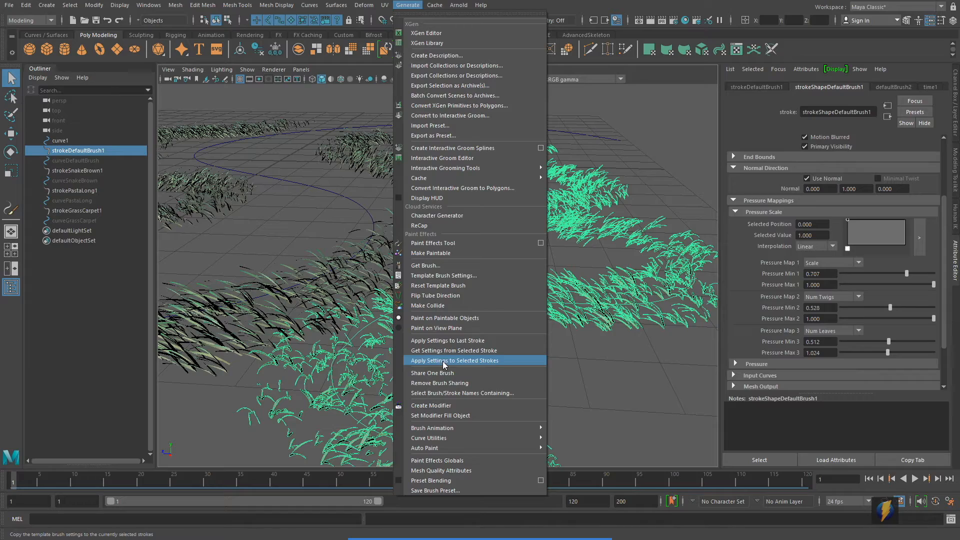
left_click(454, 361)
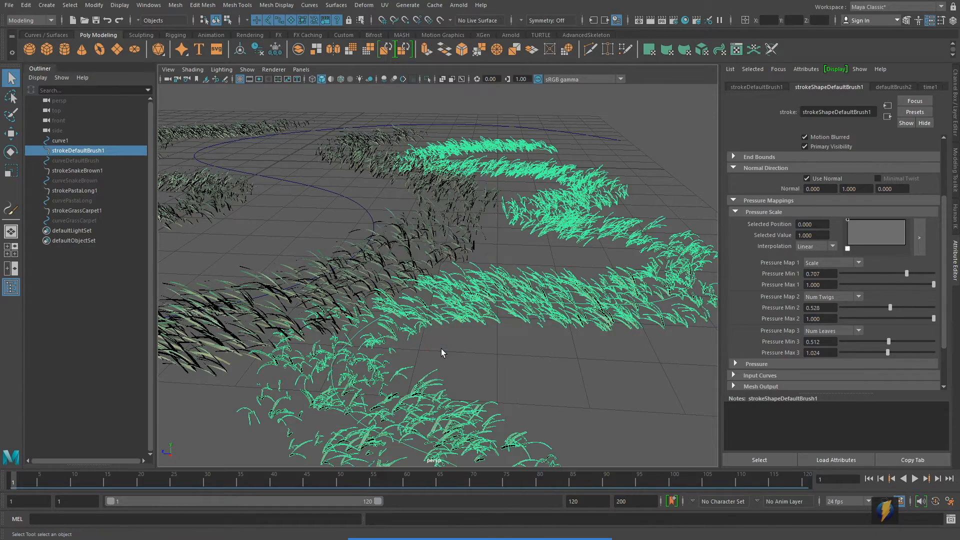
left_click(60, 140)
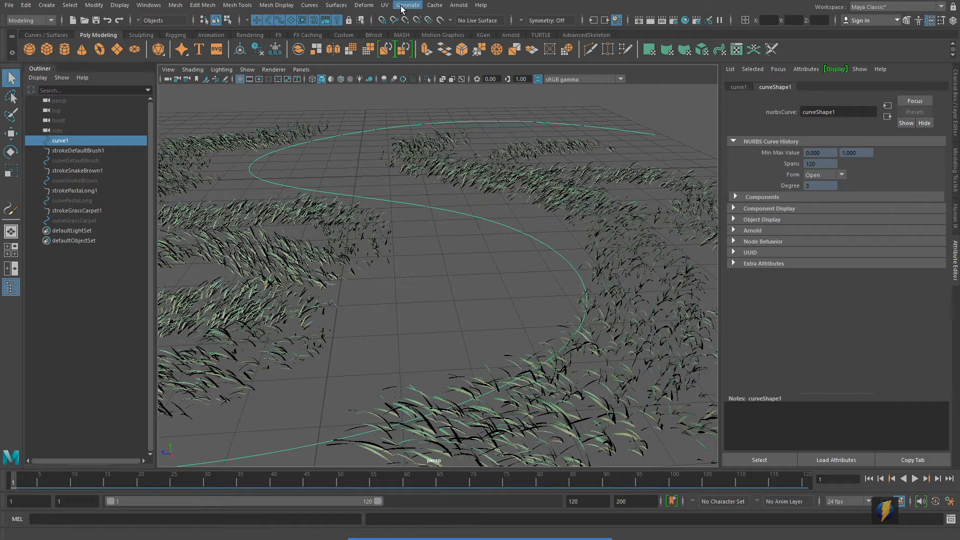
left_click(407, 5)
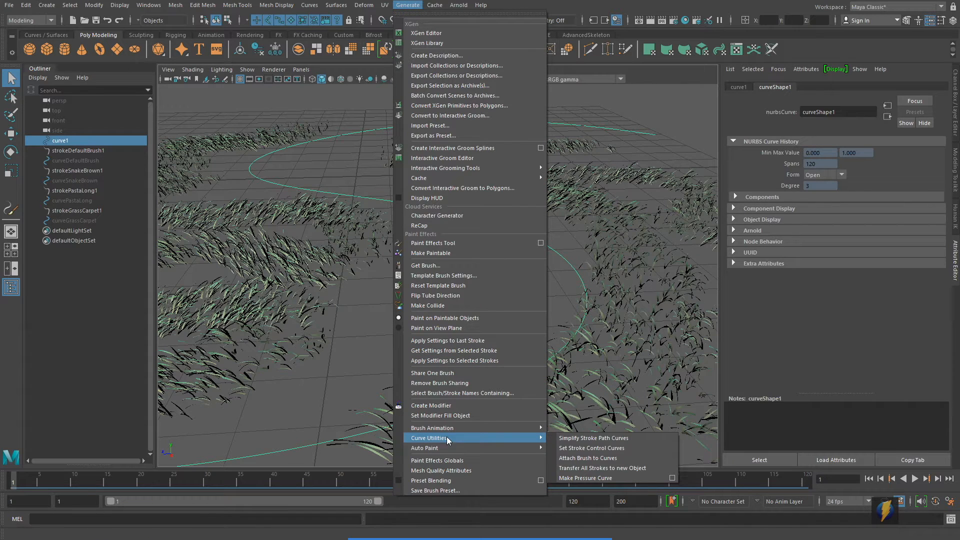
mouse_move(588, 458)
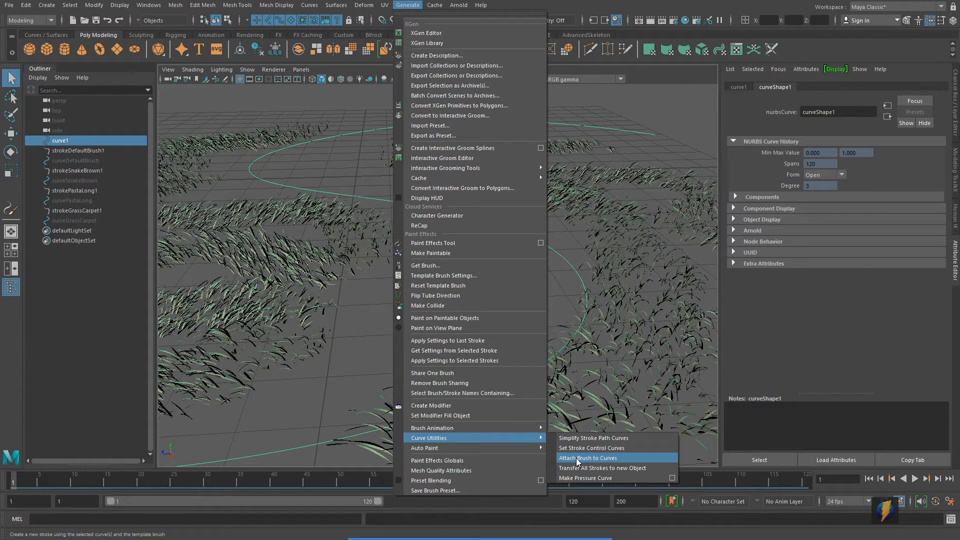
left_click(588, 457)
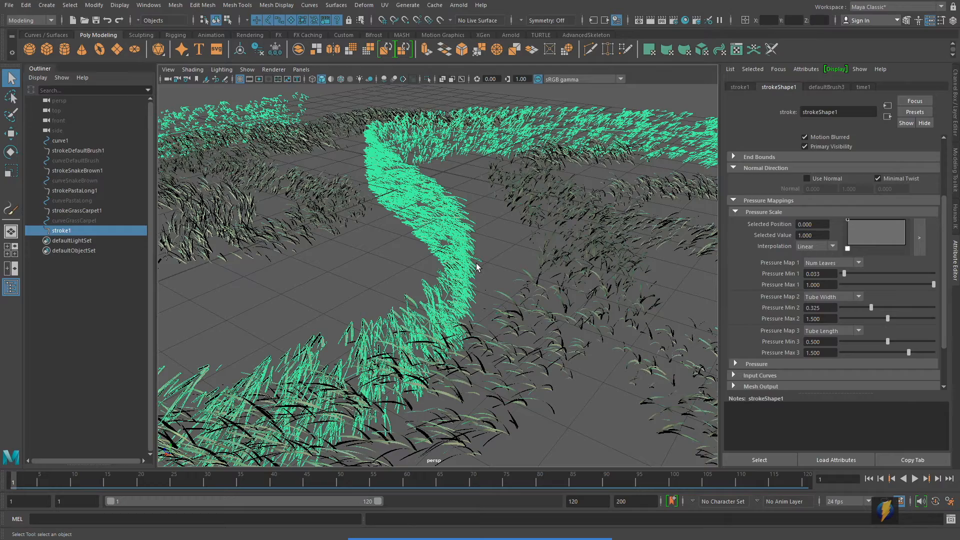
Enable Normal Direction > Use Normal on strokeShape1 so the grass blades stand upright.
left_click_drag(477, 268, 441, 211)
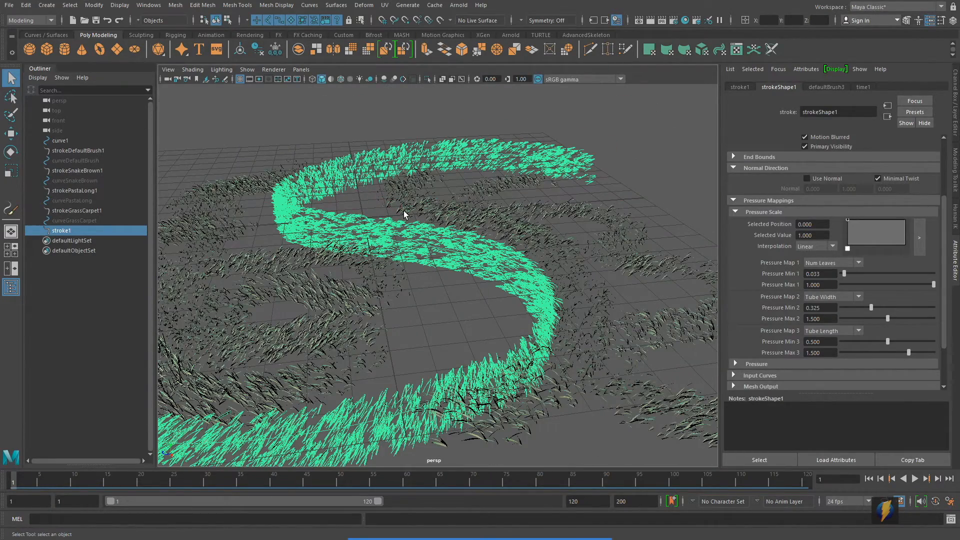
mouse_move(630, 163)
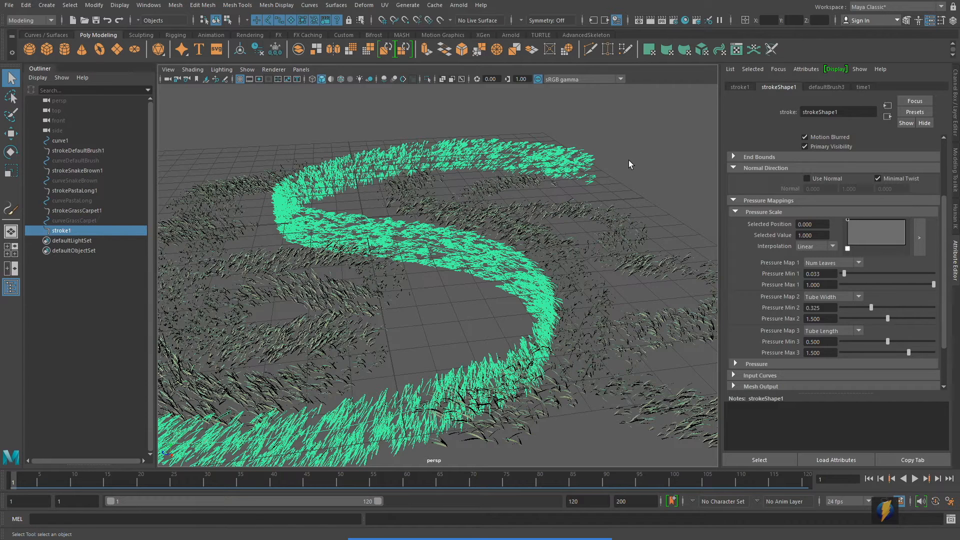
mouse_move(761, 91)
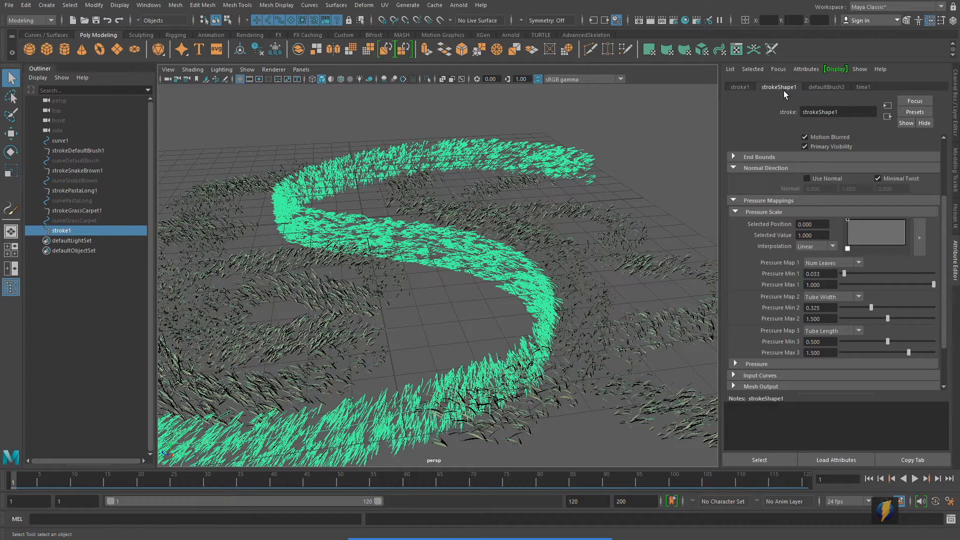
left_click(733, 212)
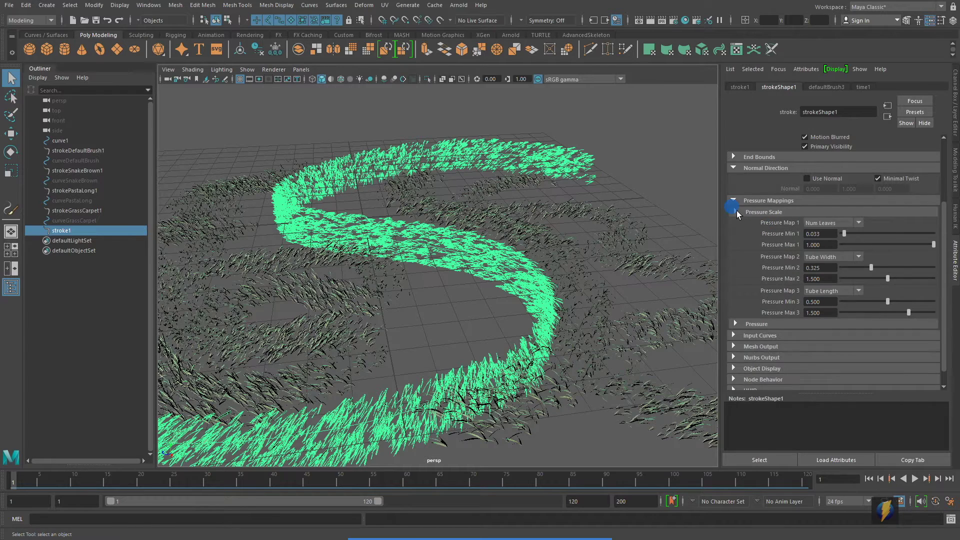
left_click(733, 201)
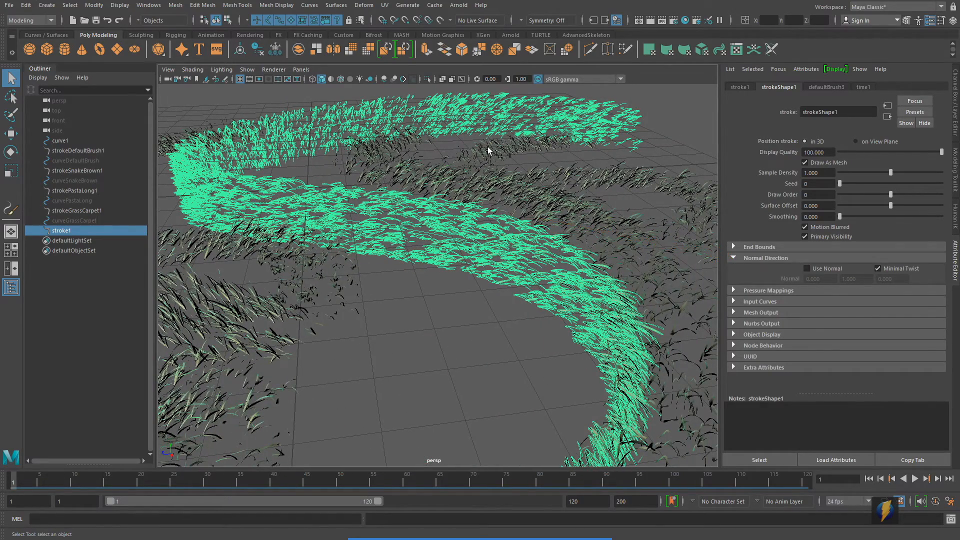
left_click(807, 268)
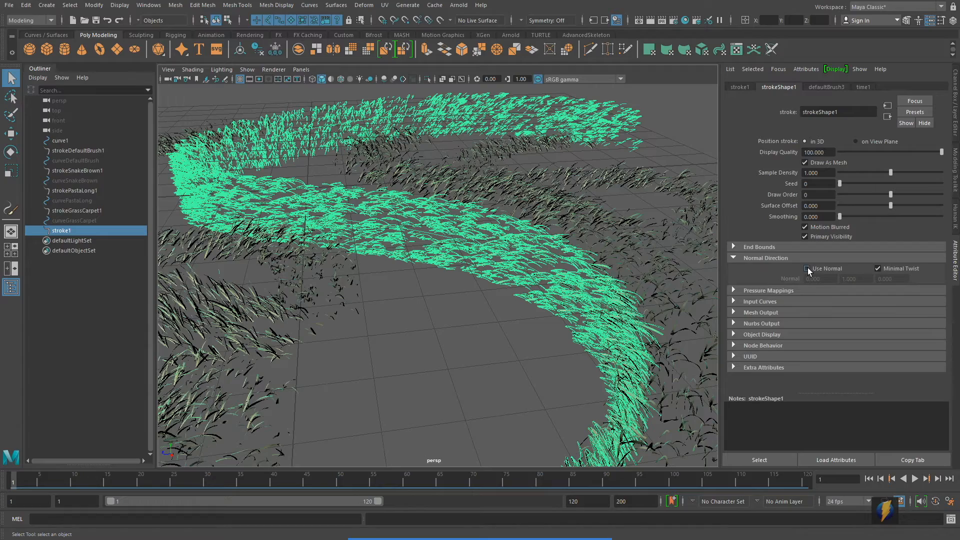
left_click(806, 269)
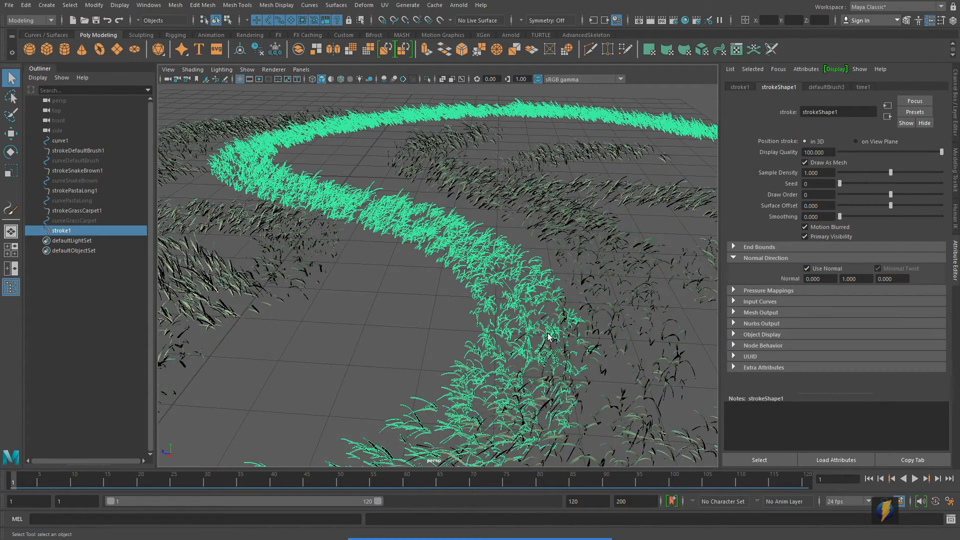
left_click_drag(549, 338, 435, 291)
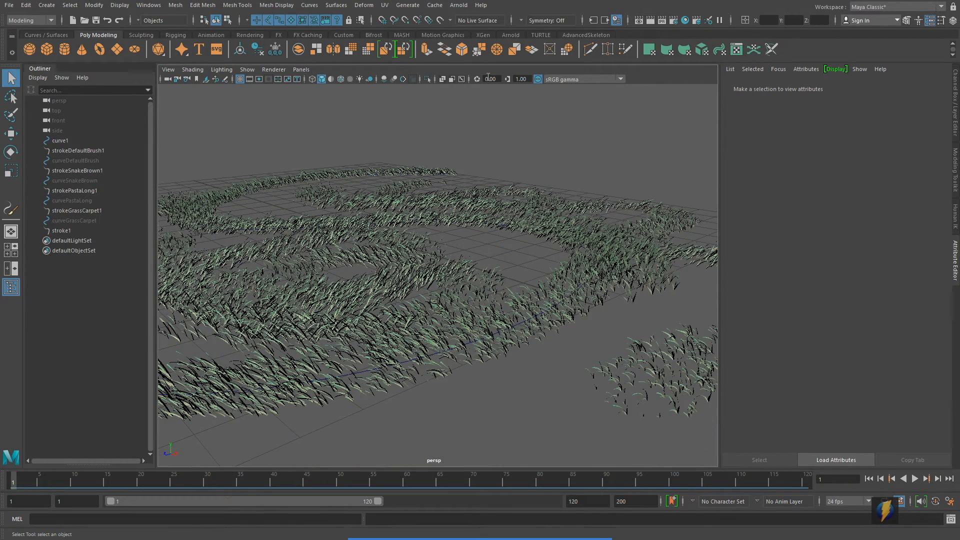
Load sunflower.mel from the Paint_Effects Flowers folder in the Content Browser.
left_click(407, 6)
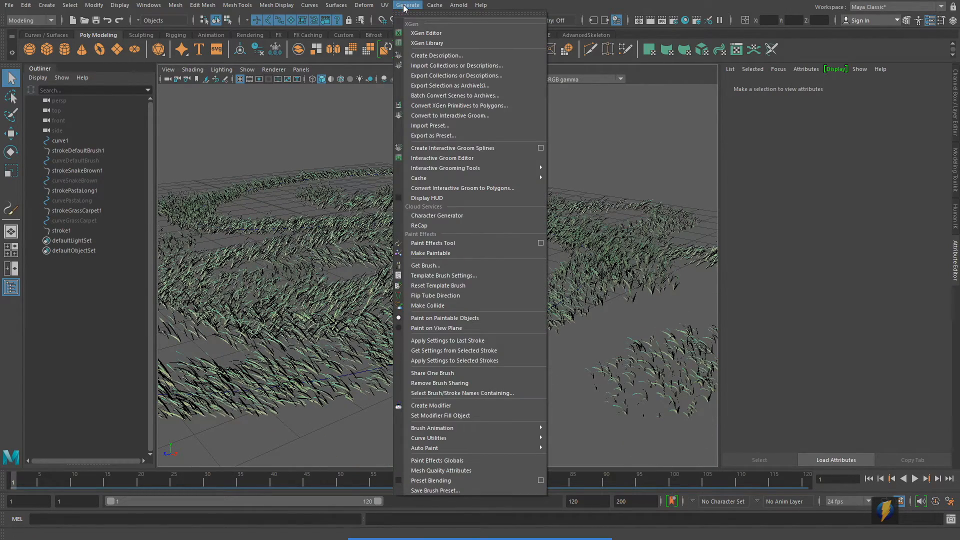
left_click(425, 265)
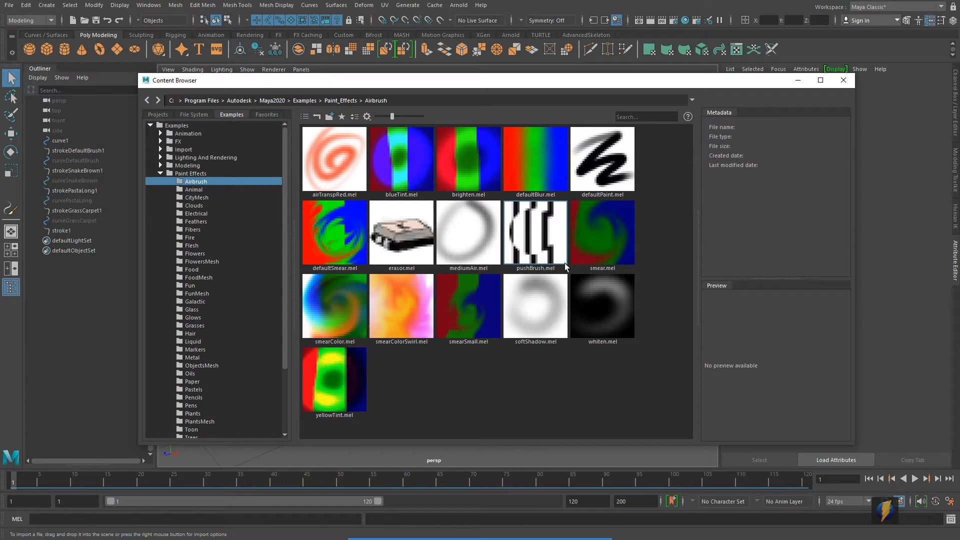
mouse_move(291, 351)
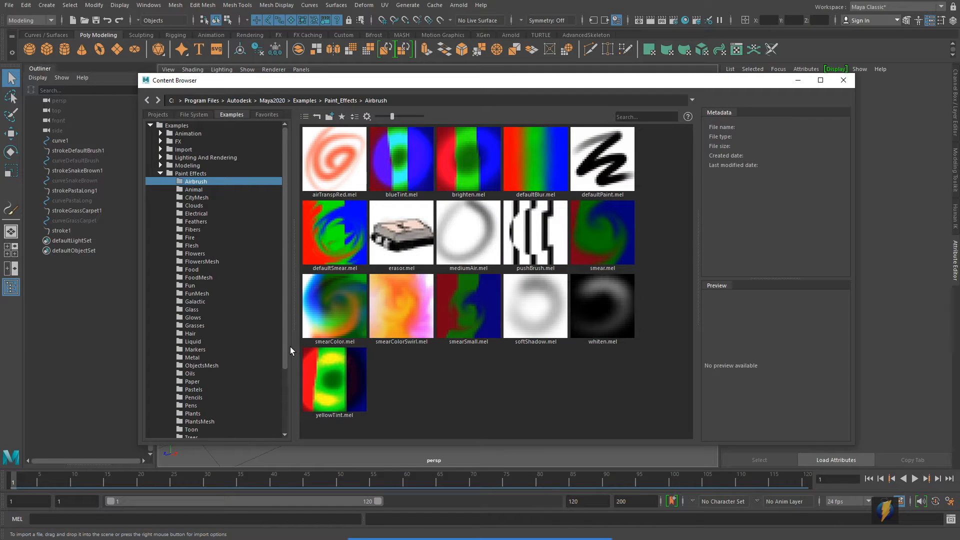
mouse_move(201, 269)
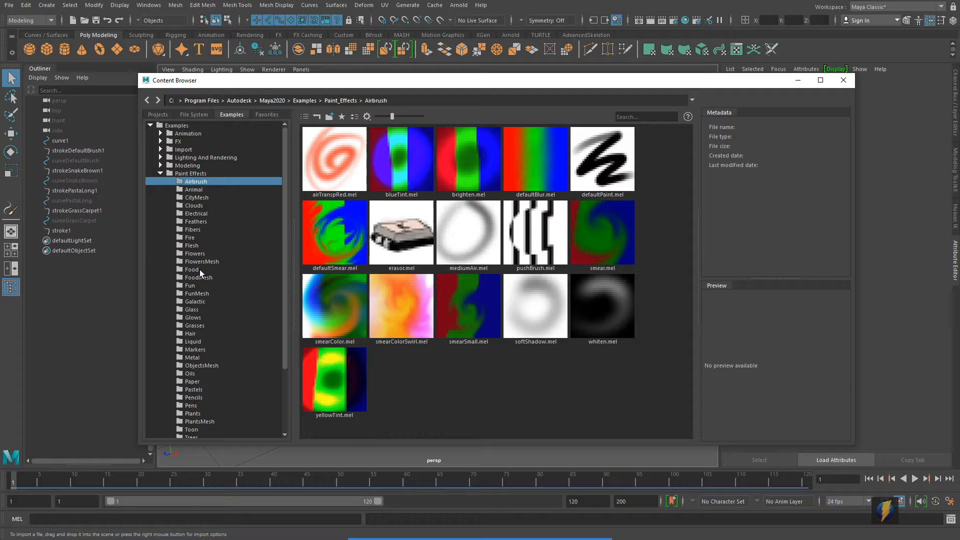
left_click(195, 253)
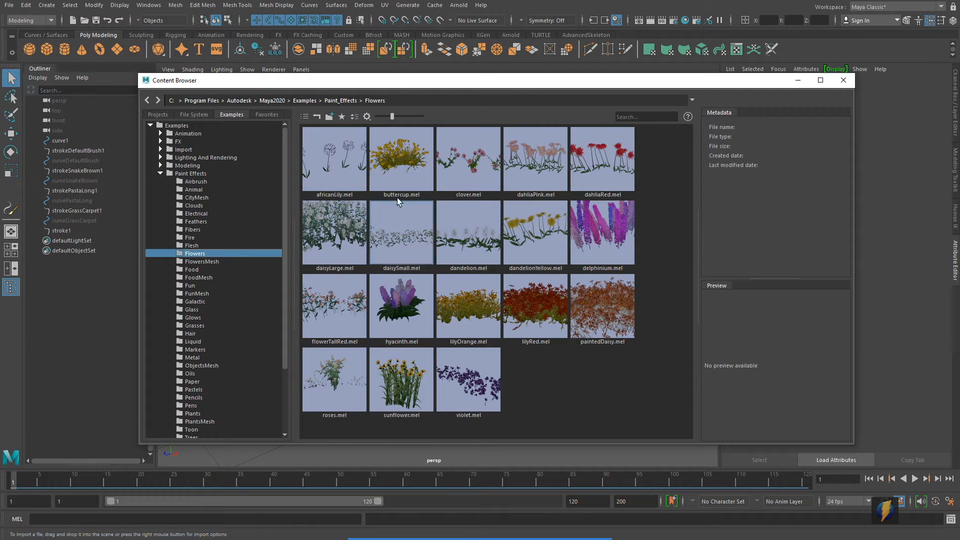
left_click(401, 380)
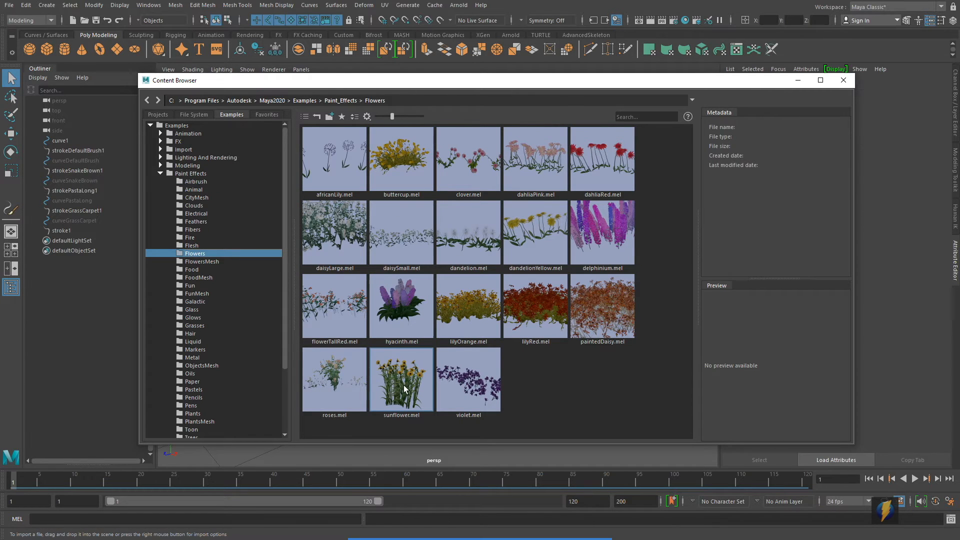
left_click(401, 379)
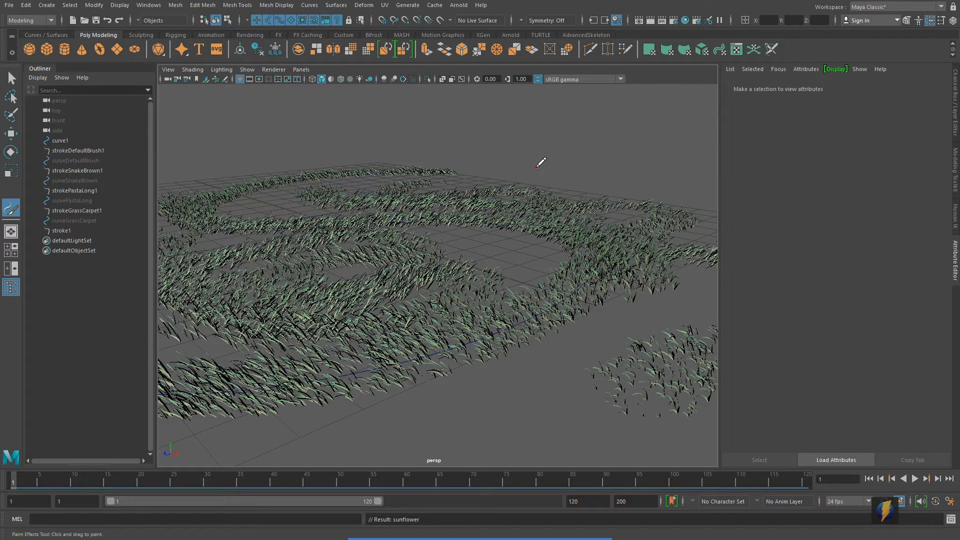
Paint a sunflower clump, then deselect and select the curving grass stroke1.
left_click_drag(521, 162, 624, 184)
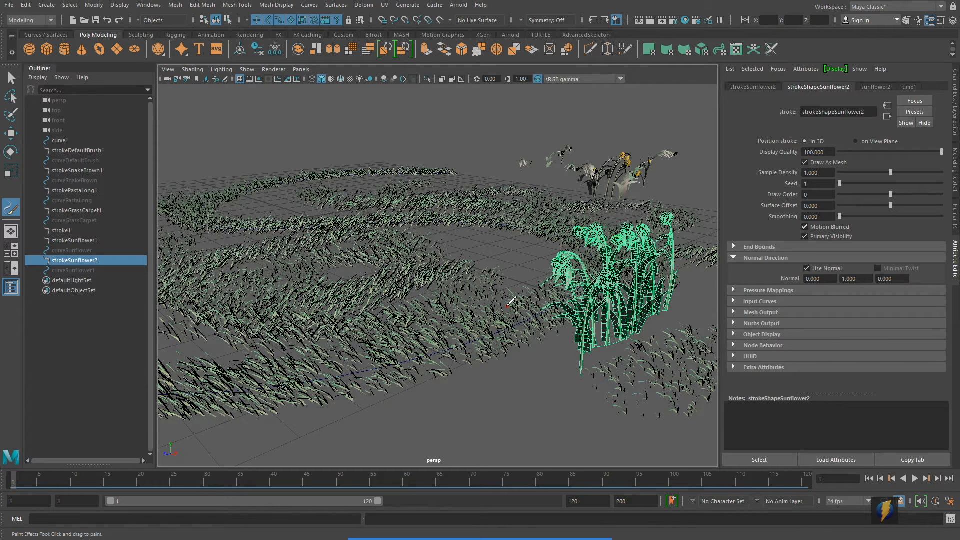
left_click(68, 170)
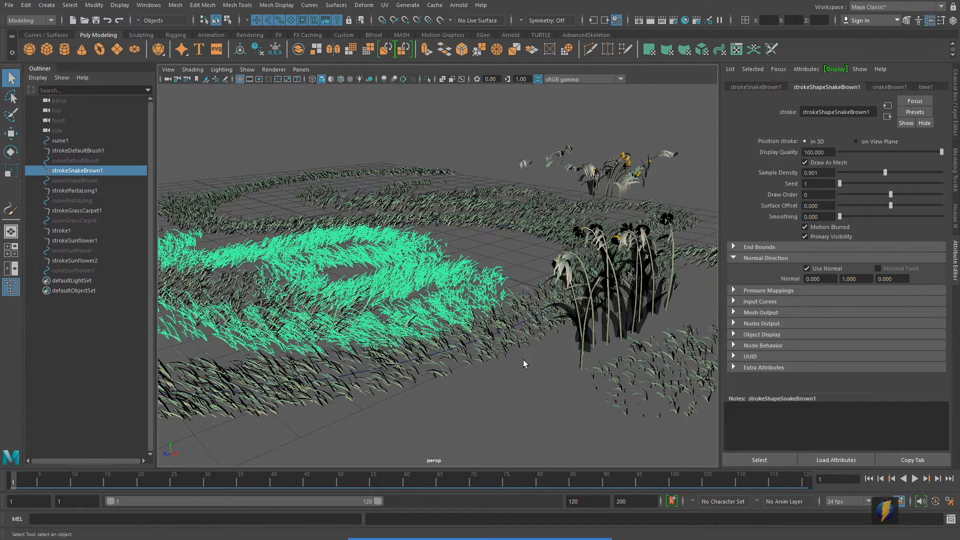
left_click(425, 364)
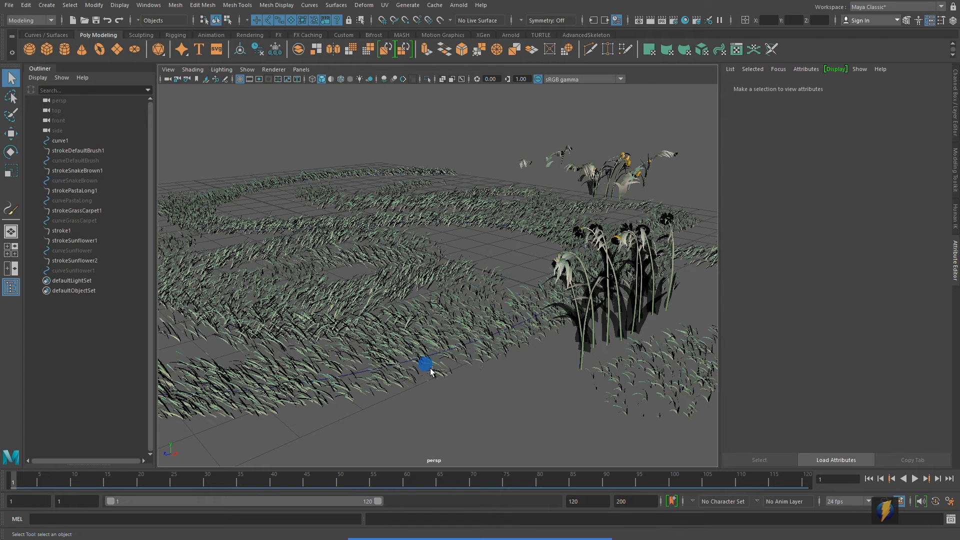
left_click(62, 231)
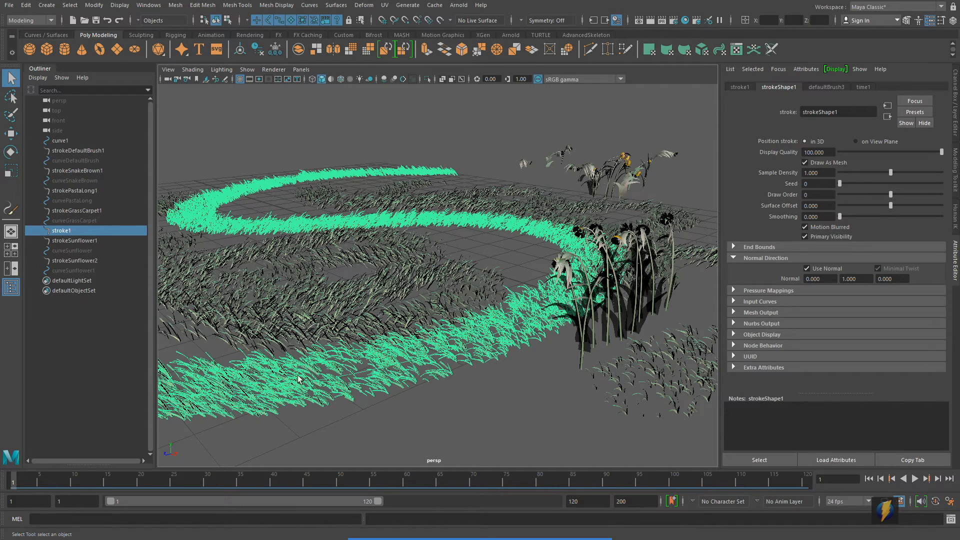
mouse_move(663, 239)
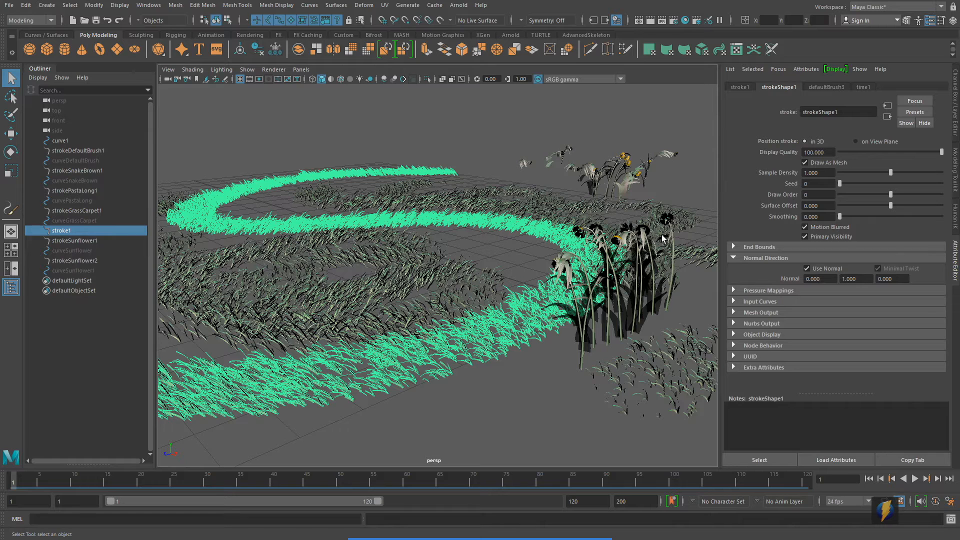
Apply the sunflower brush to stroke1 and check it with a Maya Software test render.
left_click(408, 5)
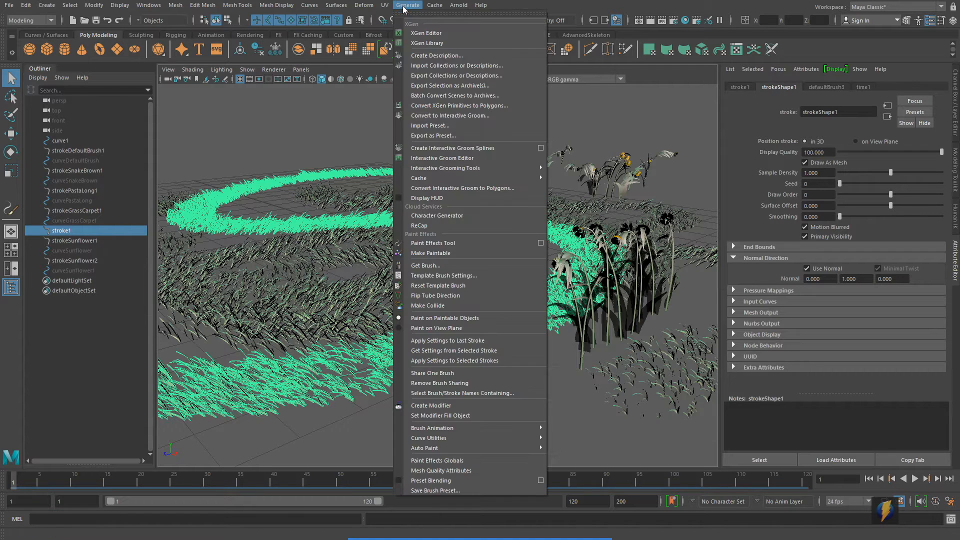
mouse_move(426, 360)
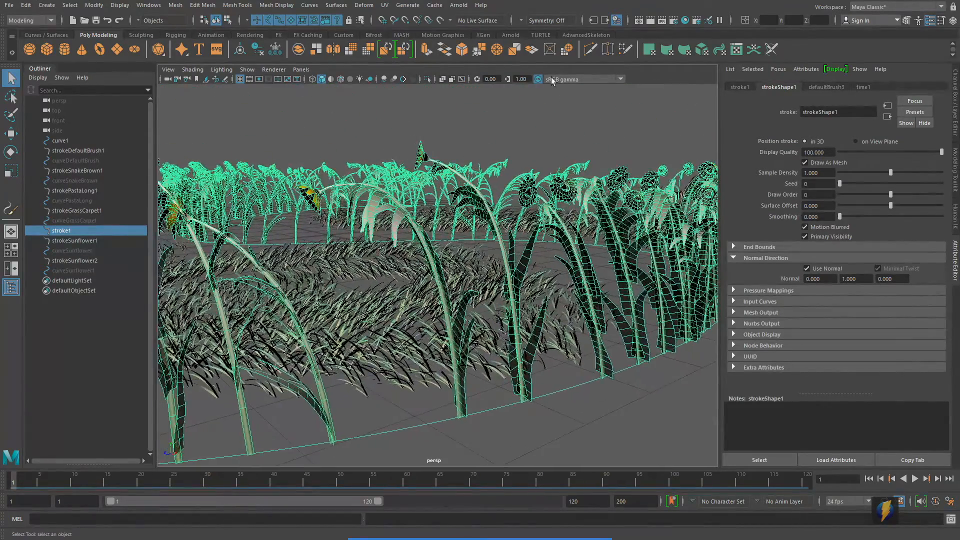
left_click(658, 20)
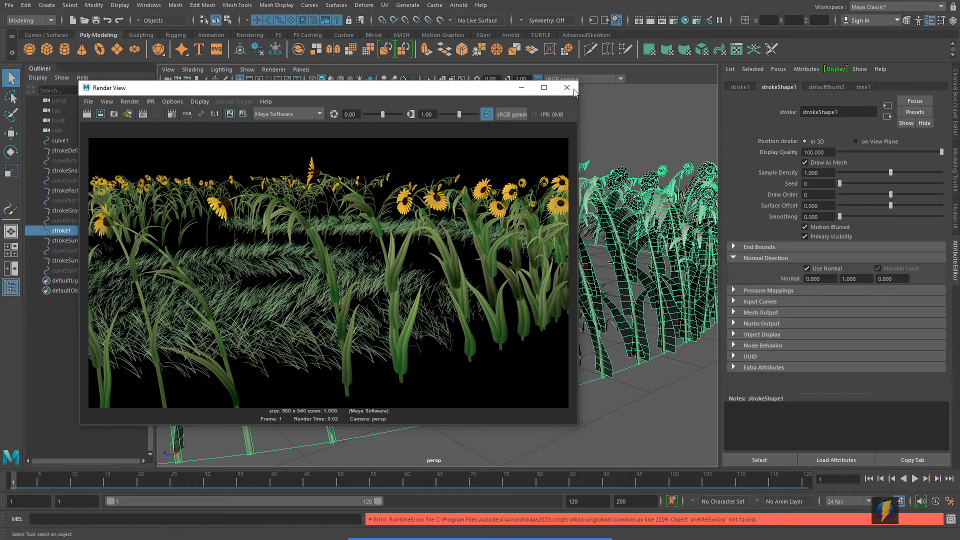
left_click(567, 88)
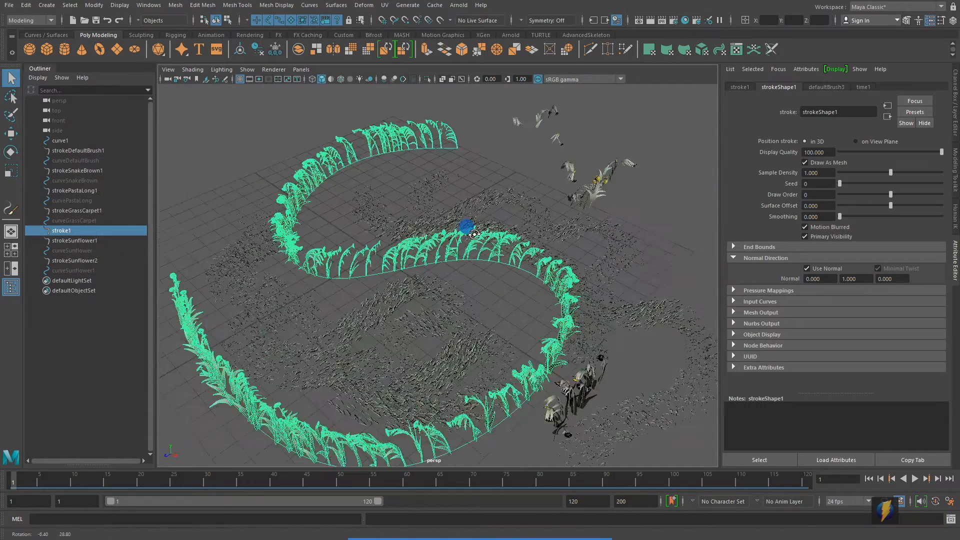
Reset the Paint Effects template brush to its default settings.
left_click_drag(472, 234, 490, 224)
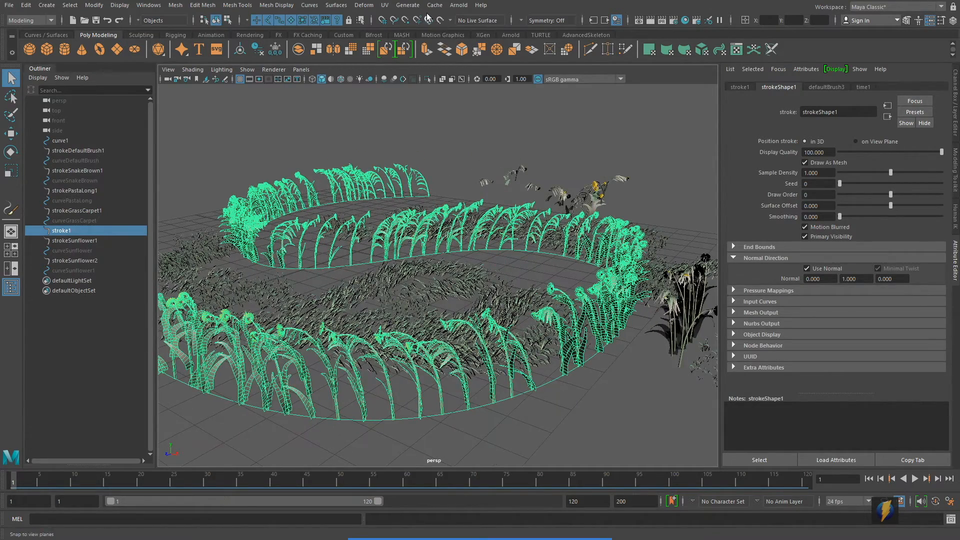
left_click(407, 5)
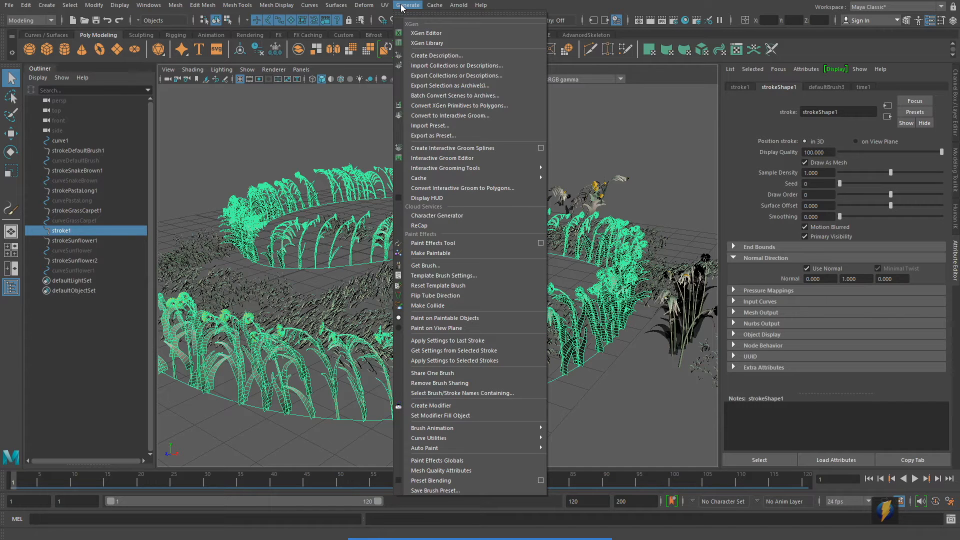
mouse_move(438, 286)
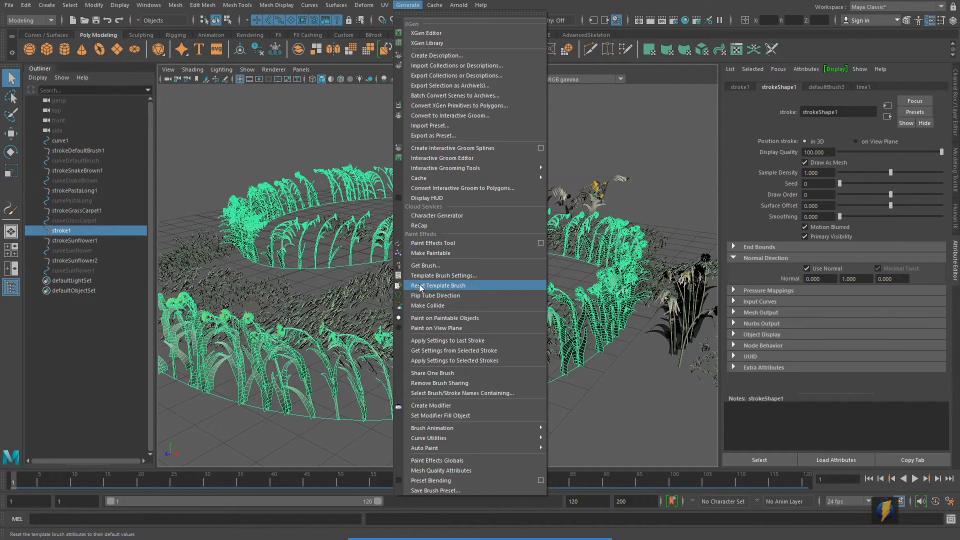
mouse_move(485, 288)
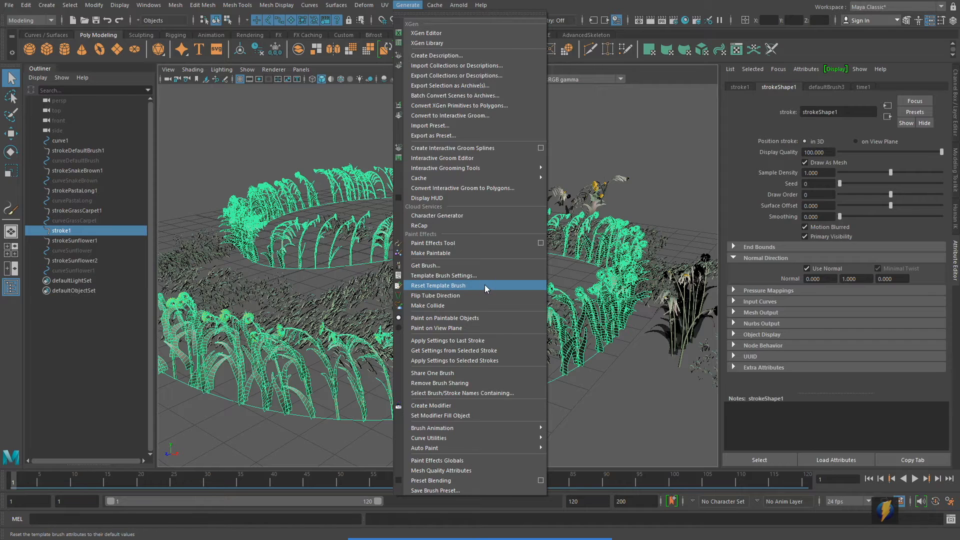
left_click(438, 285)
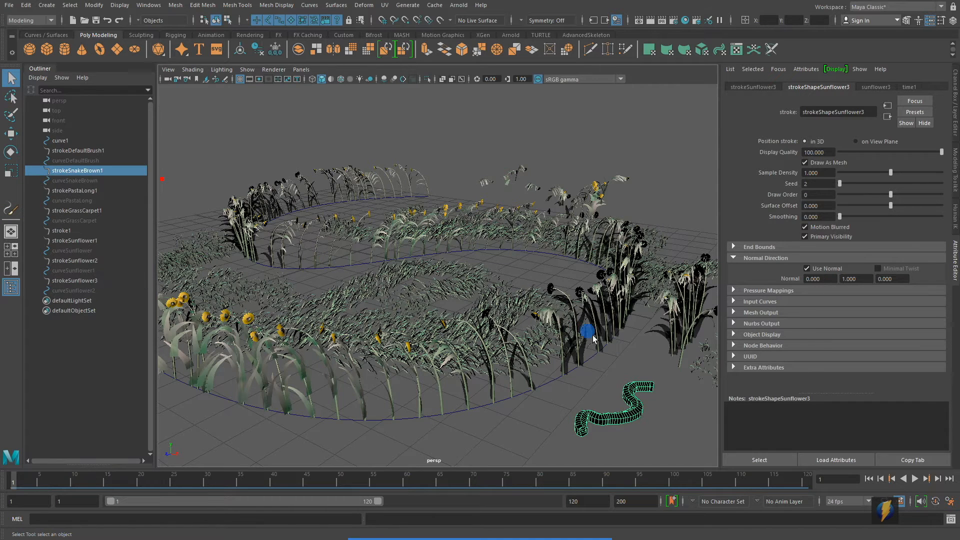
Apply the default brush settings to stroke1, then start a new empty scene.
left_click(61, 231)
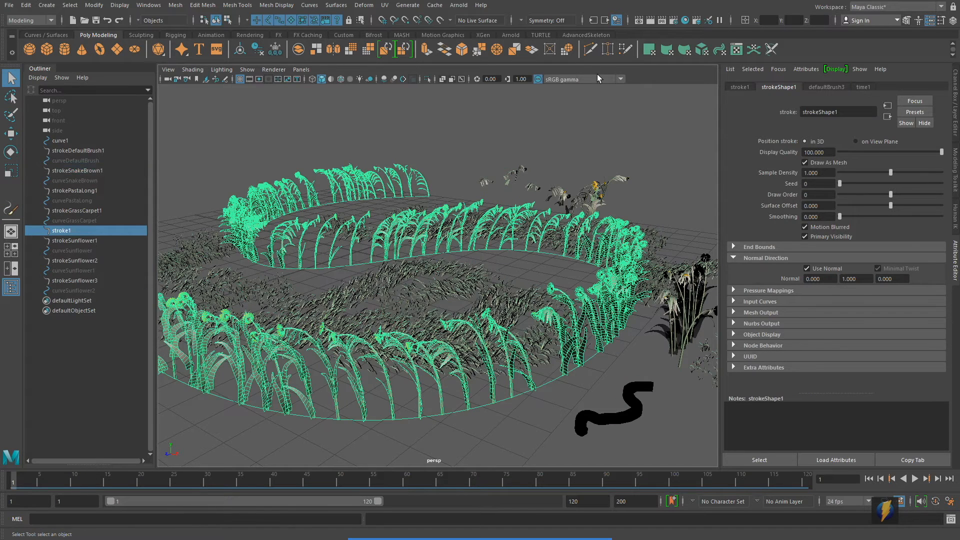
left_click(408, 5)
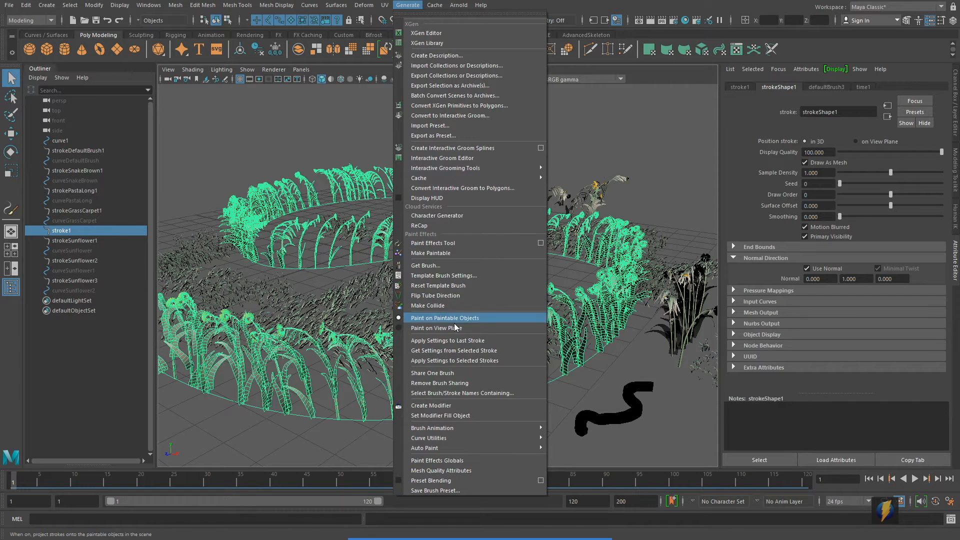
mouse_move(446, 361)
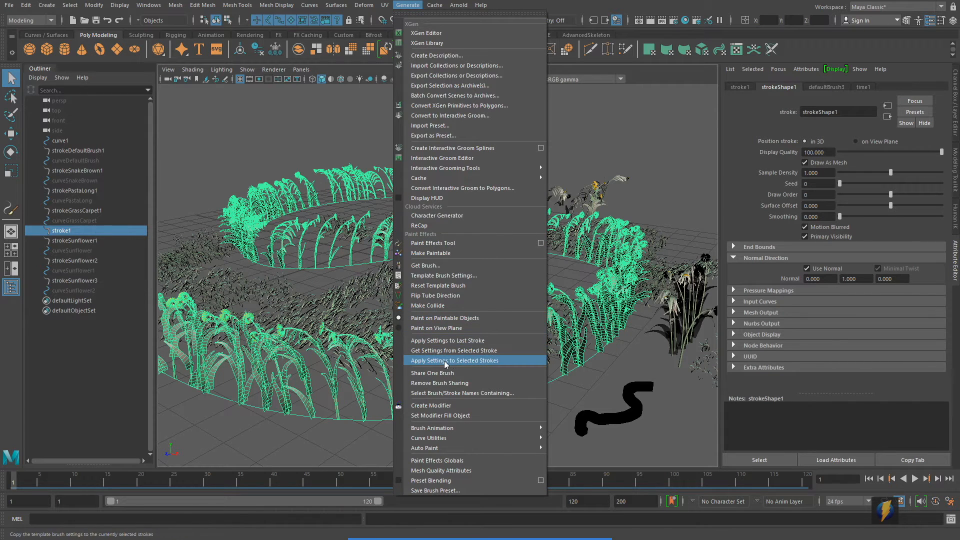
left_click(454, 360)
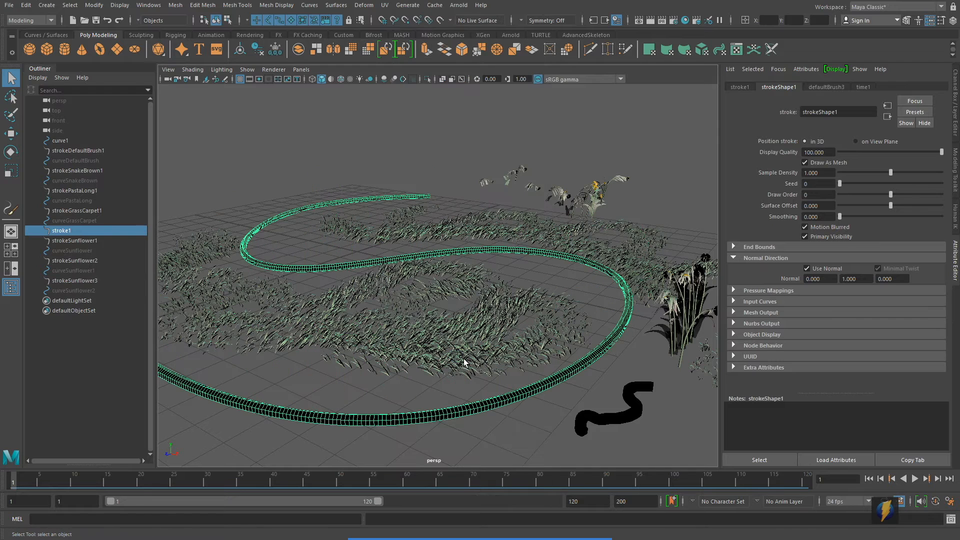
mouse_move(377, 397)
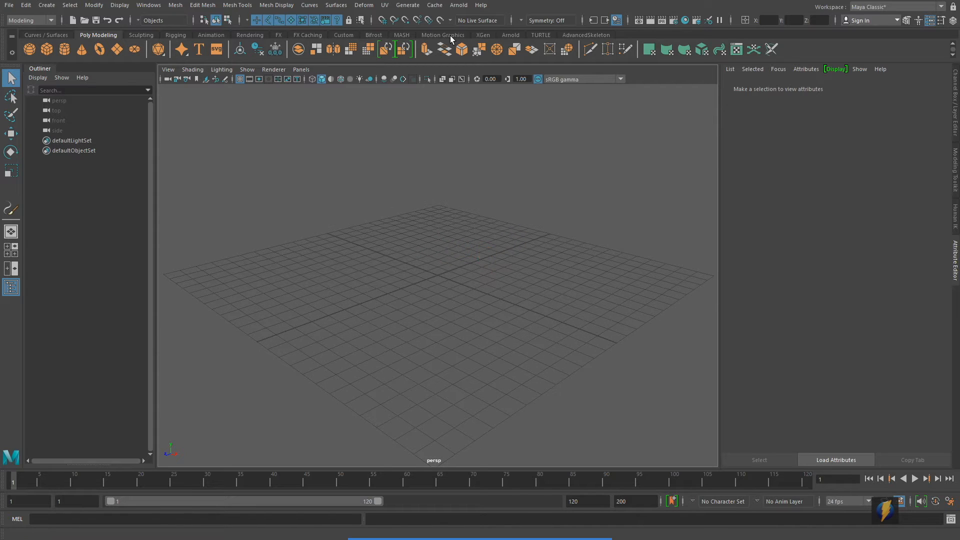
mouse_move(446, 41)
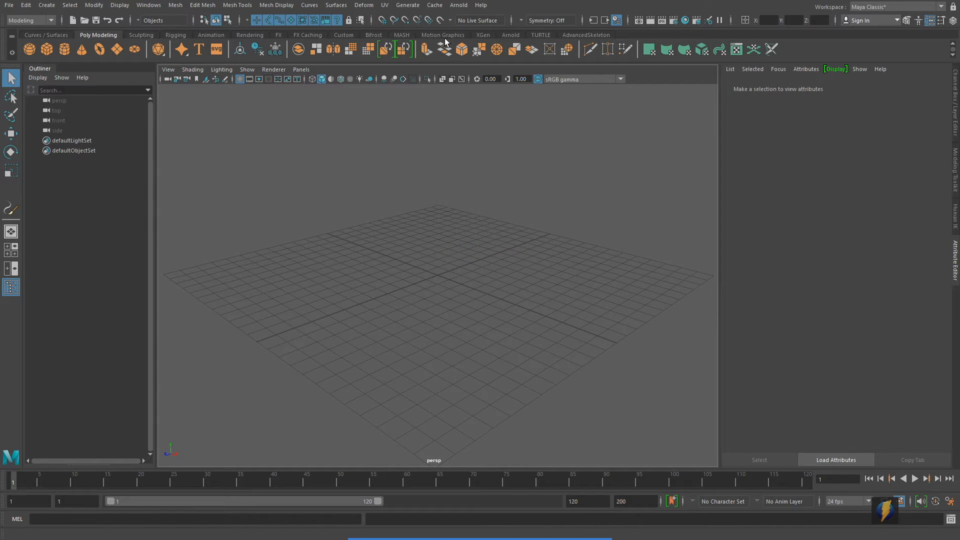
left_click(408, 5)
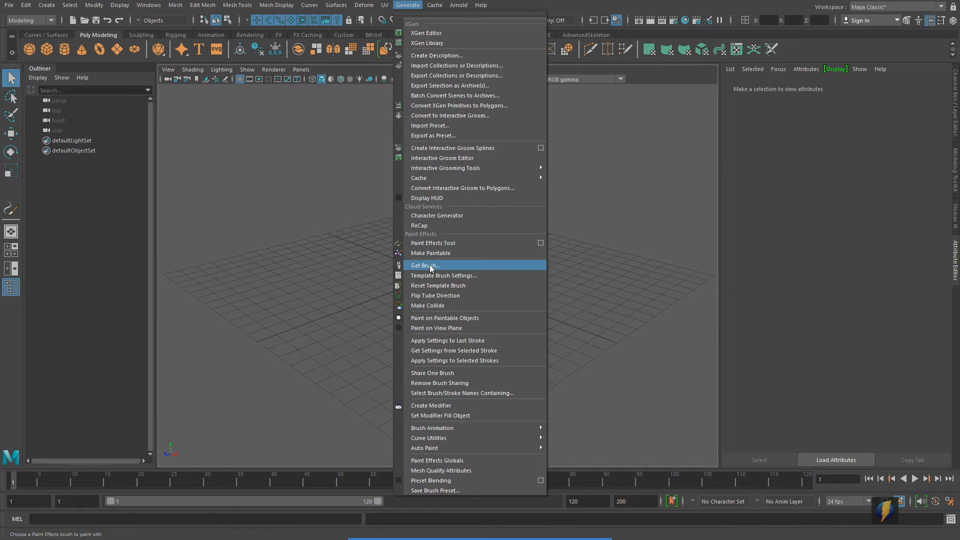
Open the example brush library on CityMesh, briefly viewing the Clouds brushes.
left_click(425, 265)
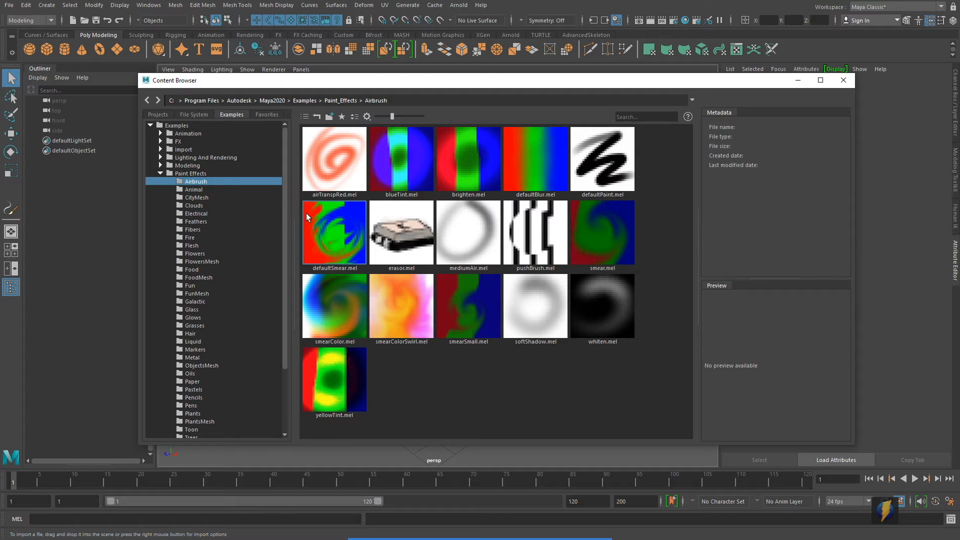
mouse_move(199, 198)
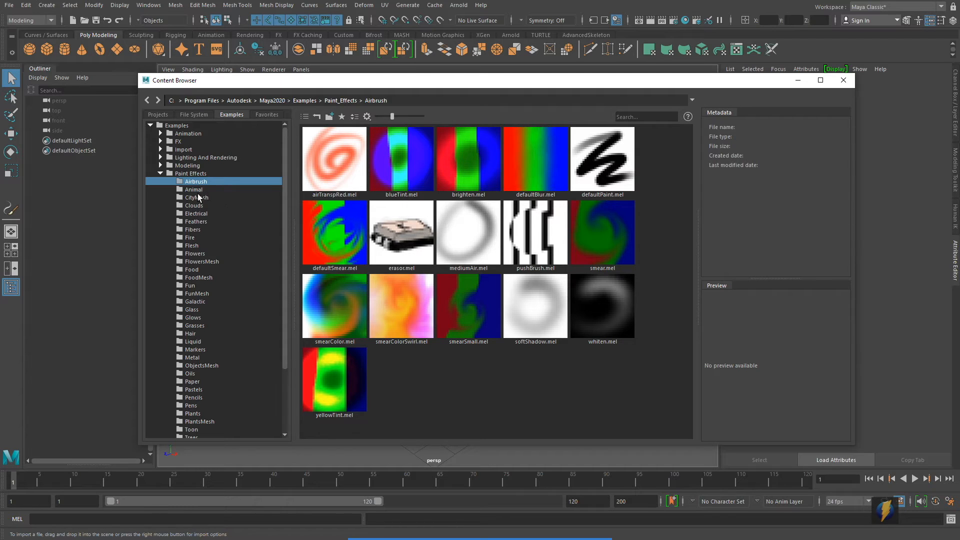
left_click(196, 197)
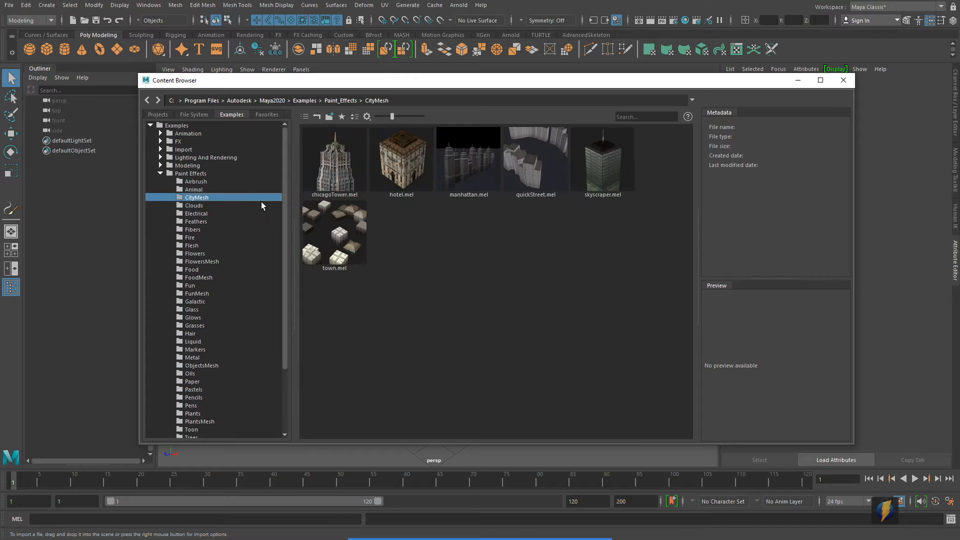
left_click(194, 205)
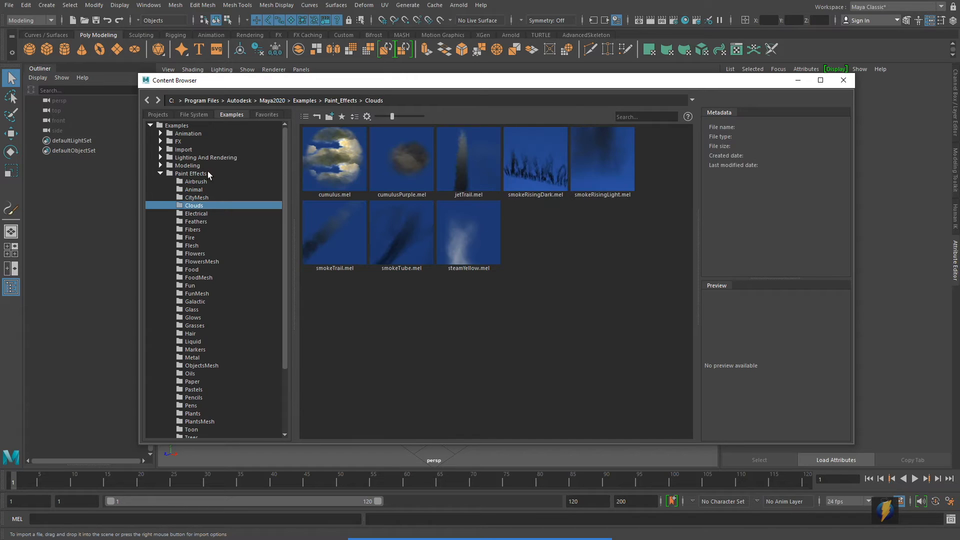
mouse_move(198, 341)
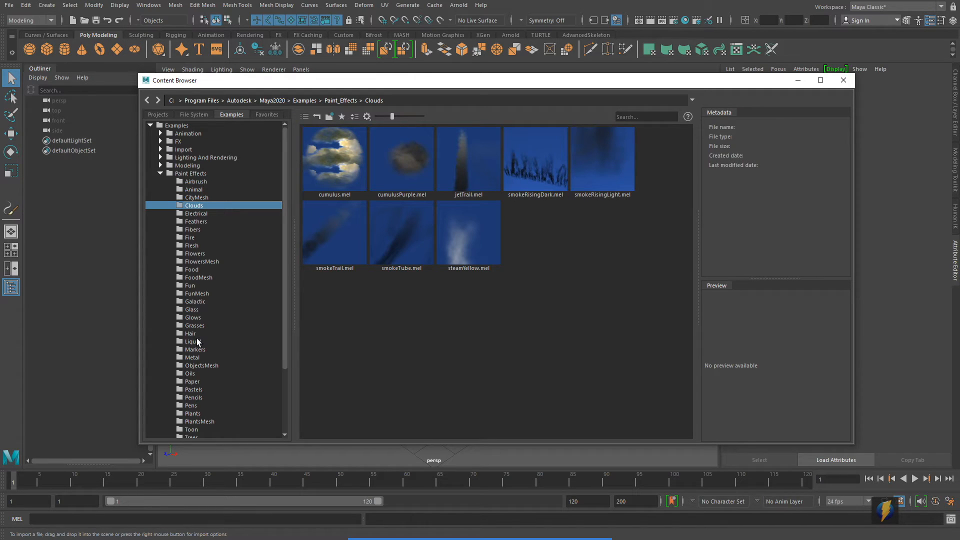
mouse_move(193, 318)
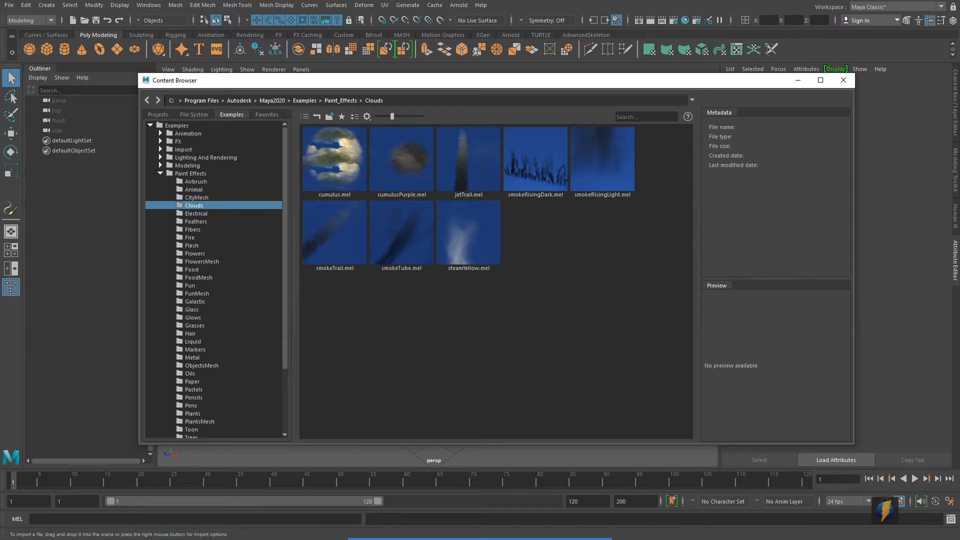
left_click(197, 197)
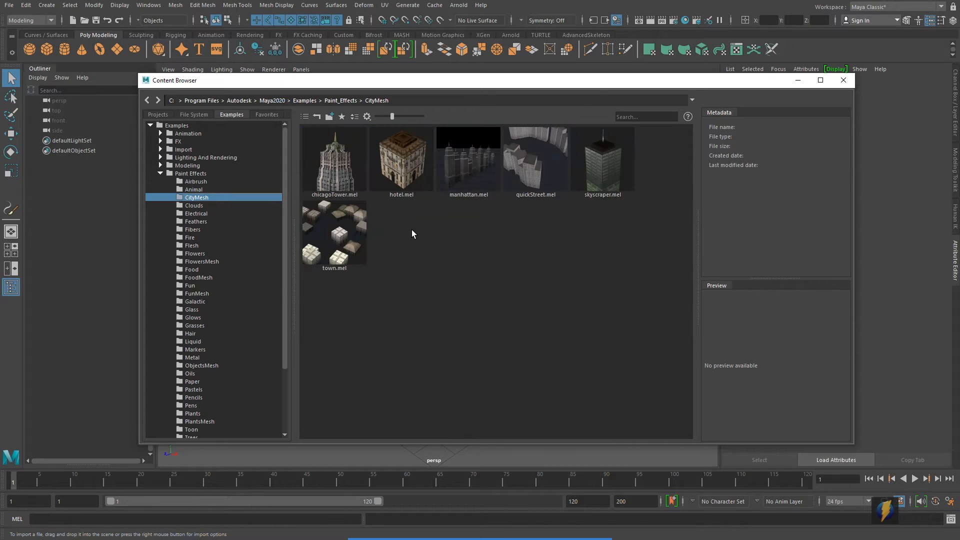
mouse_move(297, 203)
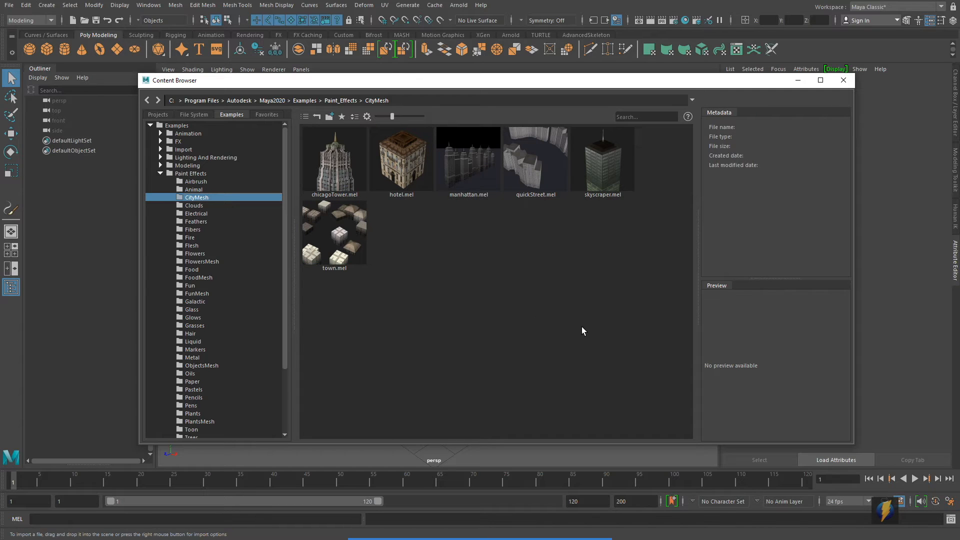
mouse_move(490, 204)
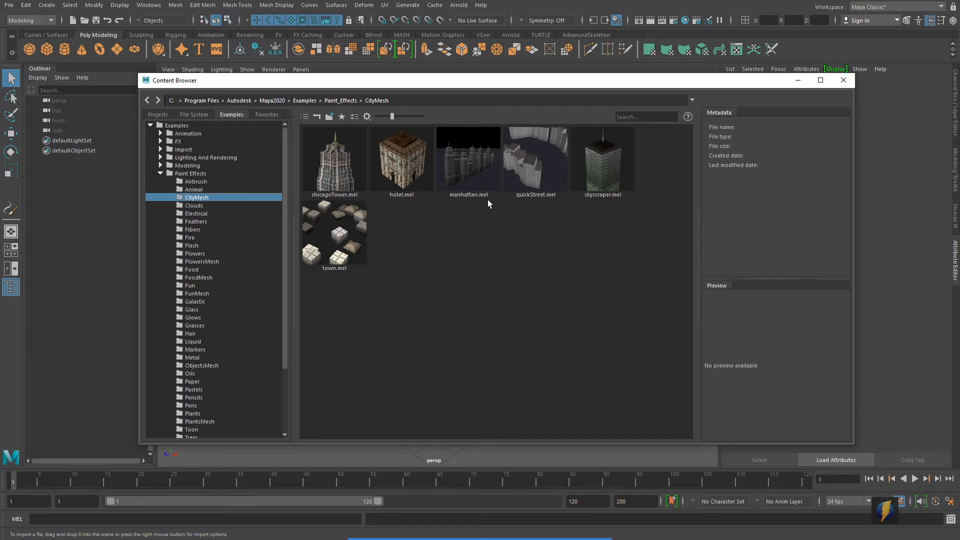
Pick the manhattan city brush for the tower cluster and open Render Settings.
left_click(468, 159)
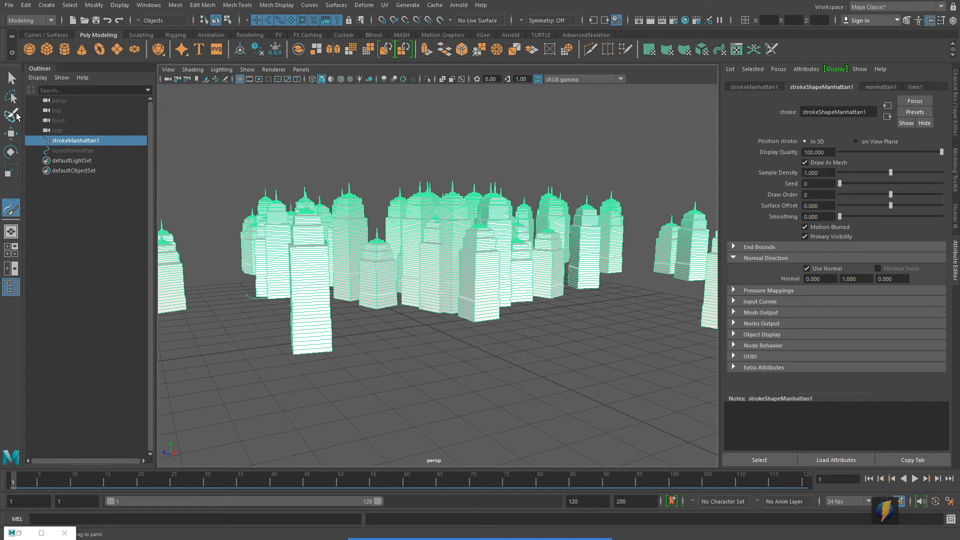
left_click(668, 20)
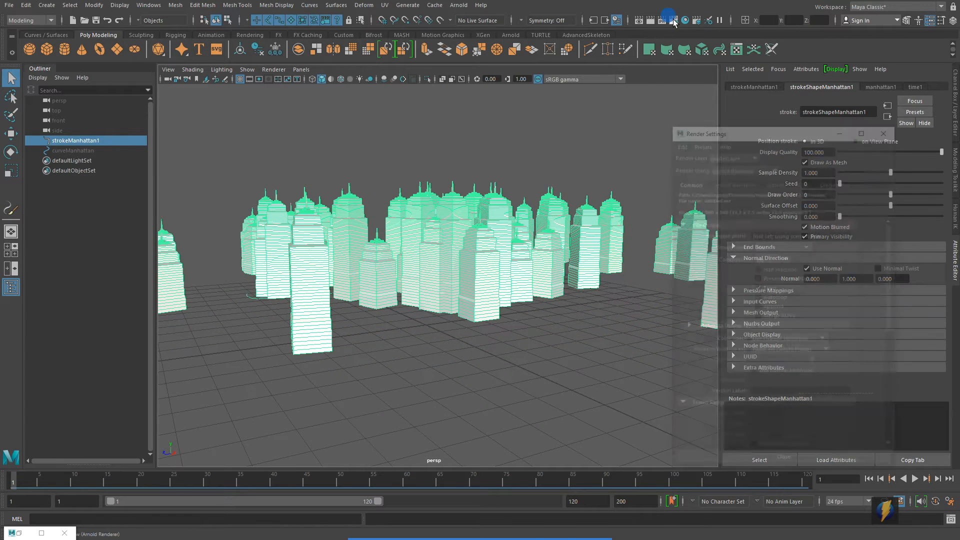
left_click(740, 167)
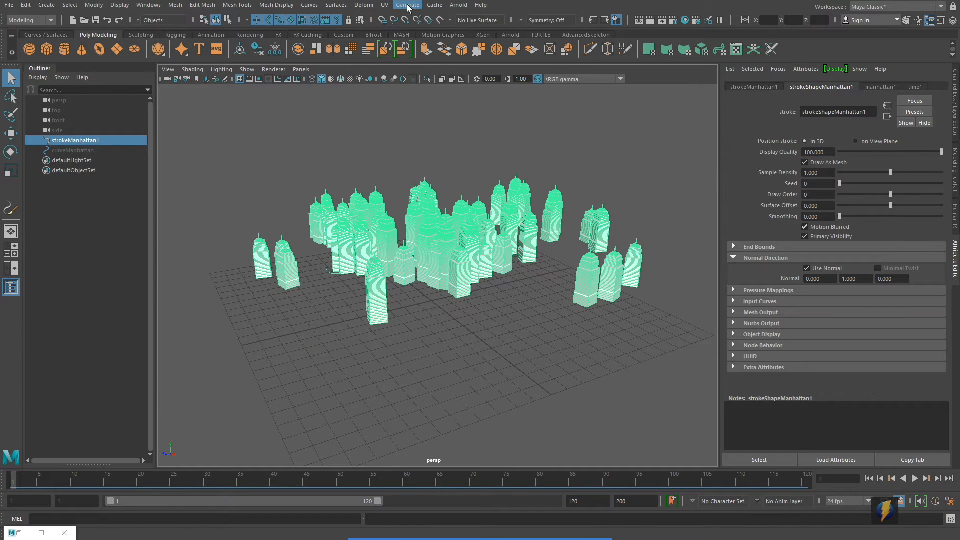
Load the CityMesh town brush, paint town houses, and close the test render.
left_click(408, 5)
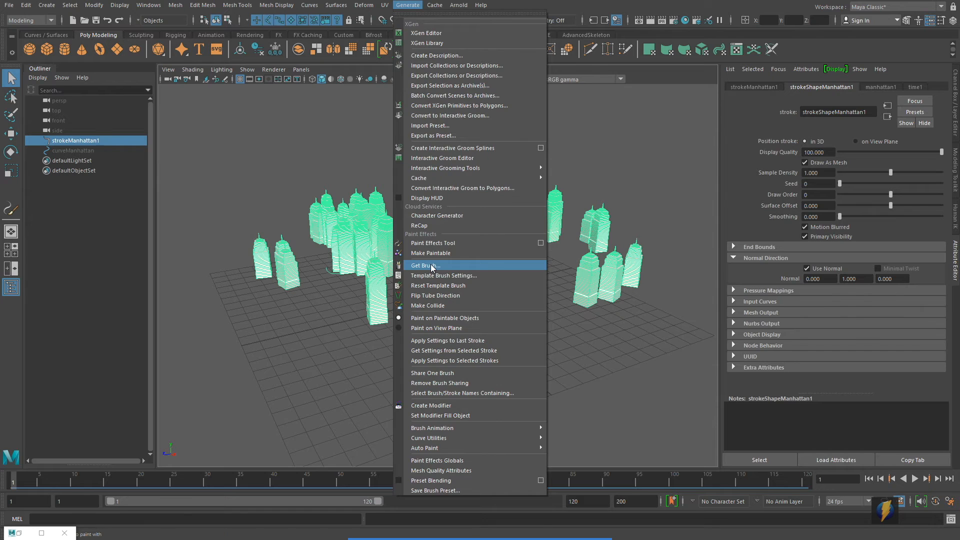
left_click(425, 265)
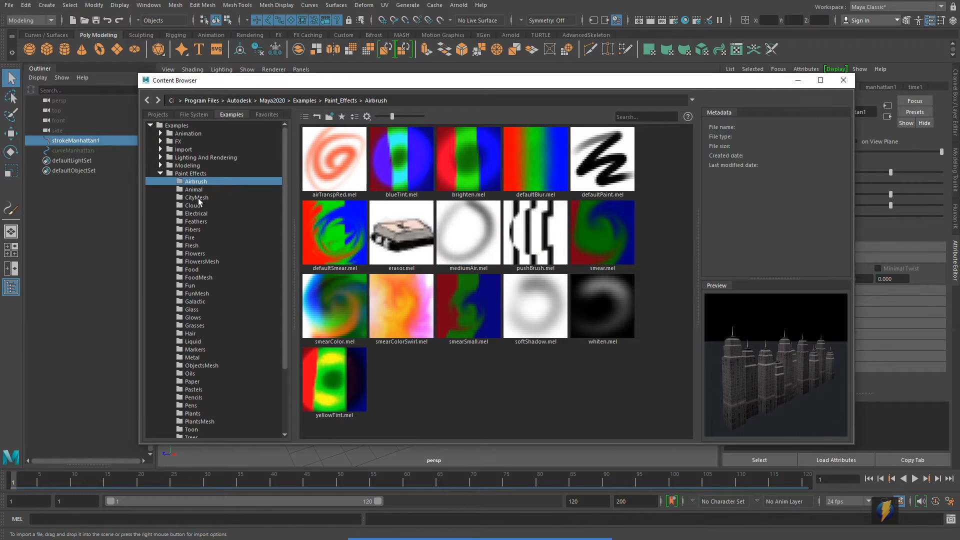
left_click(197, 197)
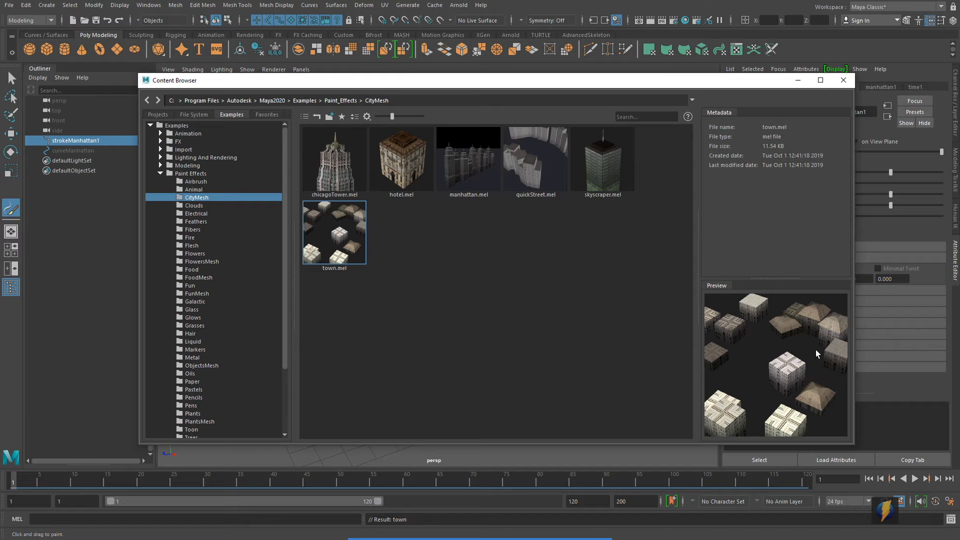
mouse_move(763, 112)
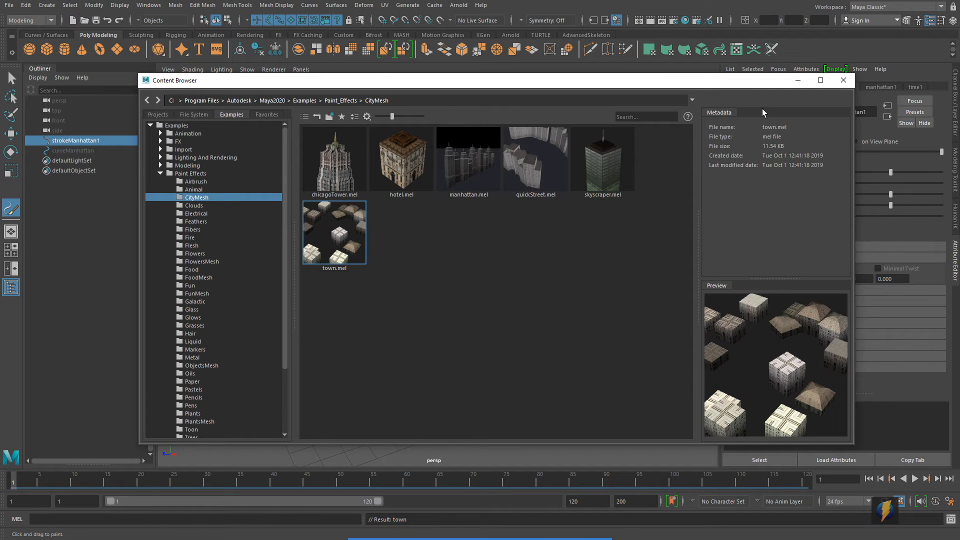
left_click(843, 80)
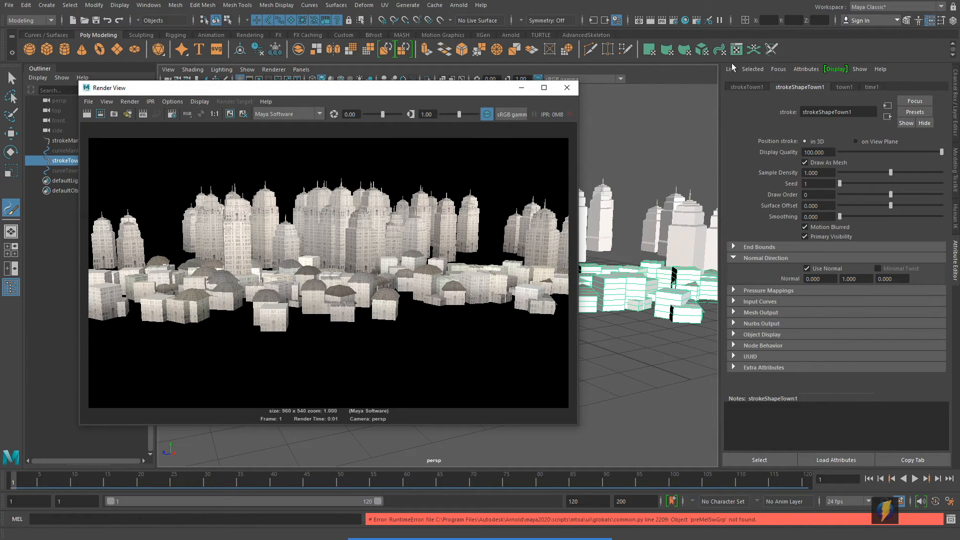
left_click(566, 88)
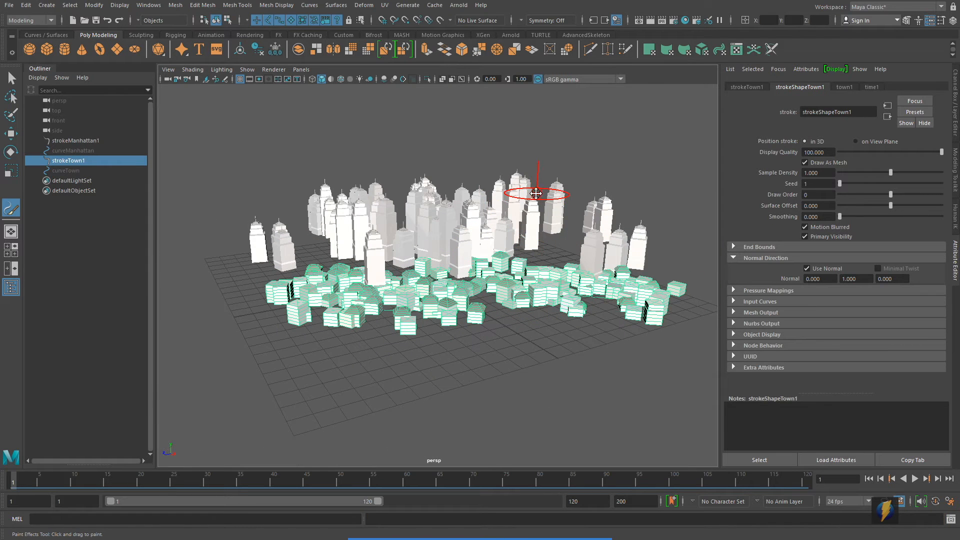
Choose lightningWhite.mel from the Electrical example brushes as the current Paint Effects brush.
left_click(408, 4)
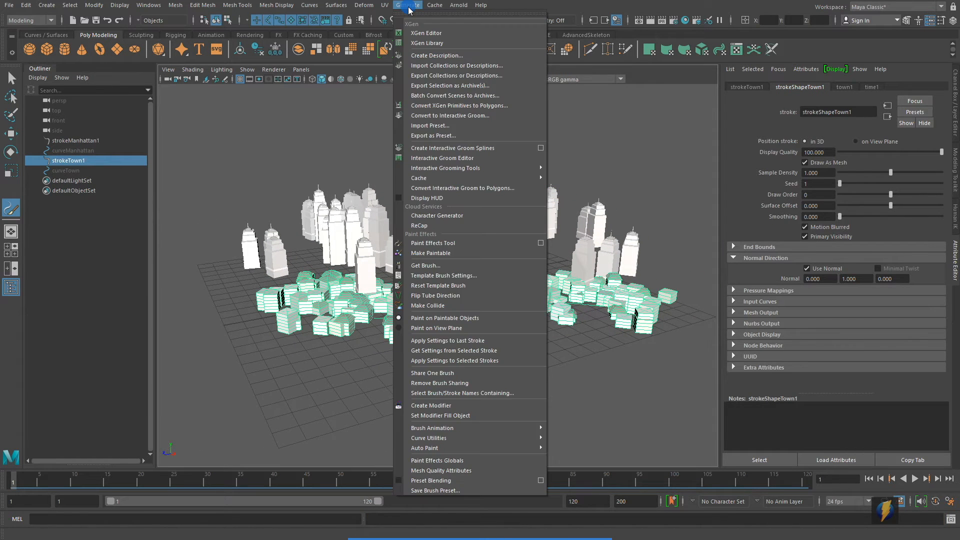
left_click(425, 265)
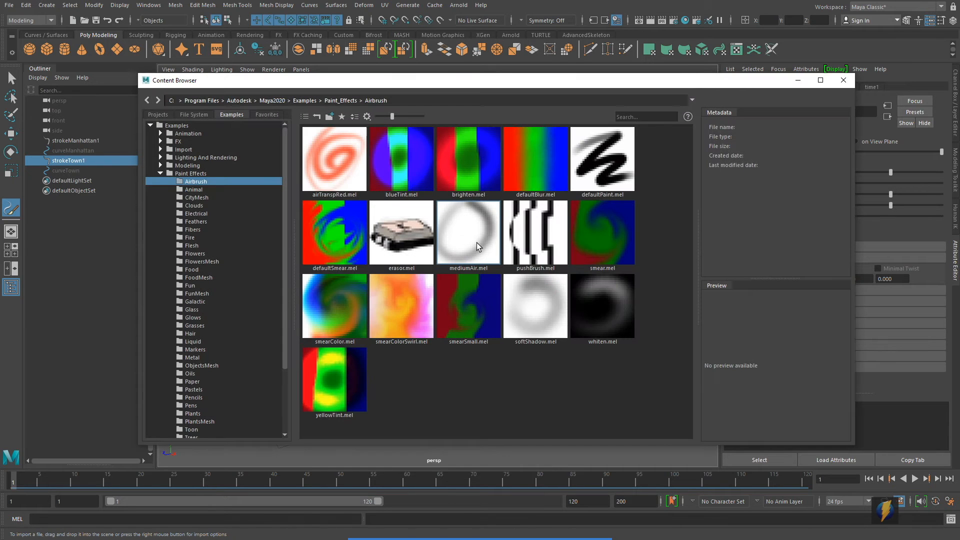
mouse_move(214, 228)
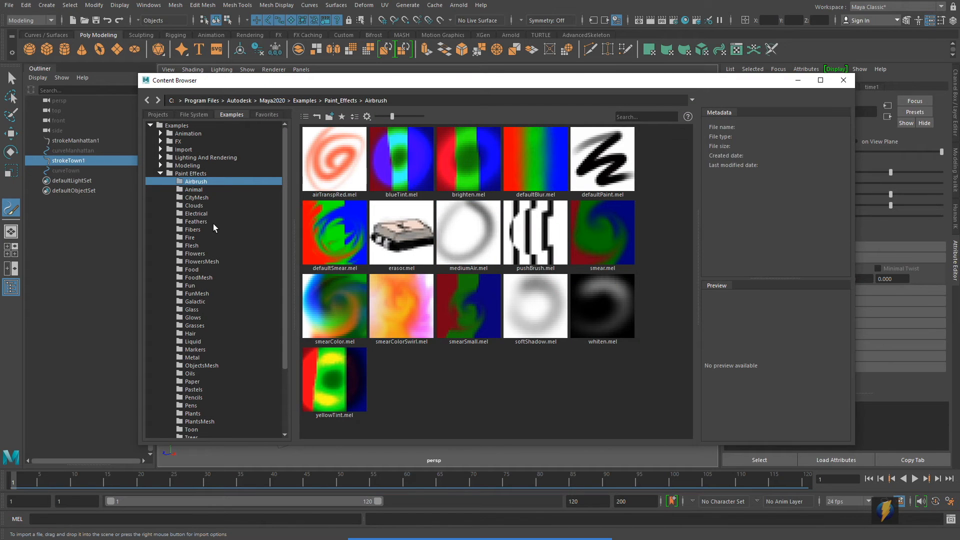
mouse_move(196, 214)
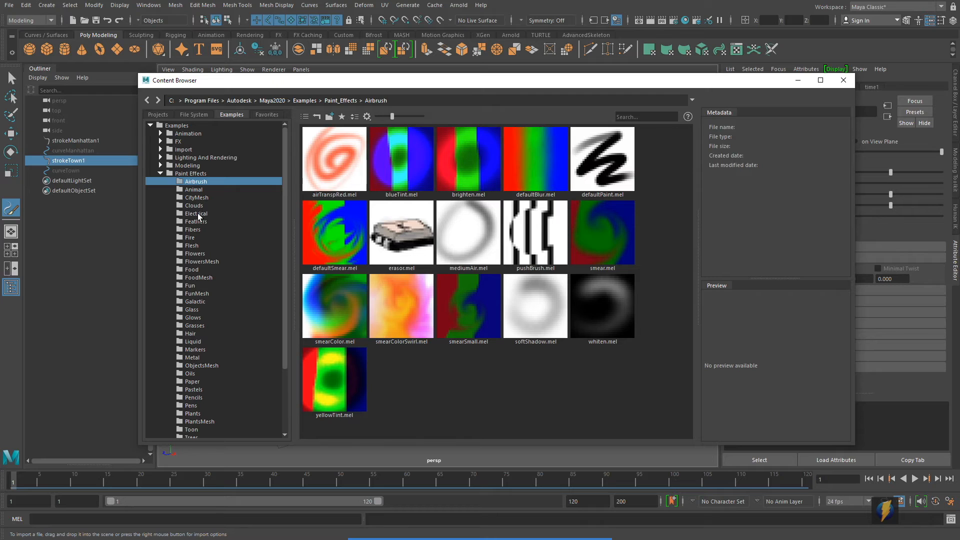
left_click(196, 214)
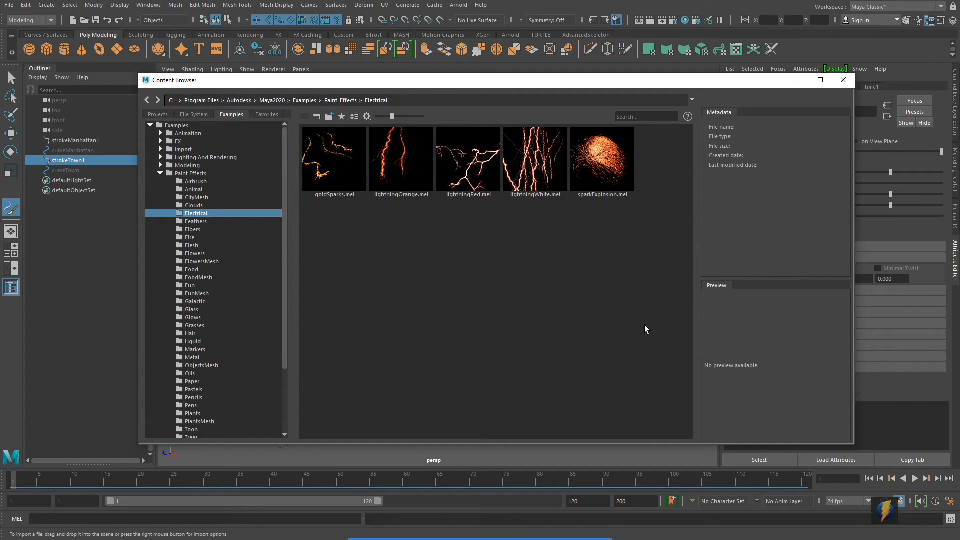
left_click(535, 159)
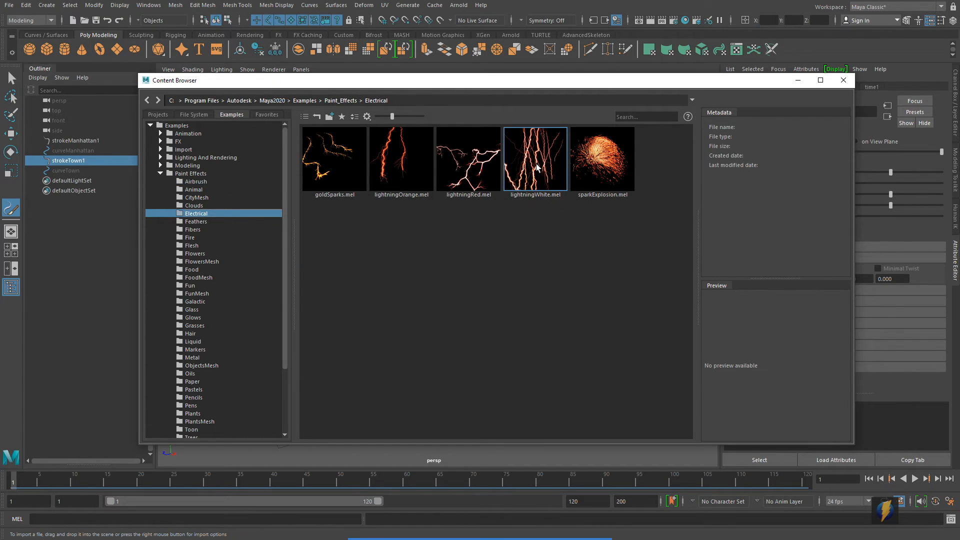
left_click(535, 165)
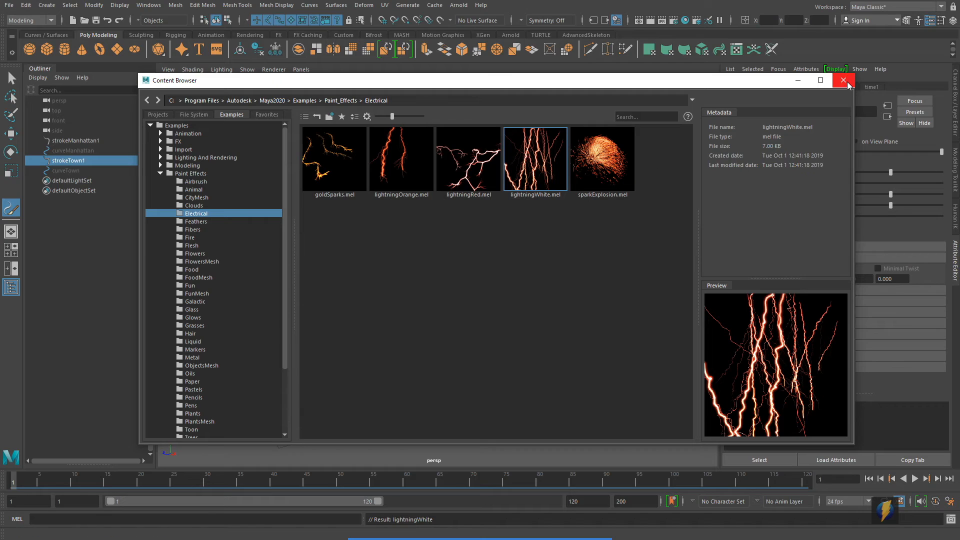
left_click(843, 80)
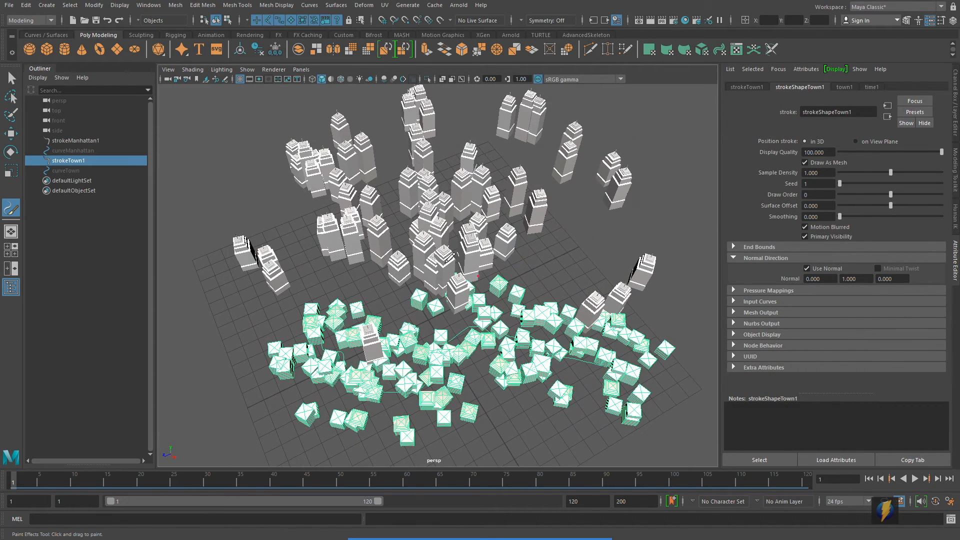
mouse_move(618, 271)
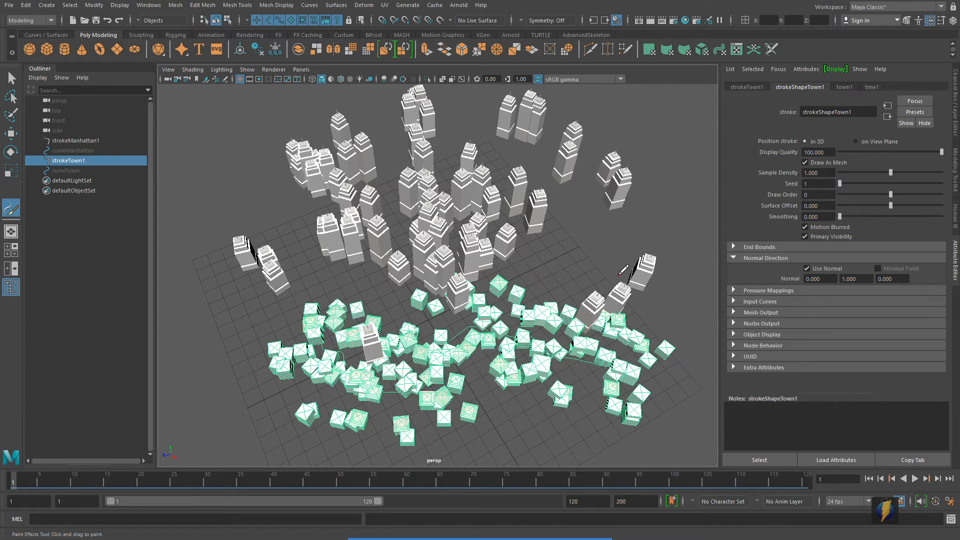
mouse_move(297, 231)
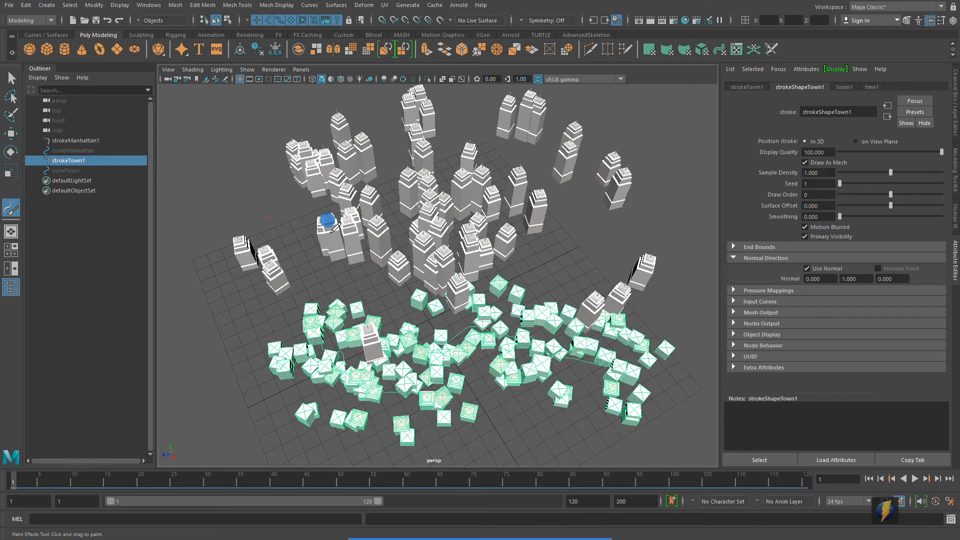
mouse_move(595, 205)
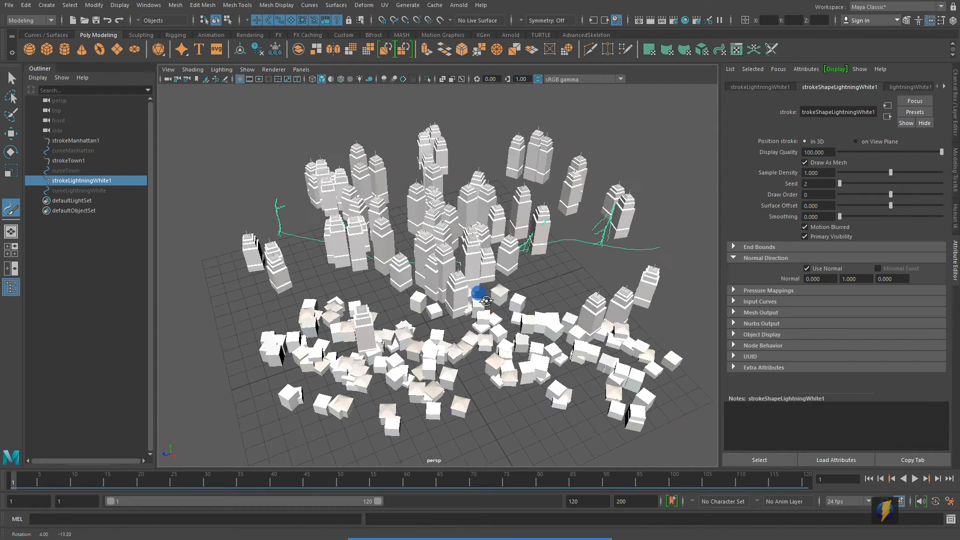
left_click_drag(483, 300, 365, 269)
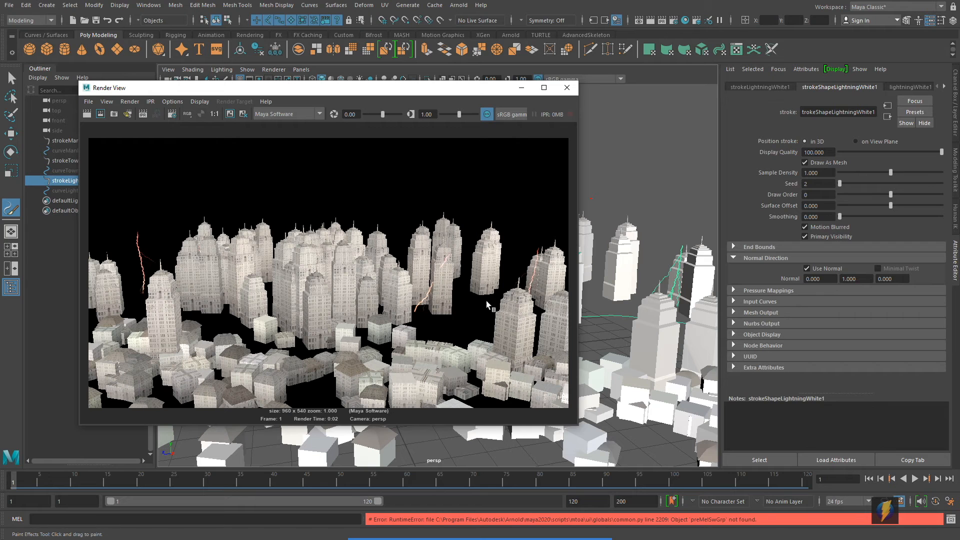
left_click(566, 88)
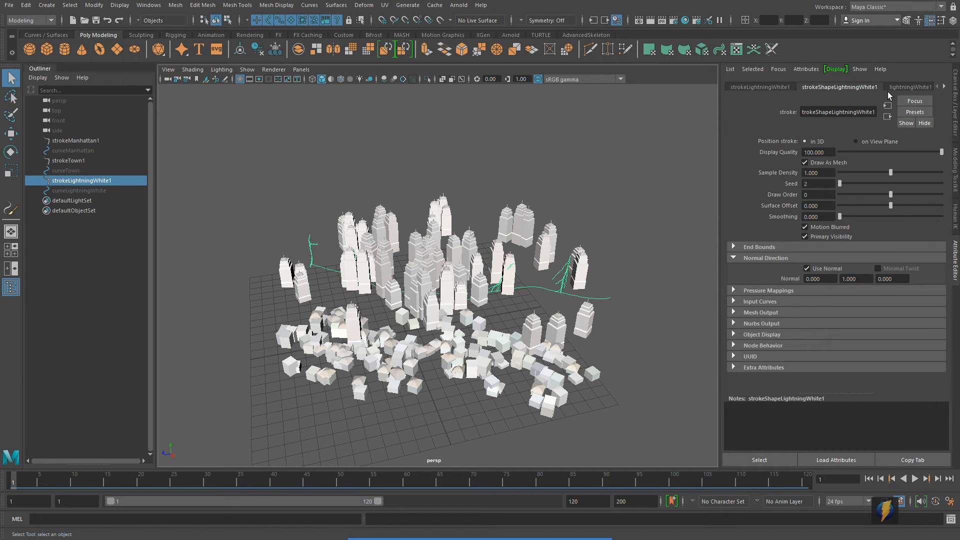
mouse_move(901, 91)
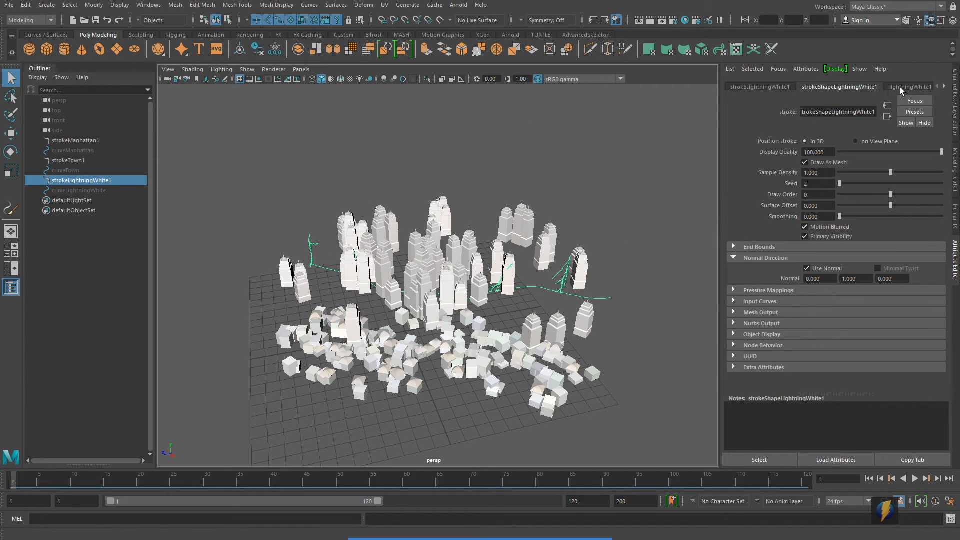
Raise the lightningWhite1 brush Global Scale to about 3.47.
left_click(911, 87)
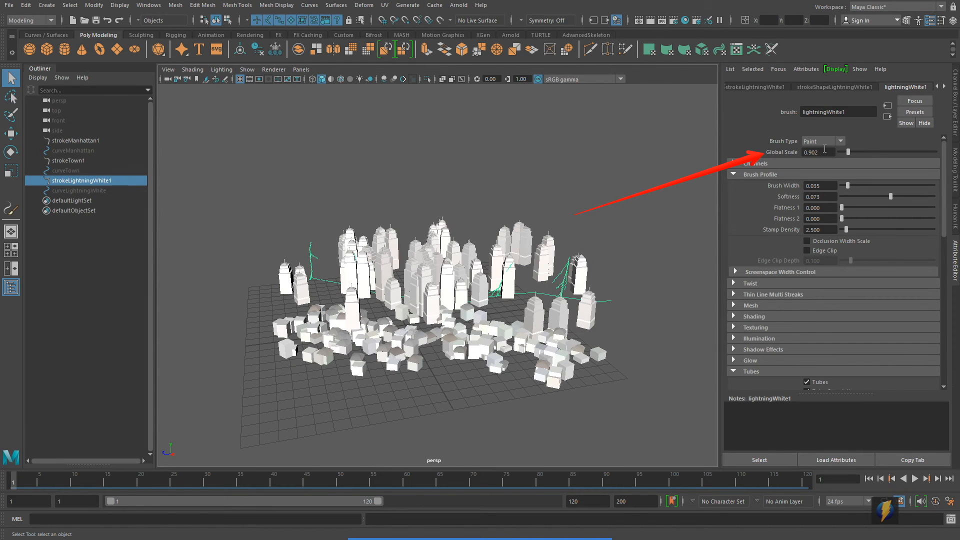
left_click_drag(848, 152, 866, 147)
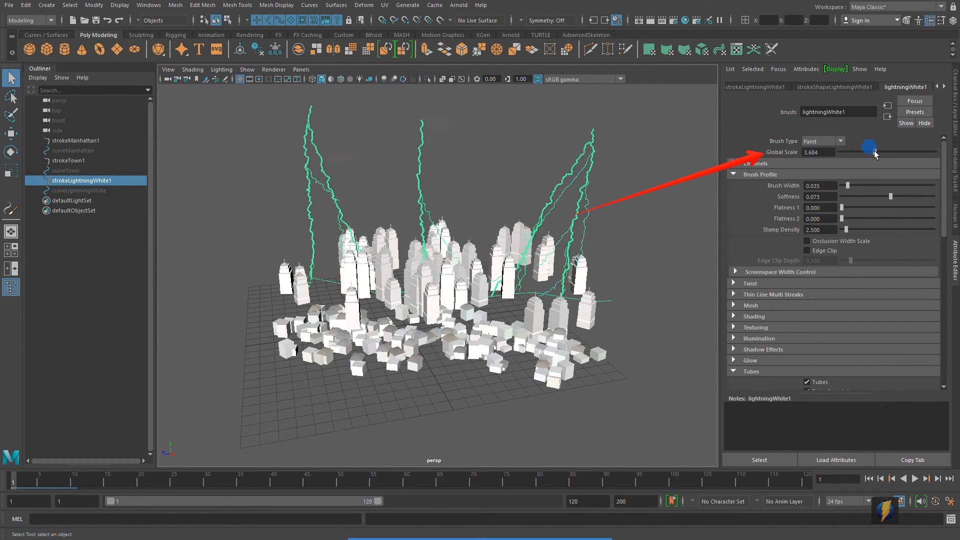
left_click_drag(867, 152, 857, 152)
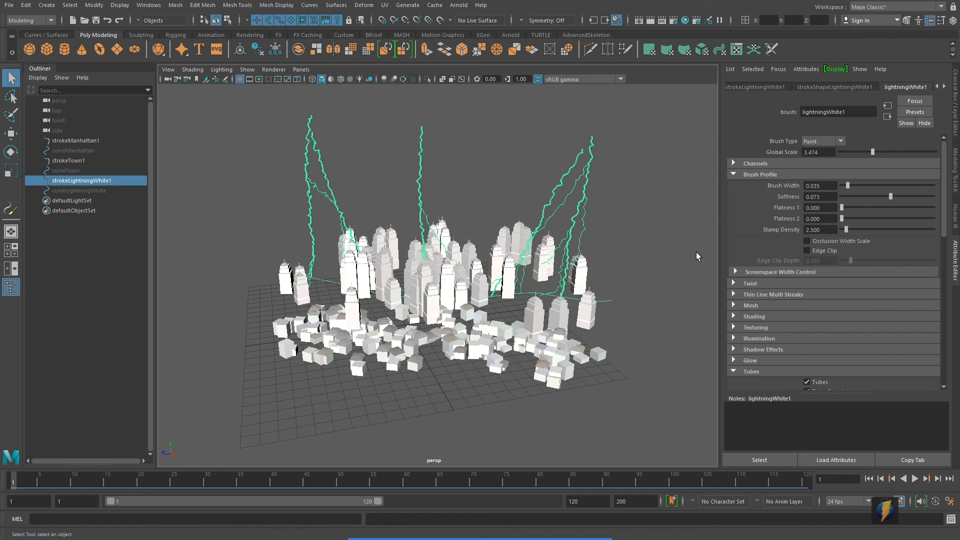
Try enlarging strokeManhattan1's Global Scale, then return it to its original value.
left_click(75, 140)
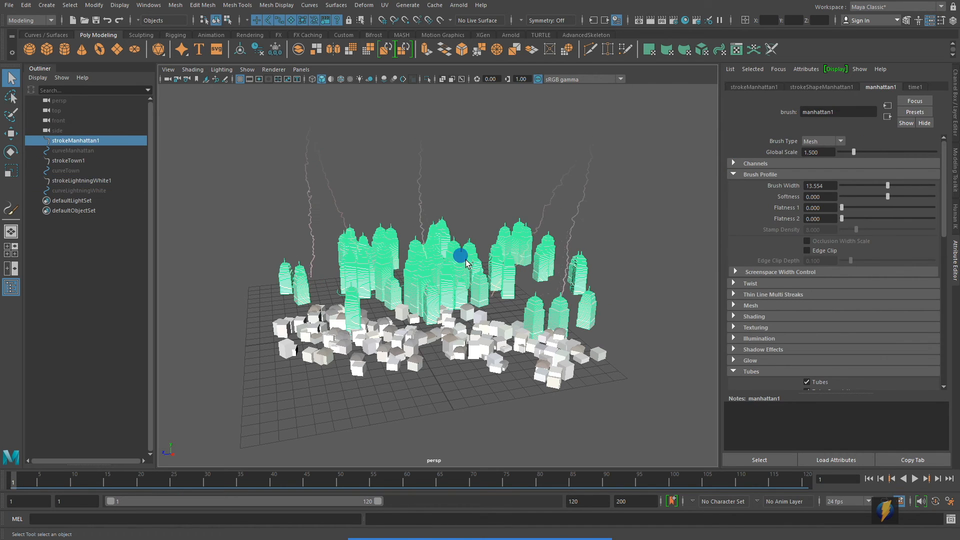
left_click_drag(844, 152, 851, 152)
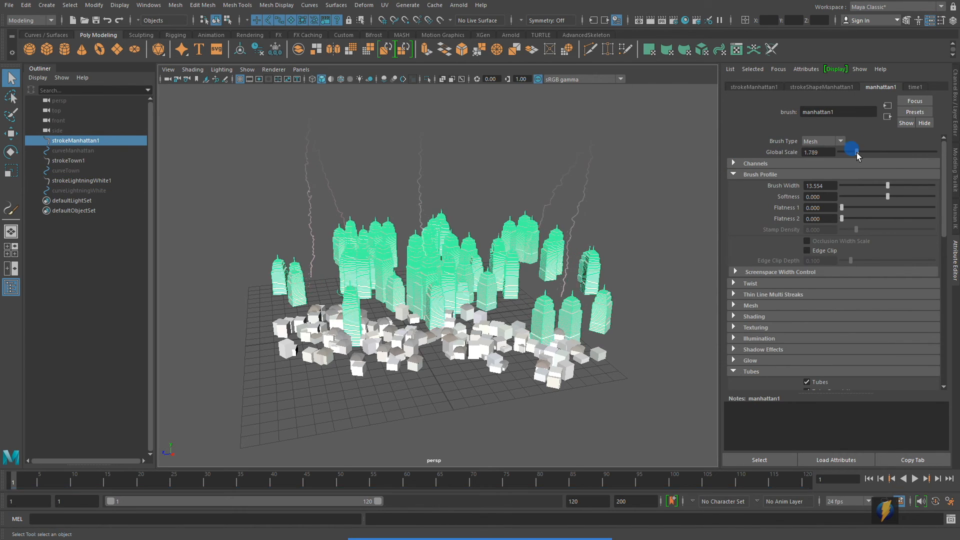
left_click_drag(851, 147, 856, 147)
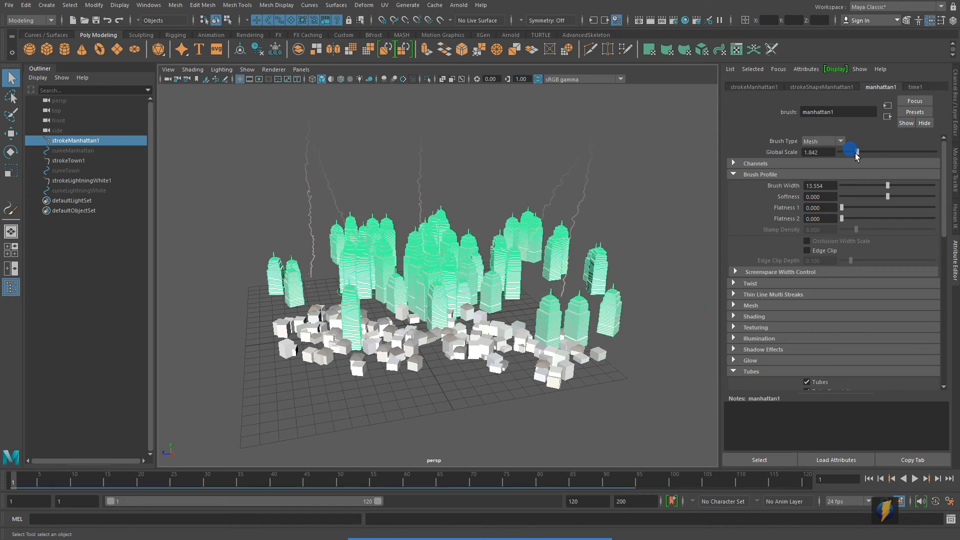
left_click_drag(856, 151, 846, 152)
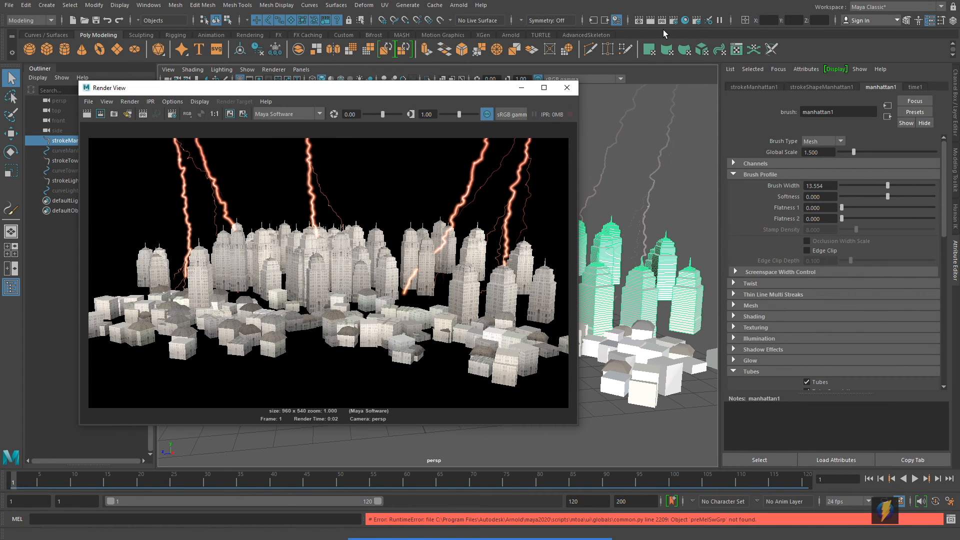
left_click(567, 88)
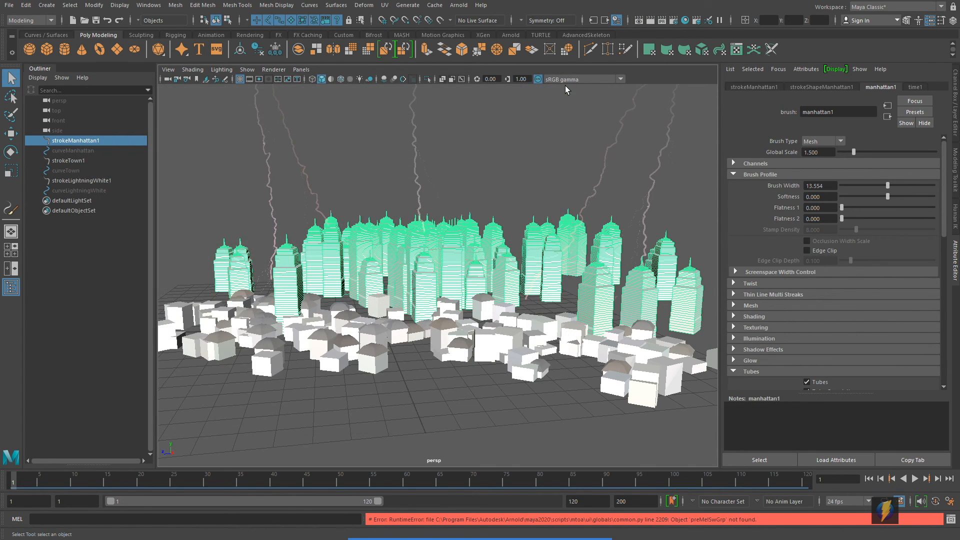